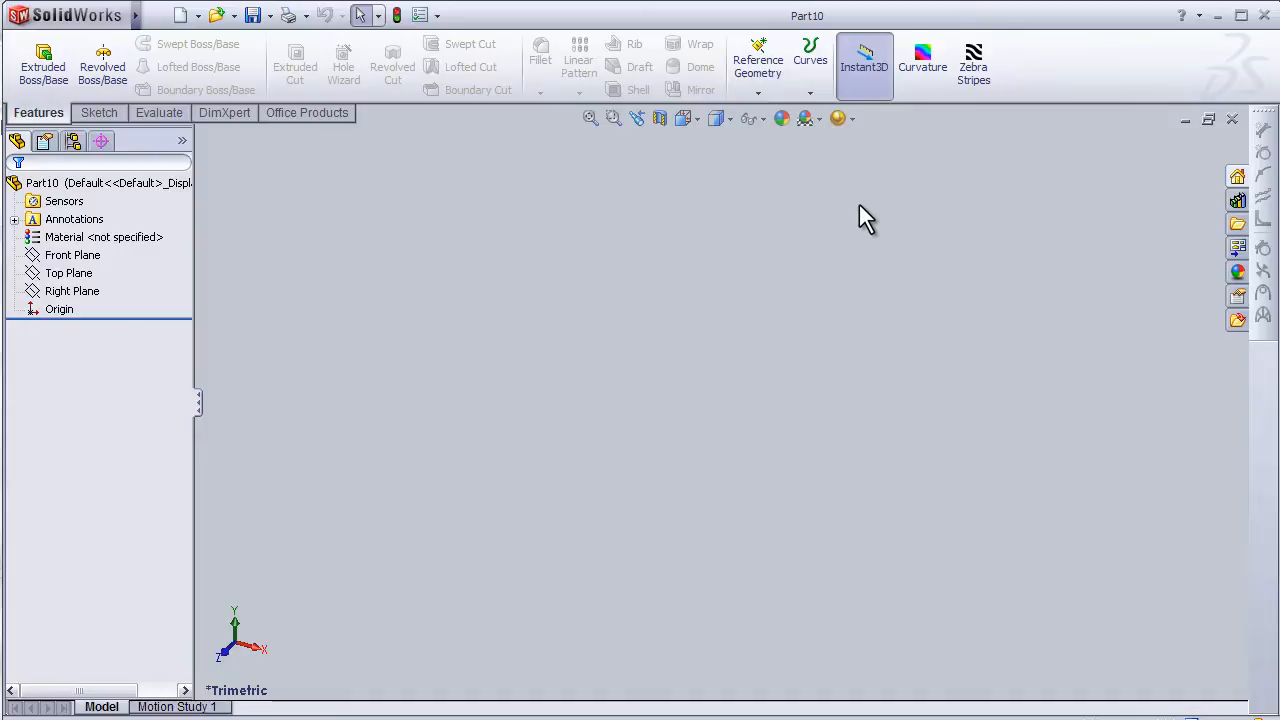
mouse_move(870, 165)
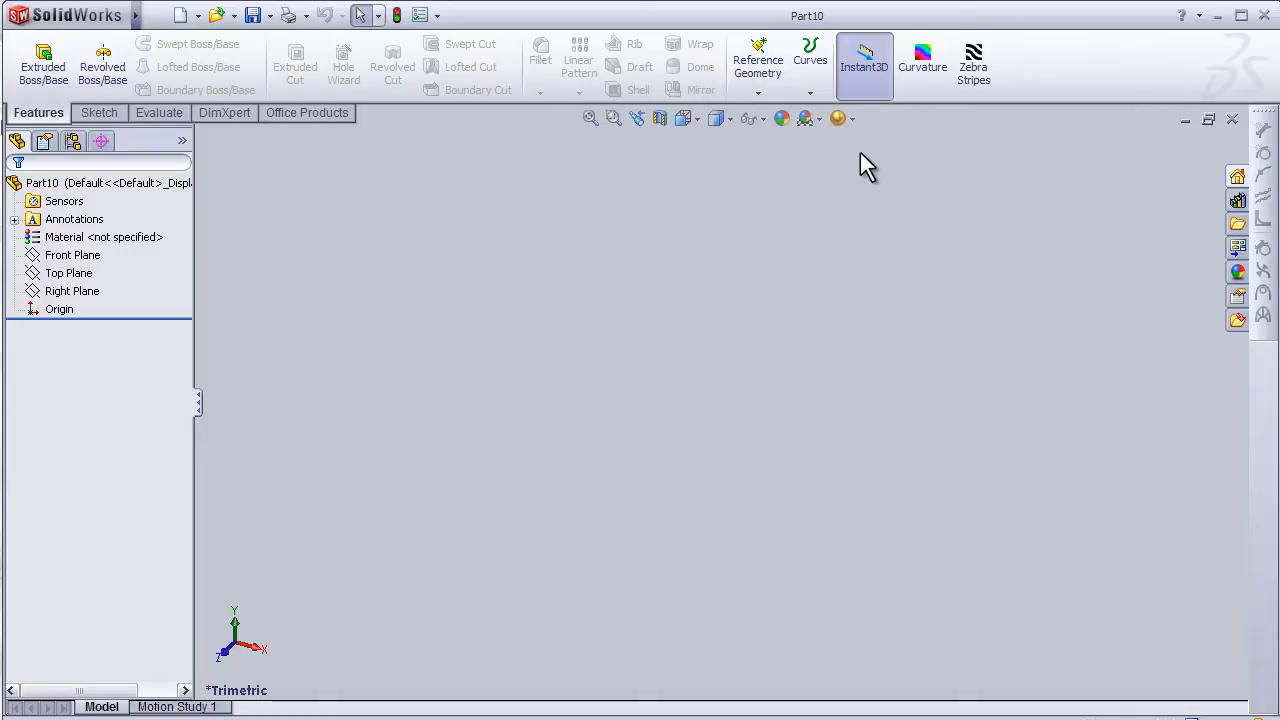
mouse_move(793, 222)
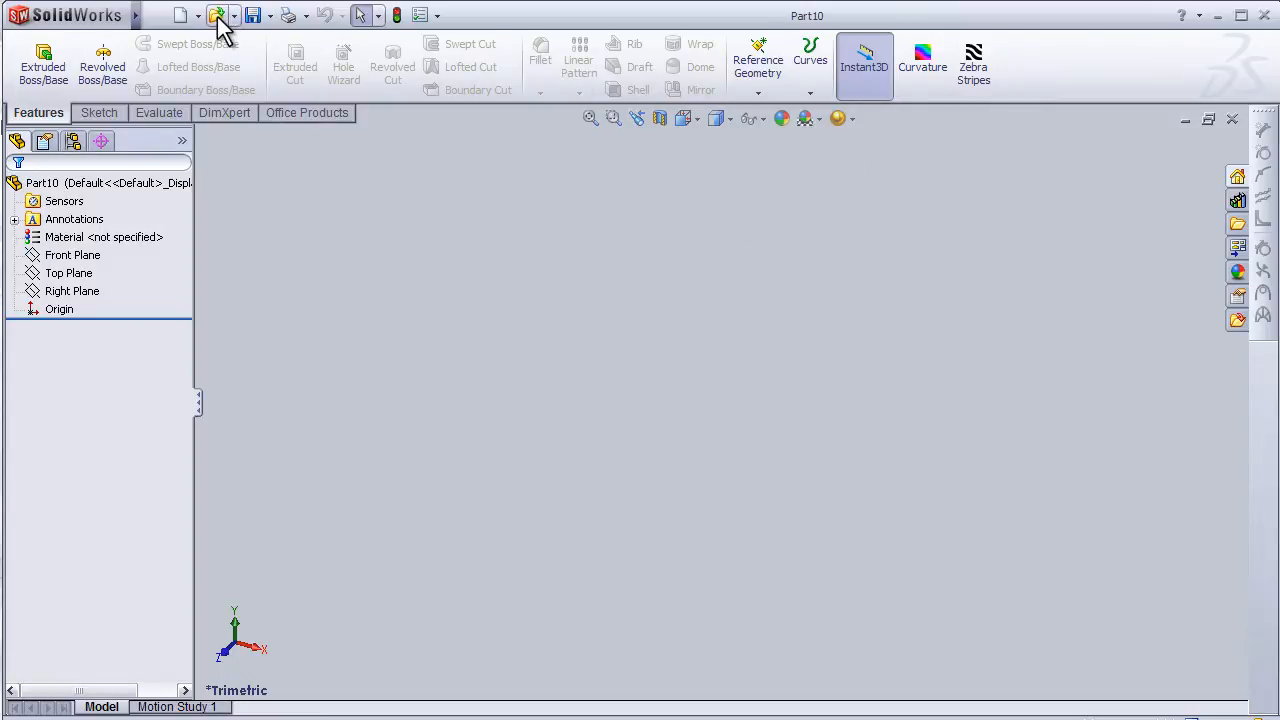
mouse_move(600, 575)
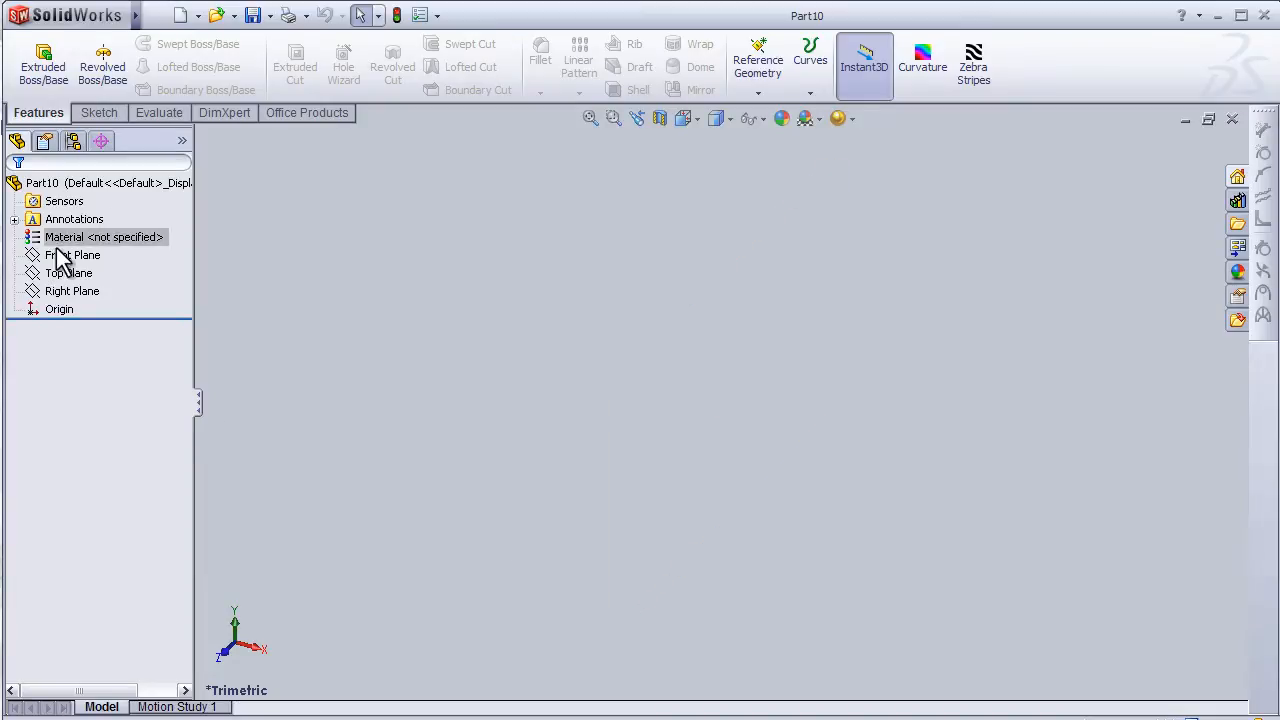
- Preview the Front, Right and Top planes in the view, then select Top Plane
click(69, 272)
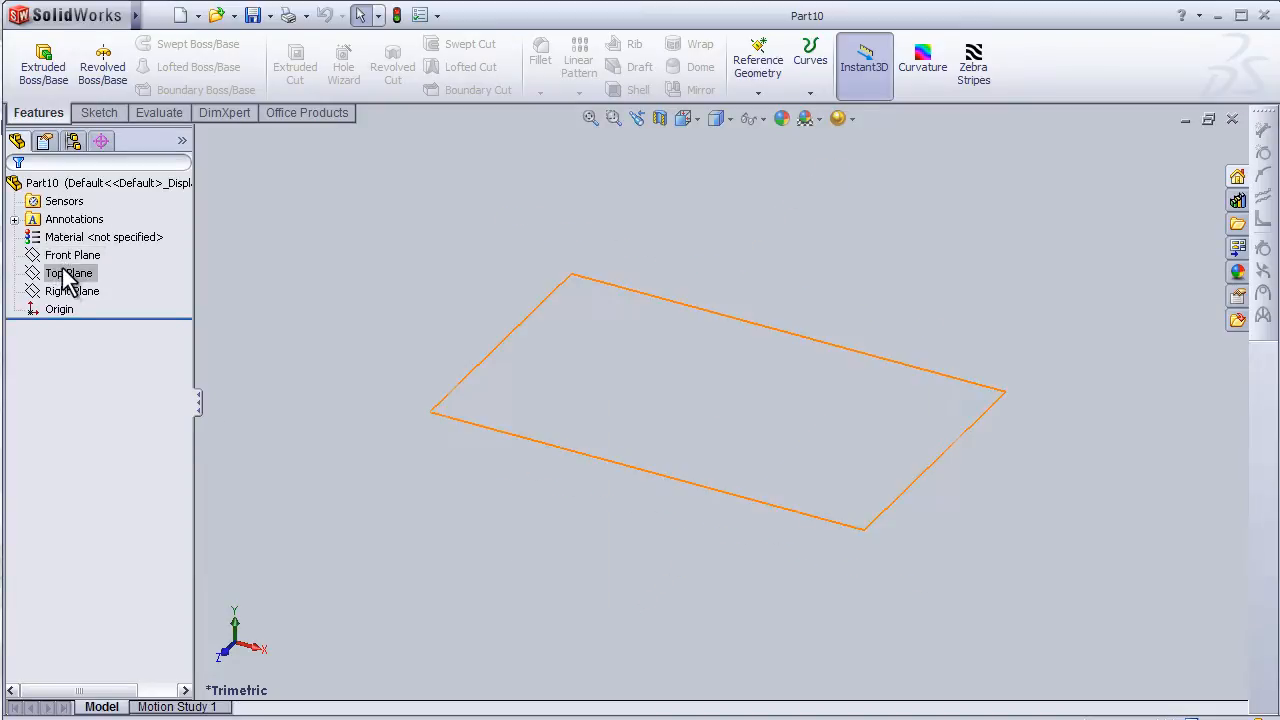
click(72, 255)
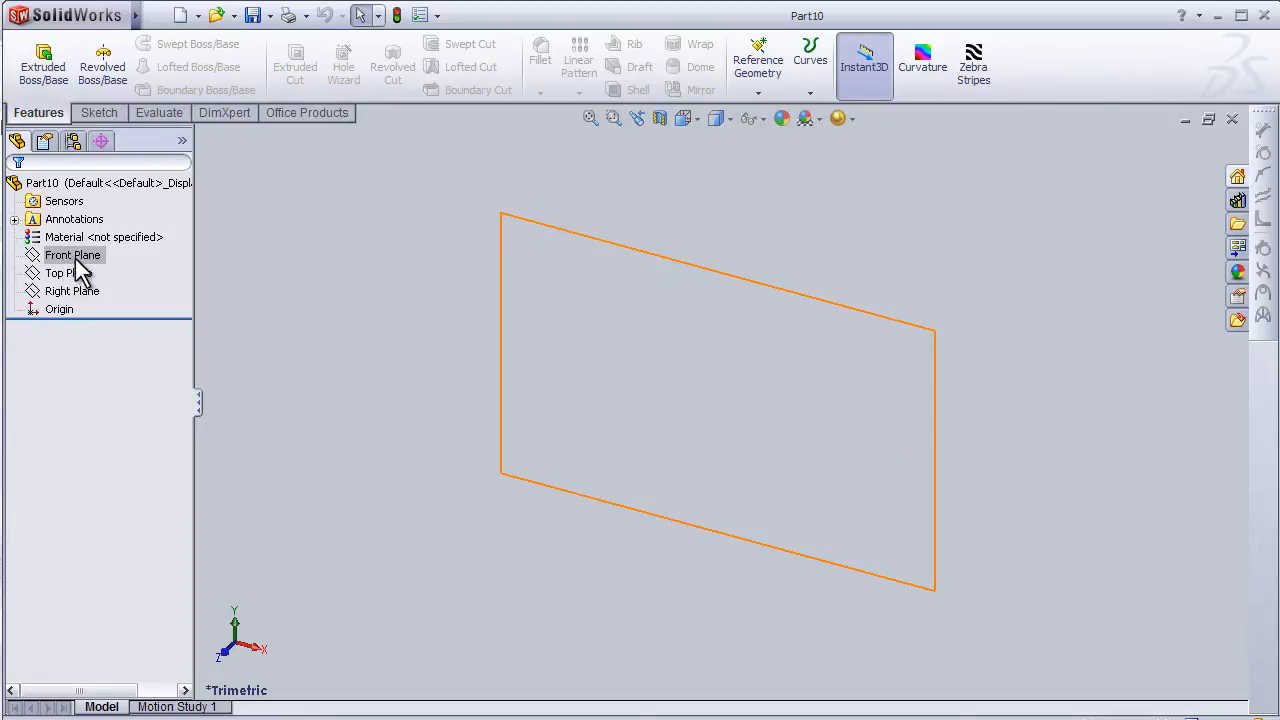
click(72, 291)
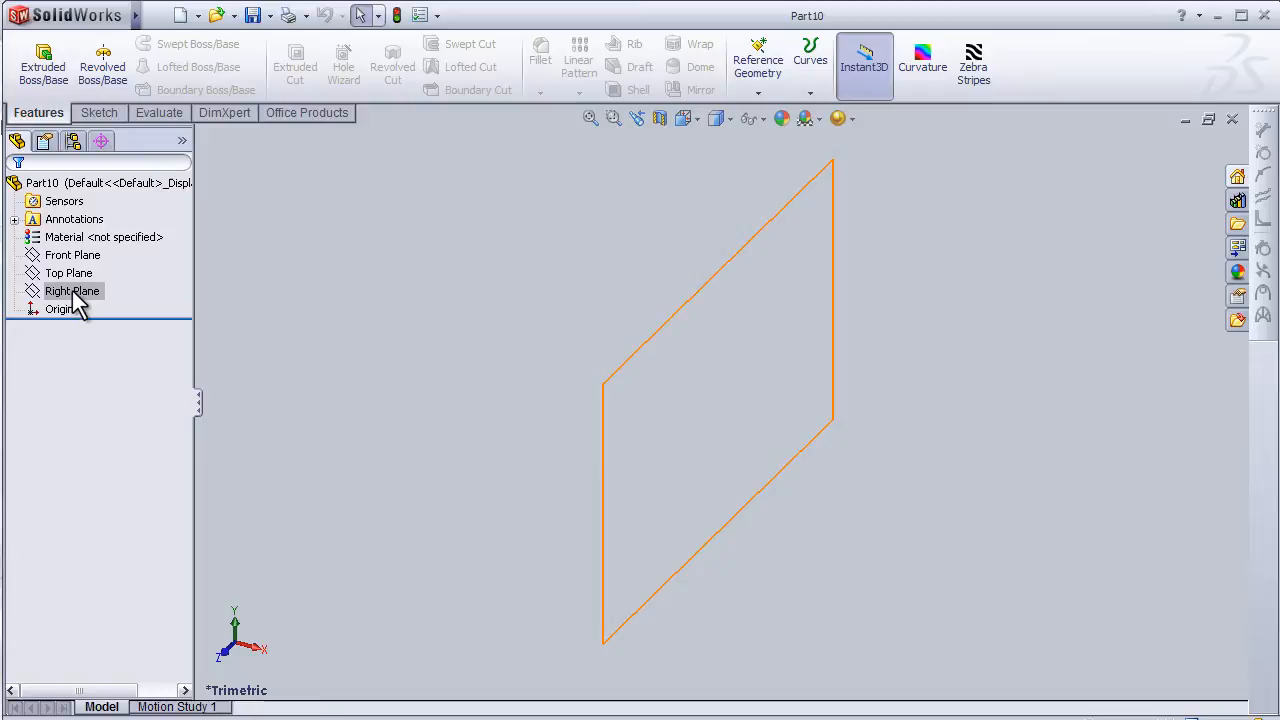
click(72, 255)
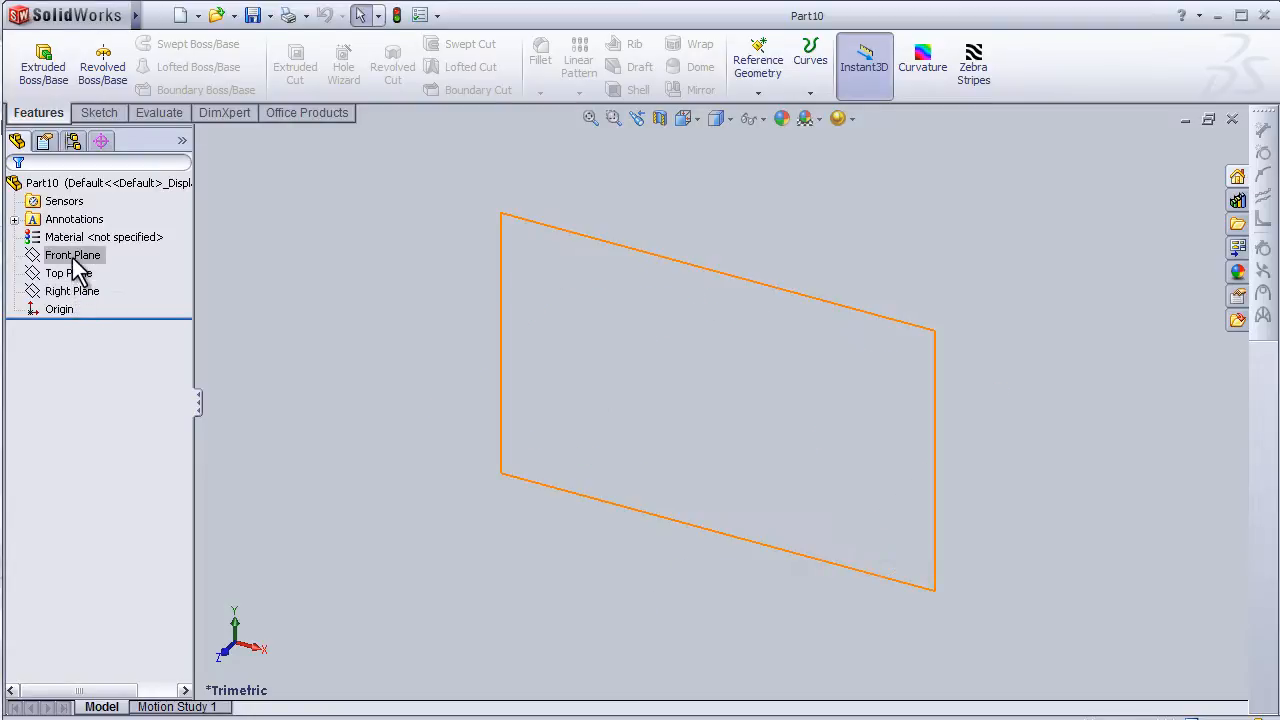
click(71, 290)
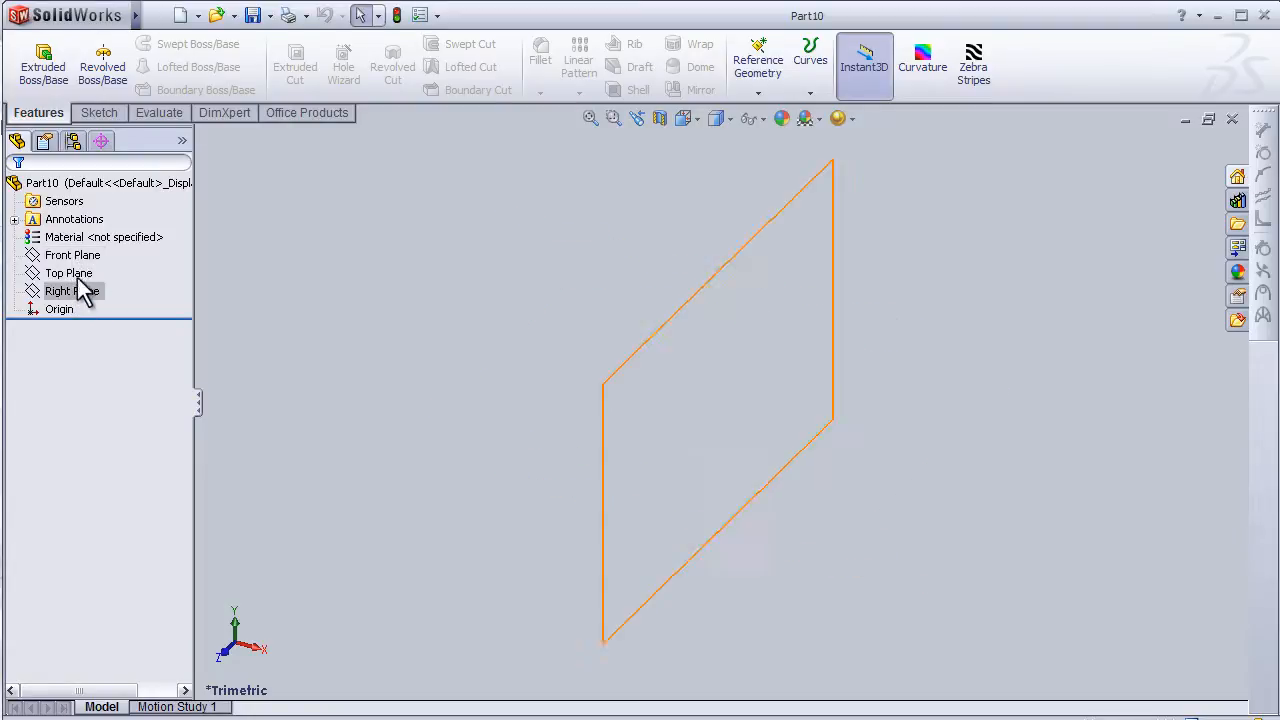
click(72, 255)
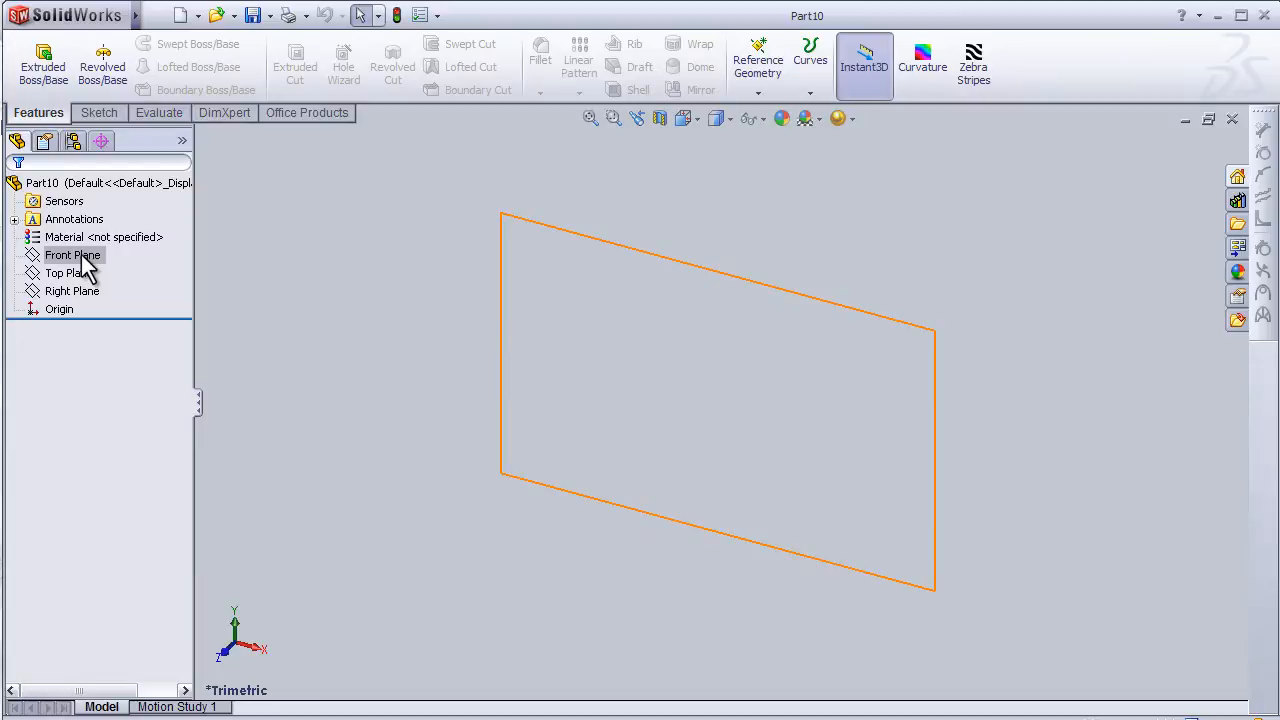
click(69, 273)
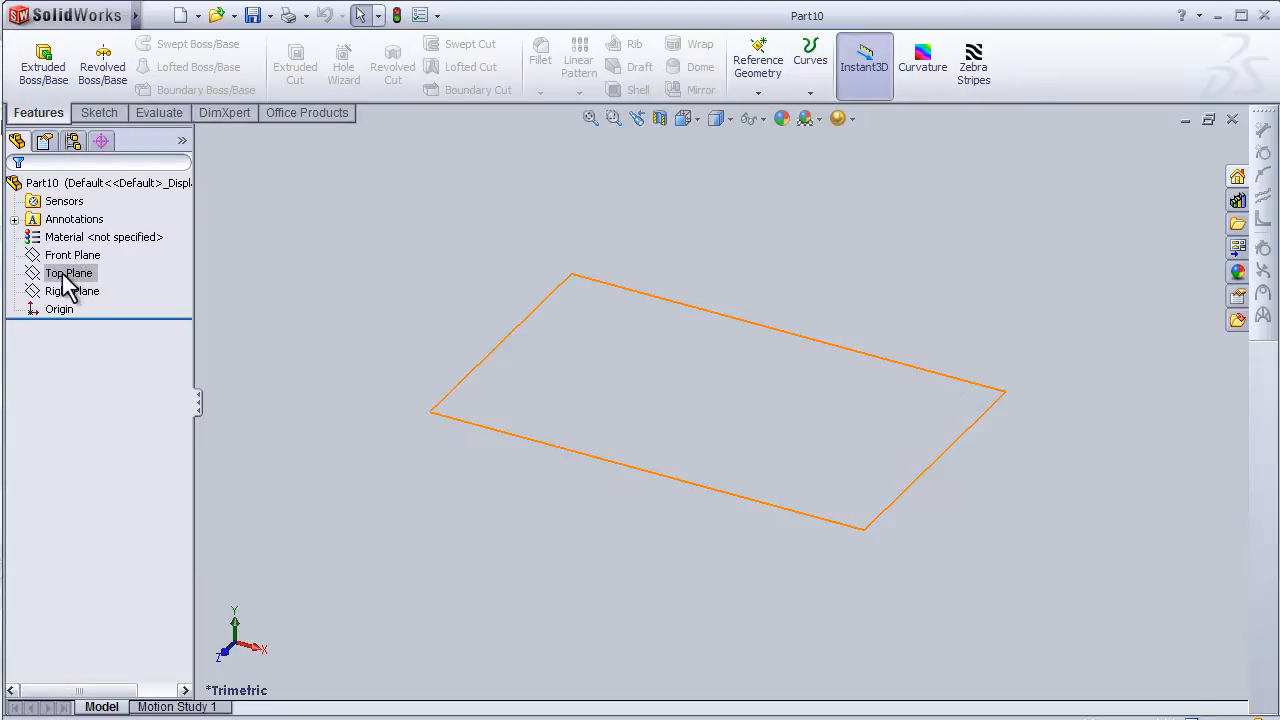
mouse_move(73, 290)
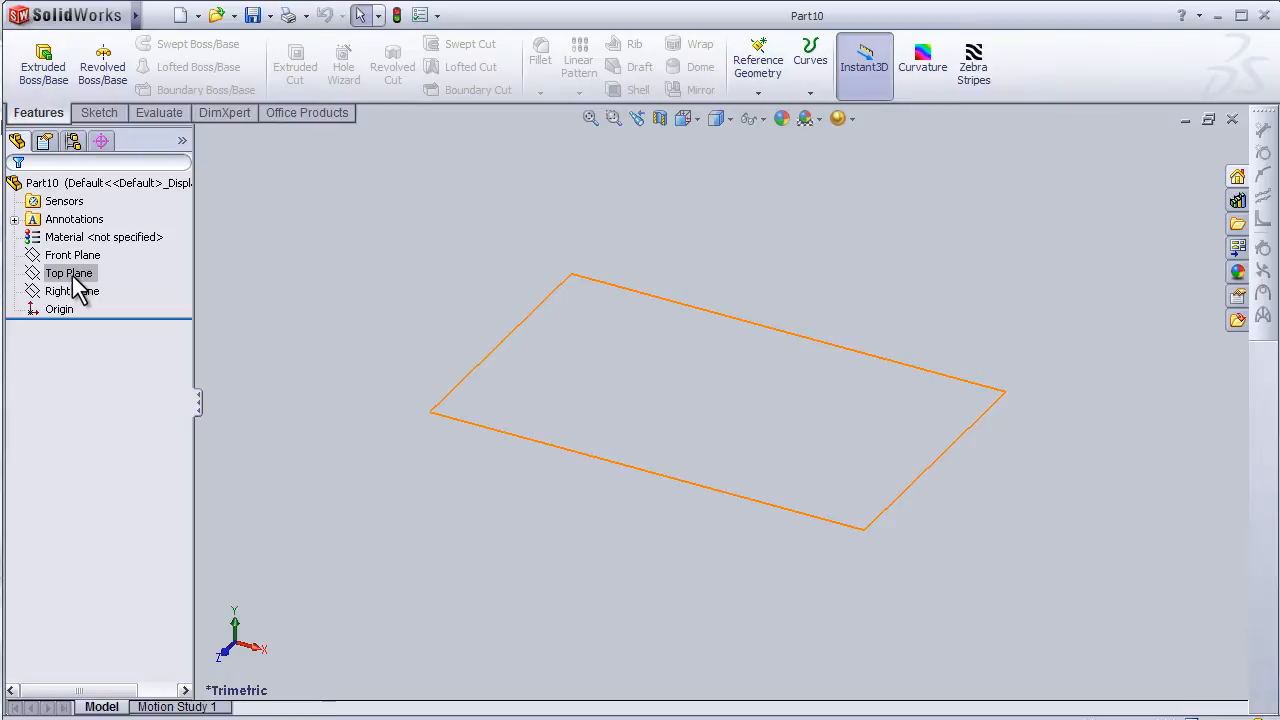
click(68, 273)
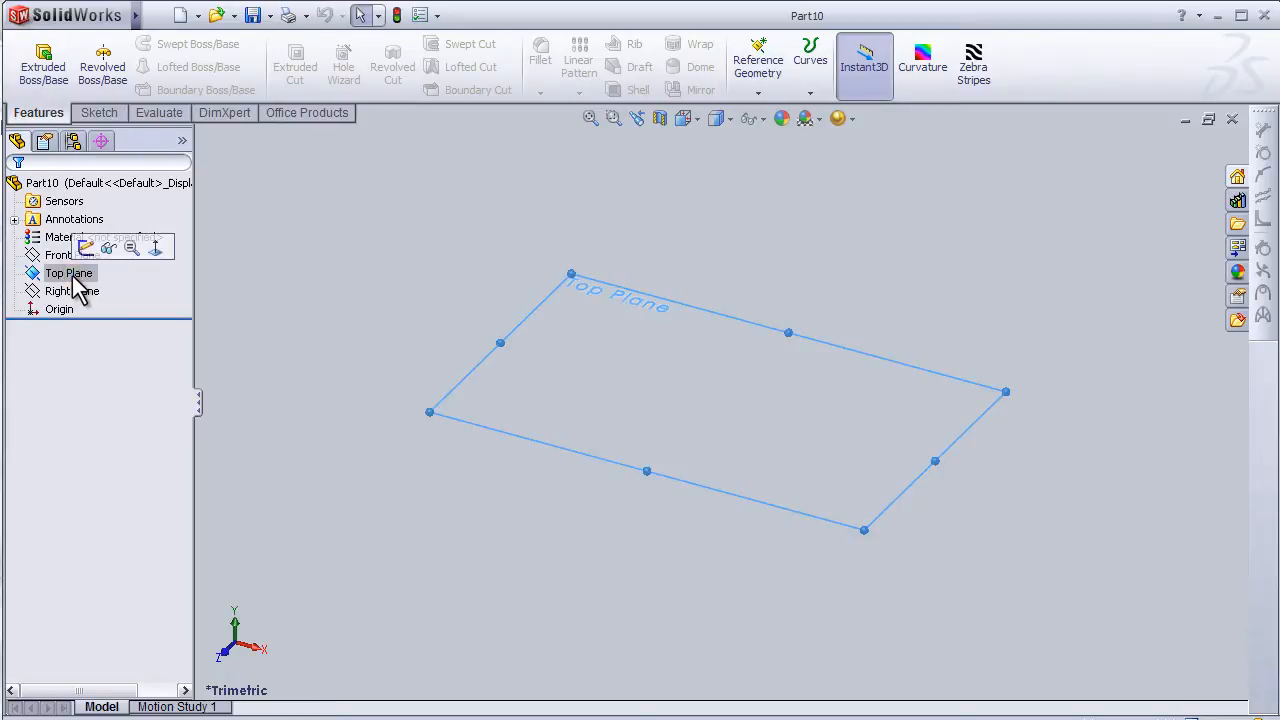
mouse_move(86, 247)
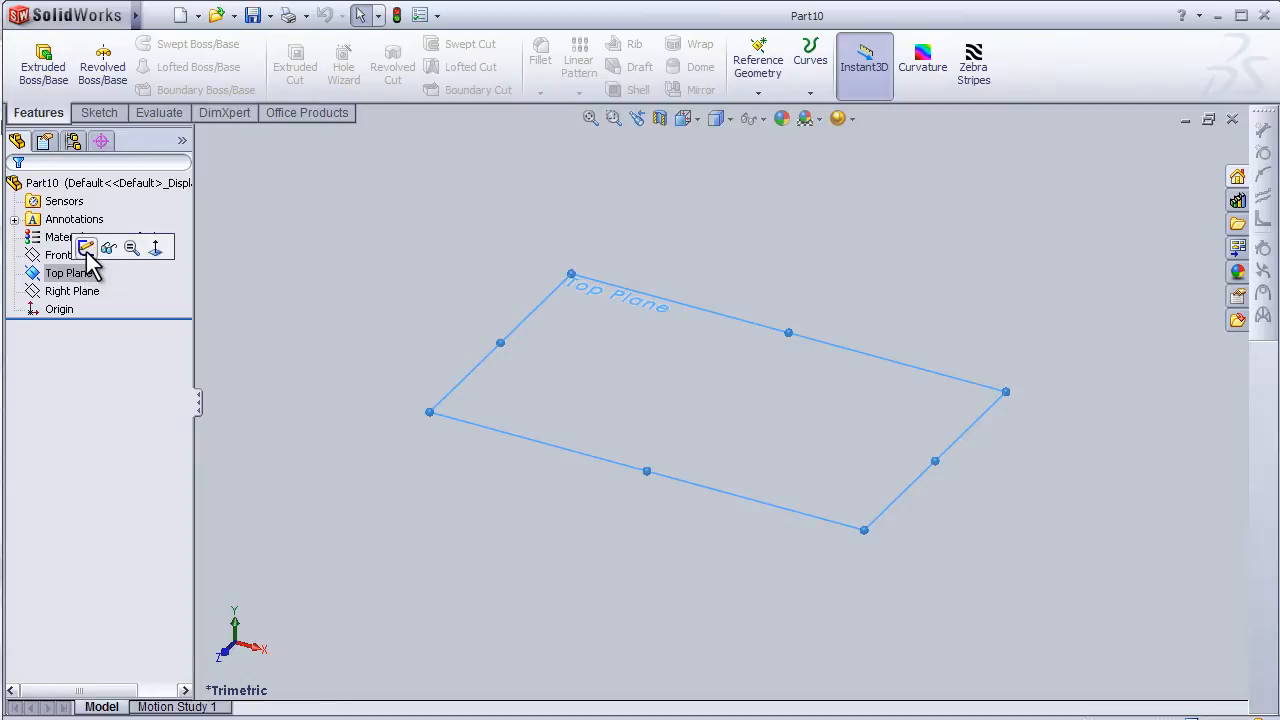
- Start Sketch1 on Top Plane and browse the Line/Centerline flyout without choosing
click(86, 247)
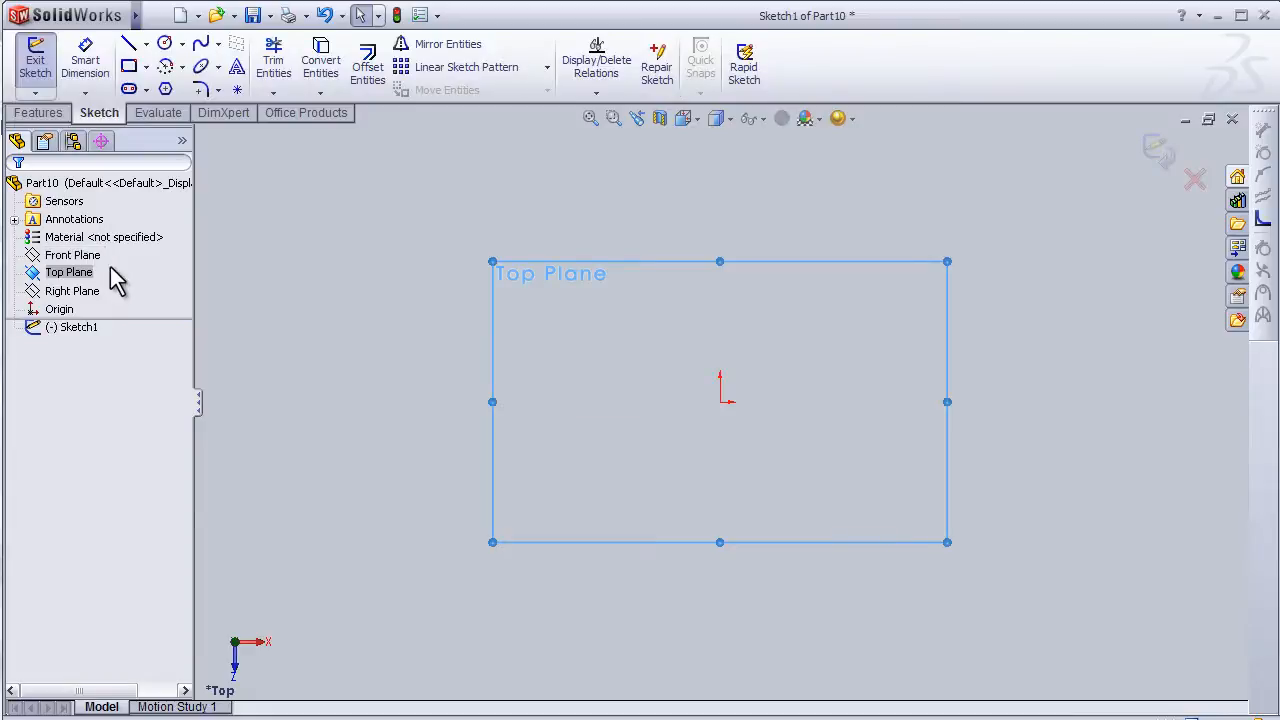
mouse_move(770, 460)
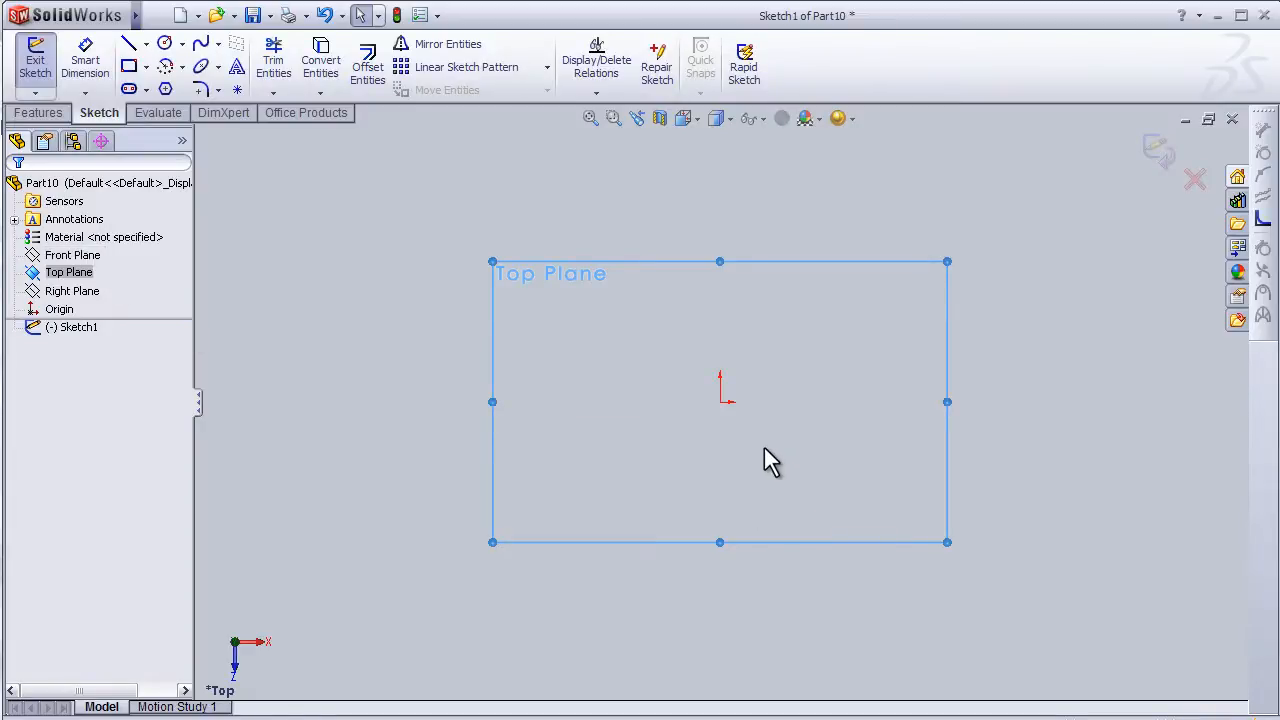
mouse_move(620, 350)
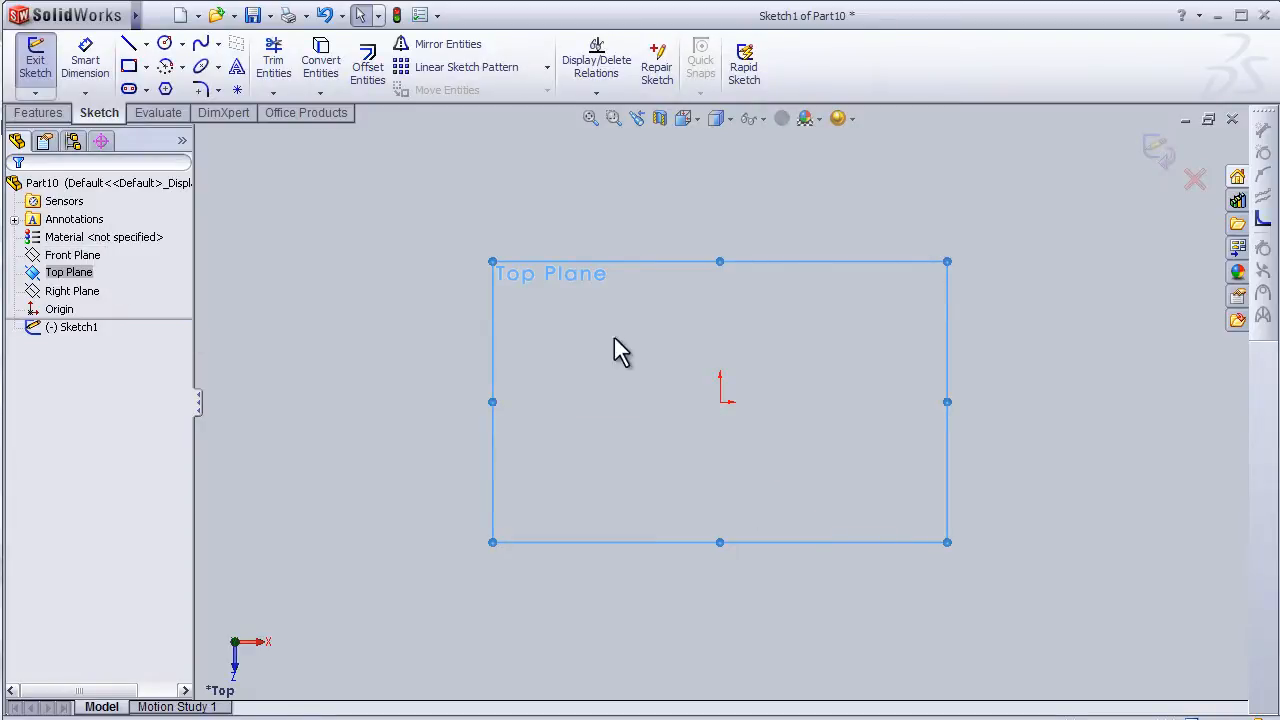
mouse_move(665, 410)
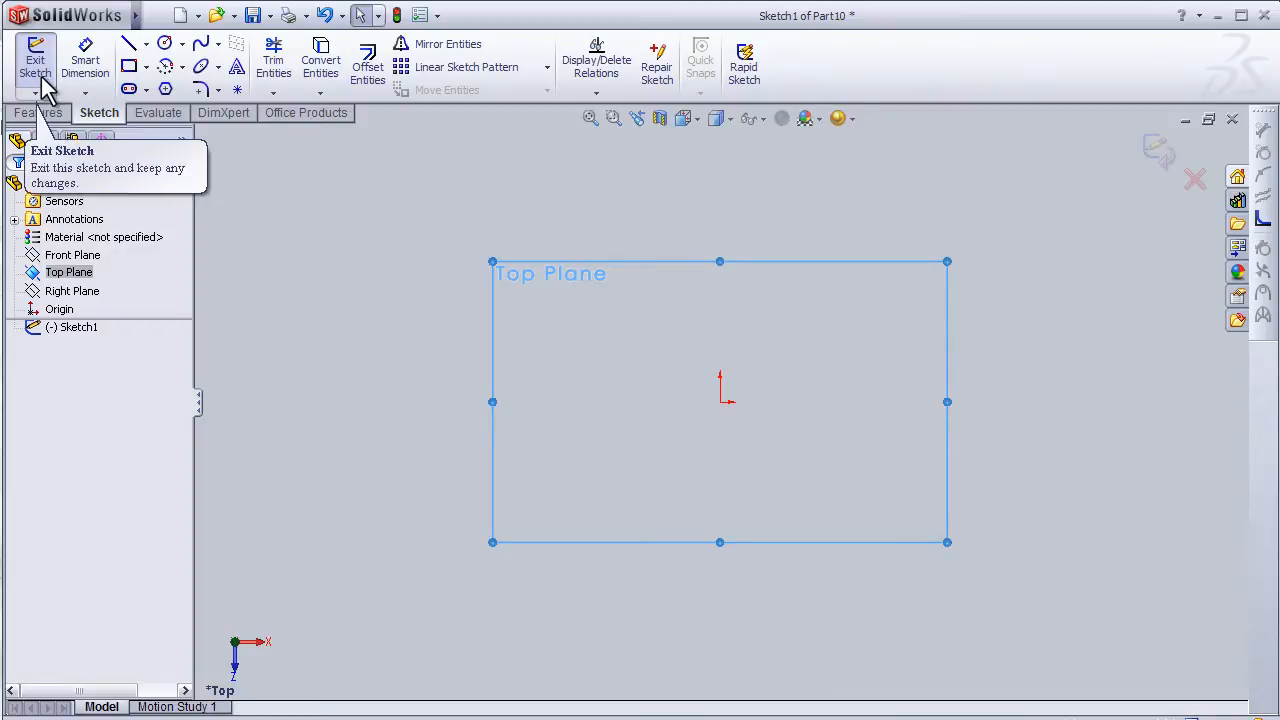
mouse_move(85, 60)
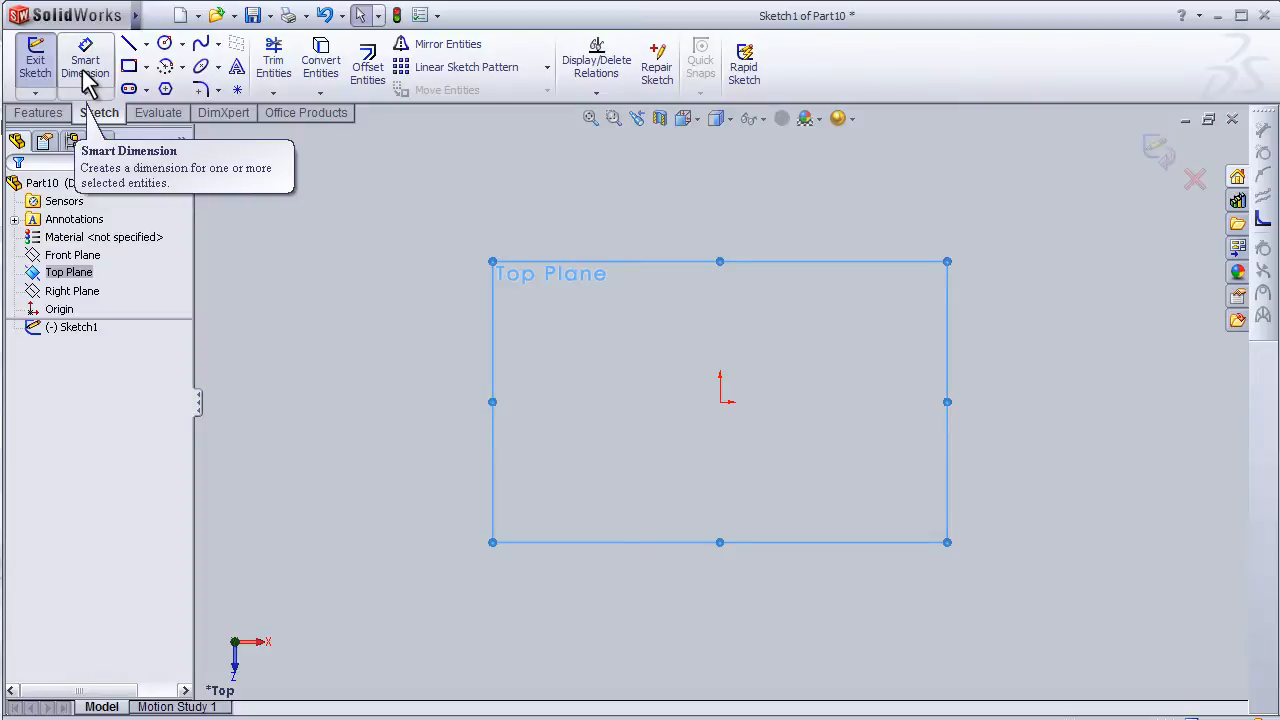
mouse_move(129, 44)
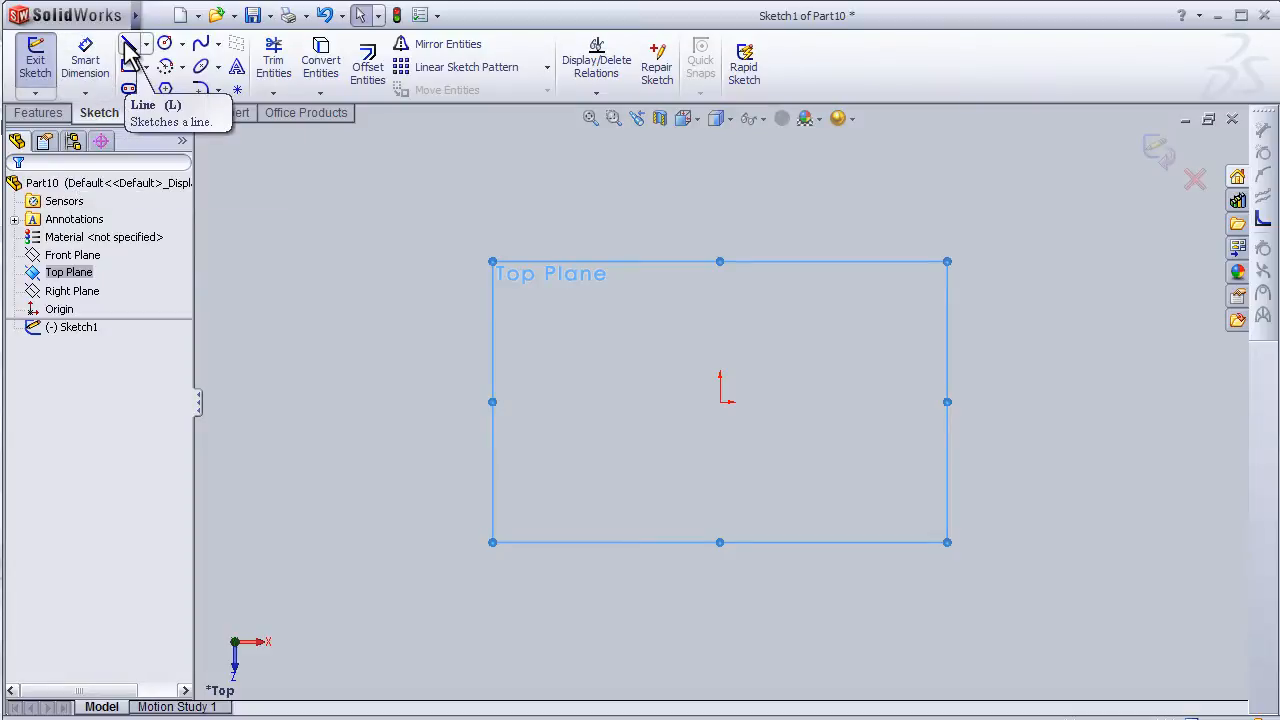
mouse_move(150, 58)
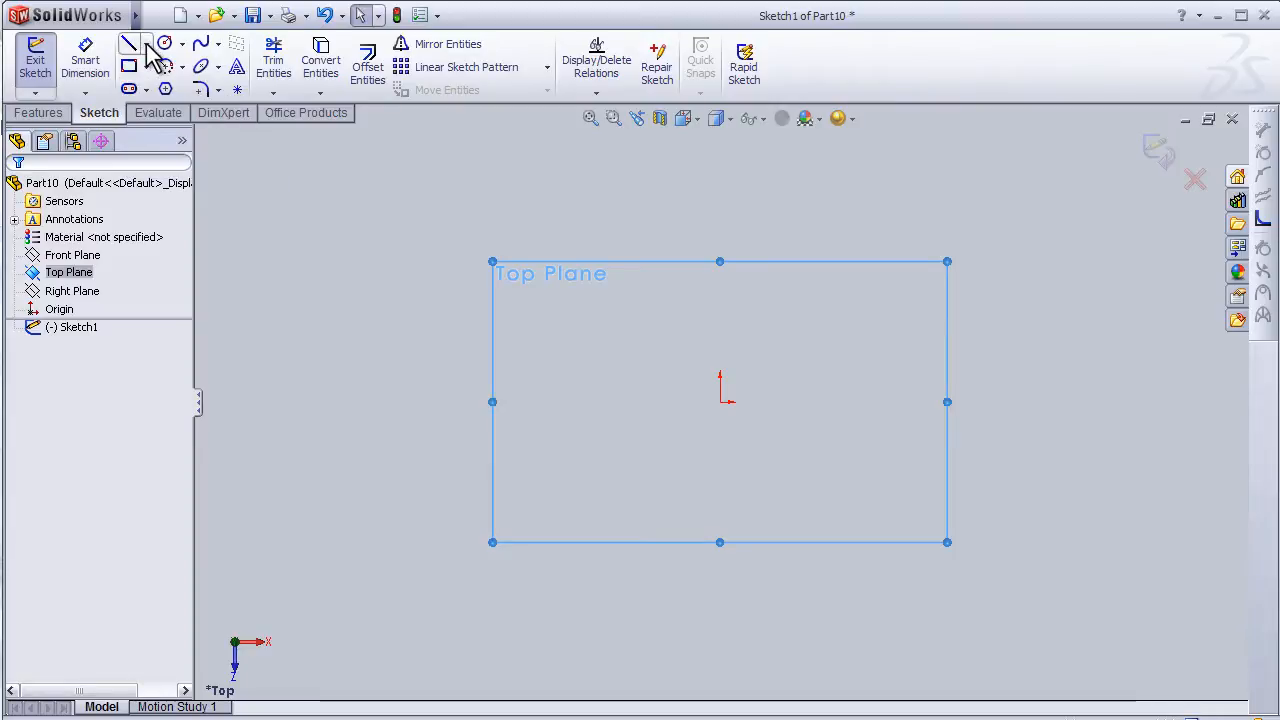
click(147, 44)
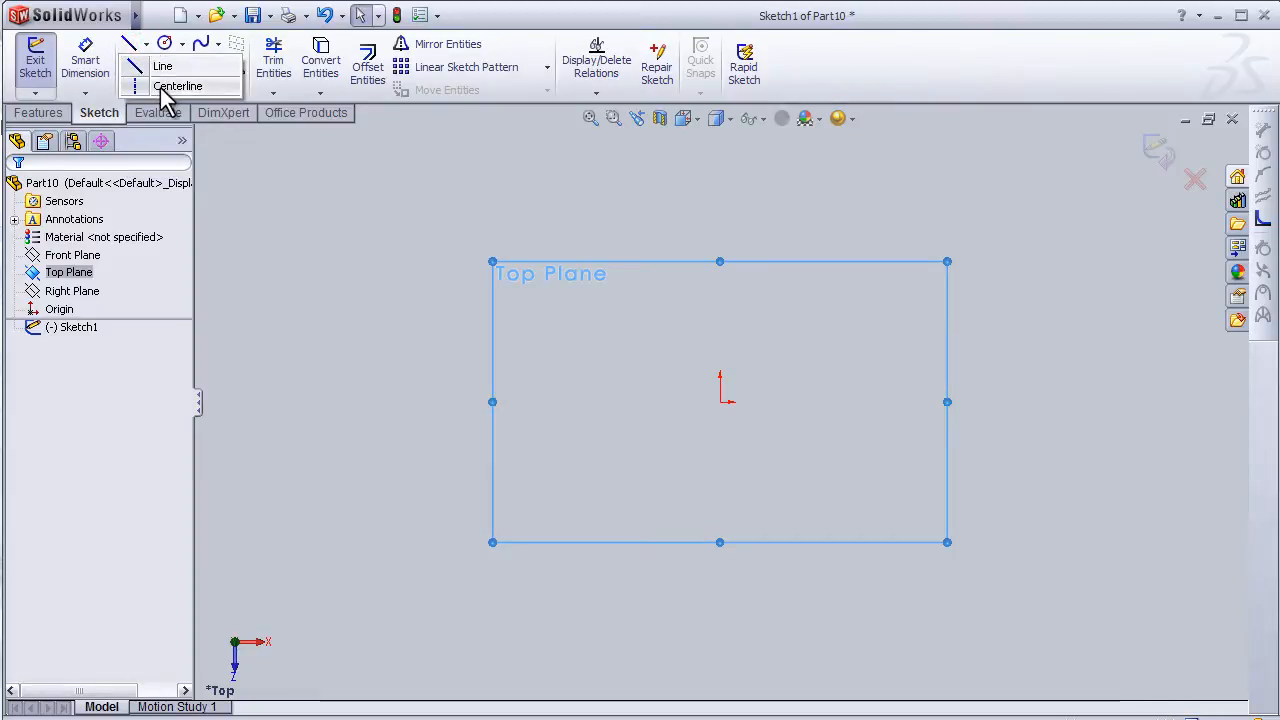
mouse_move(165, 66)
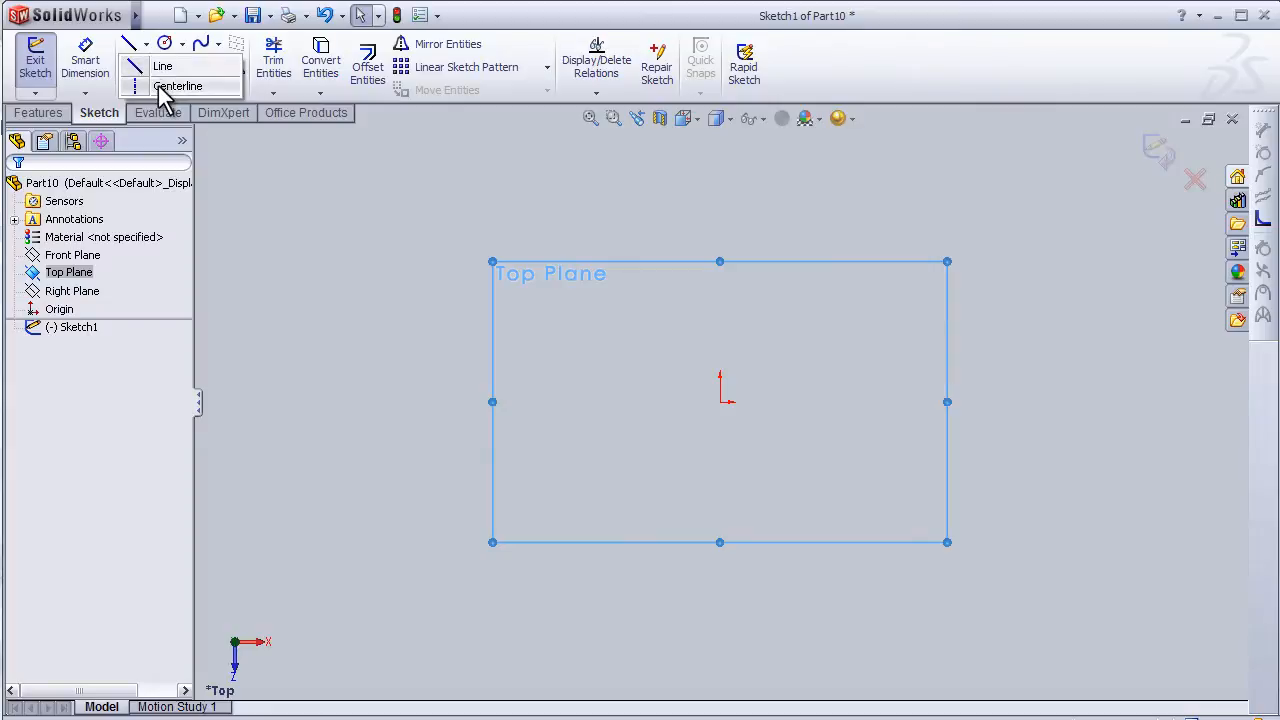
click(85, 60)
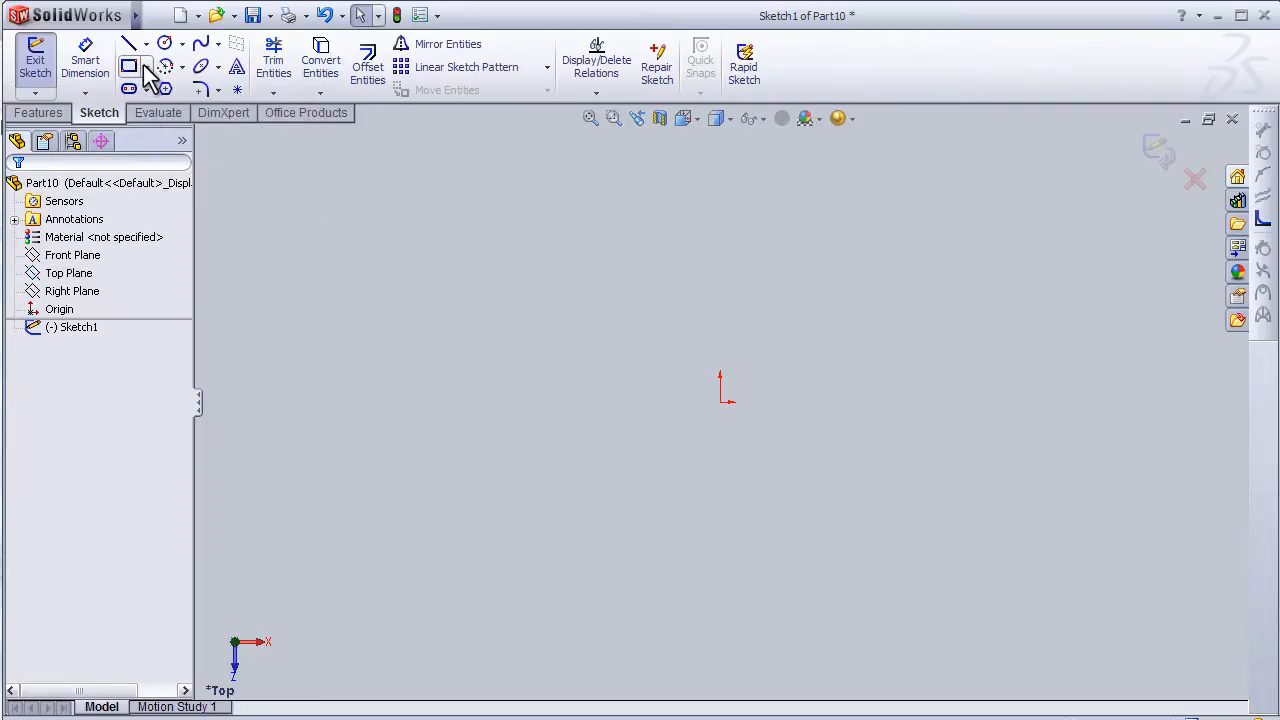
click(145, 66)
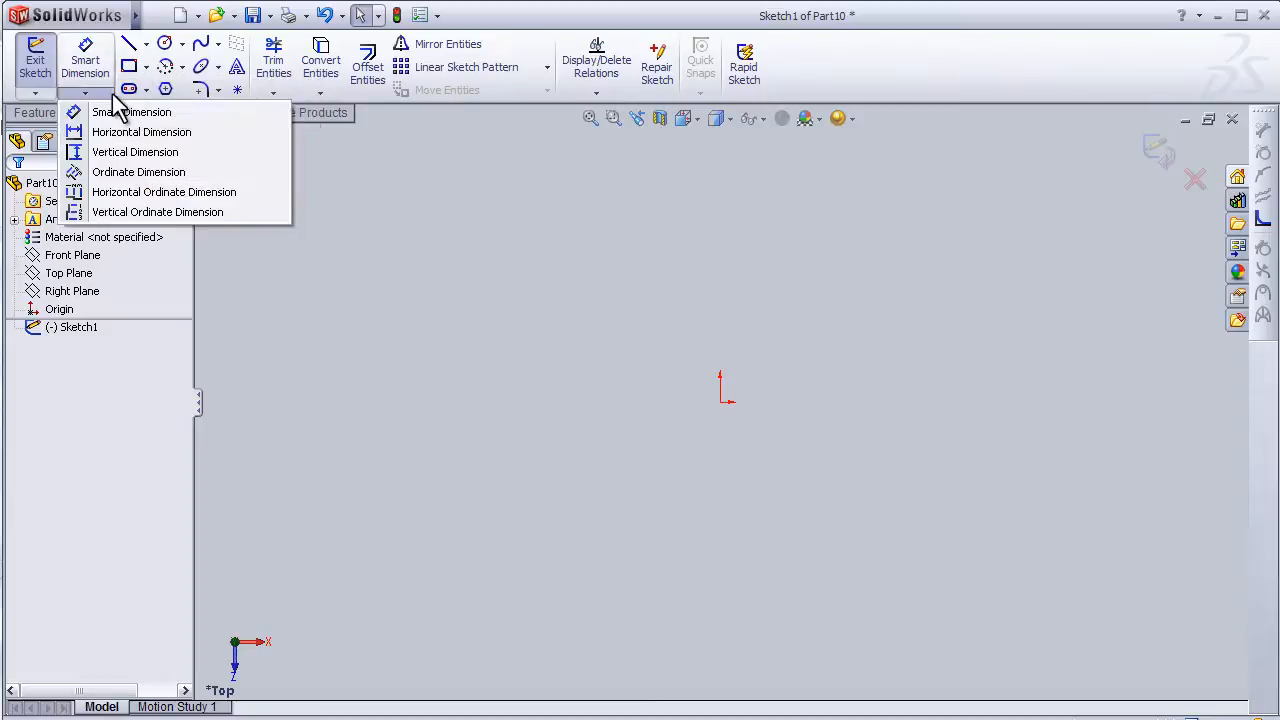
click(130, 65)
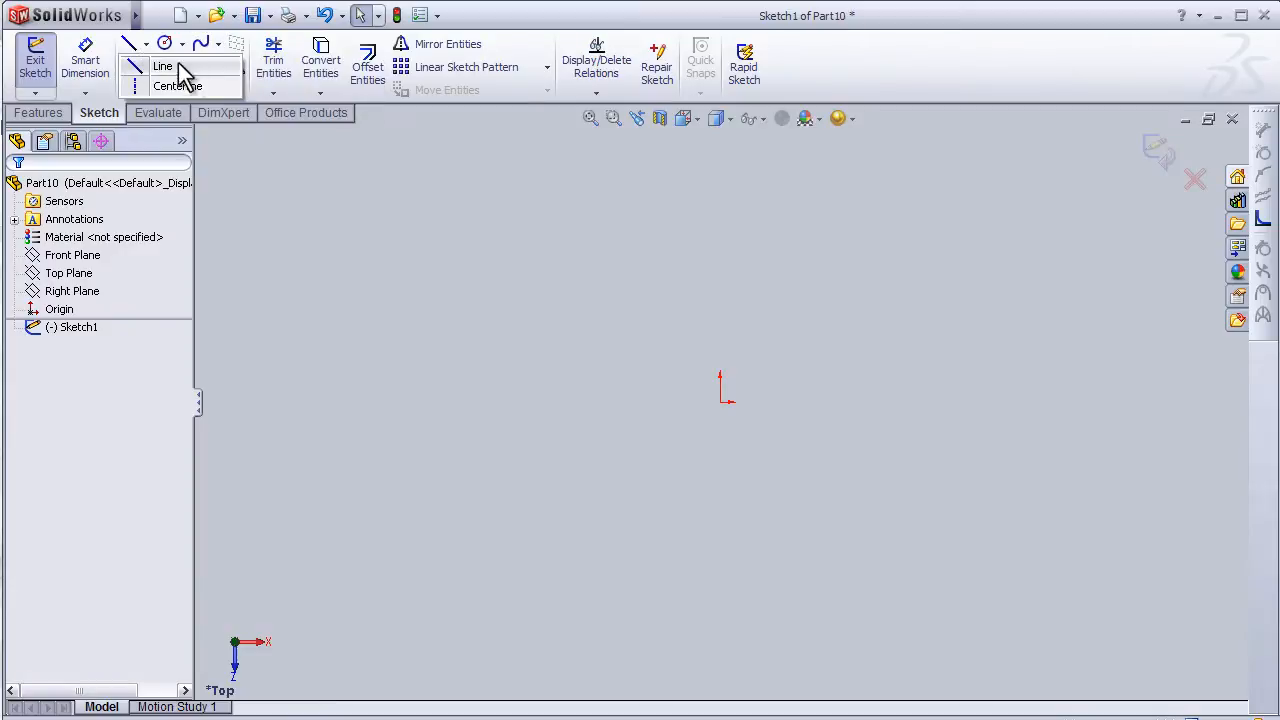
click(218, 44)
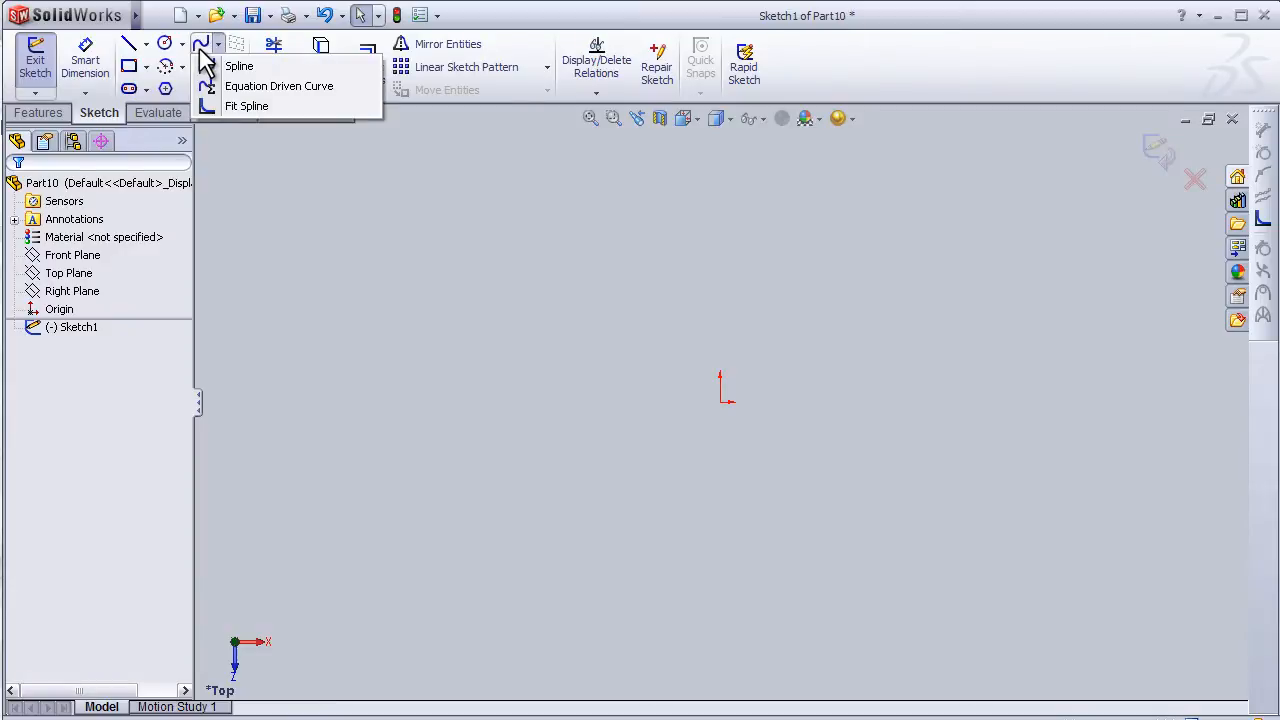
click(206, 66)
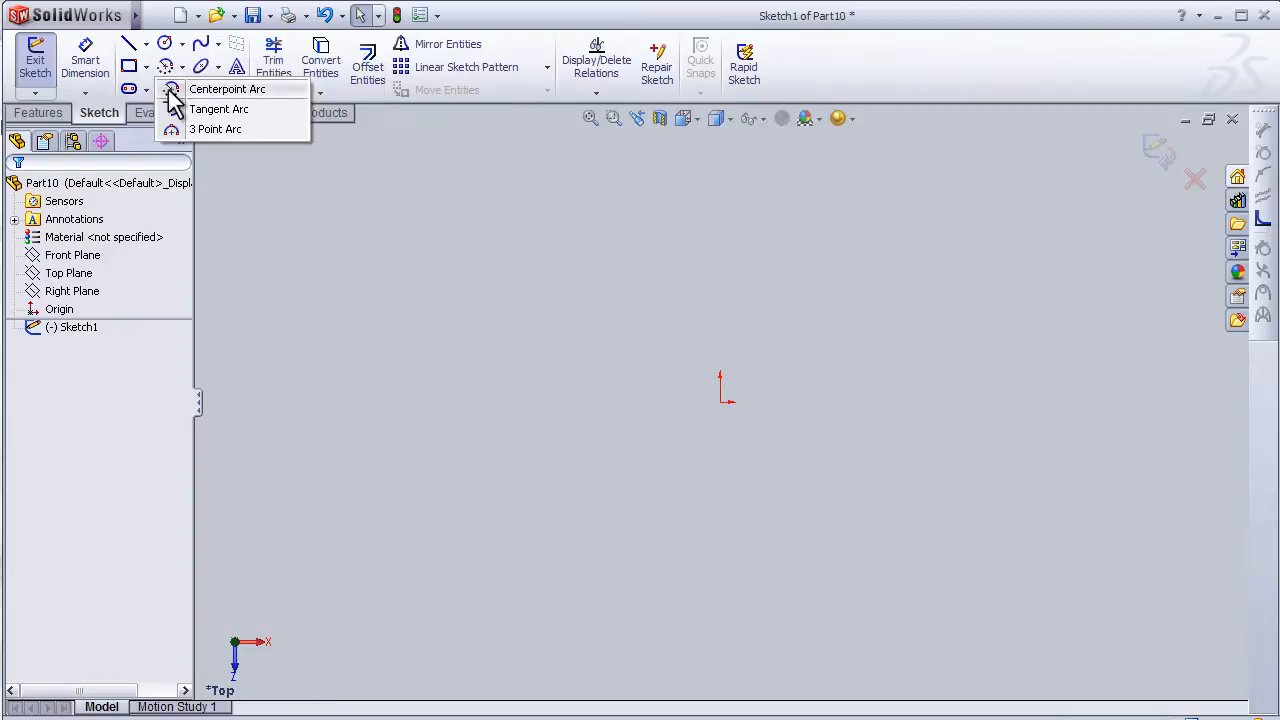
click(177, 89)
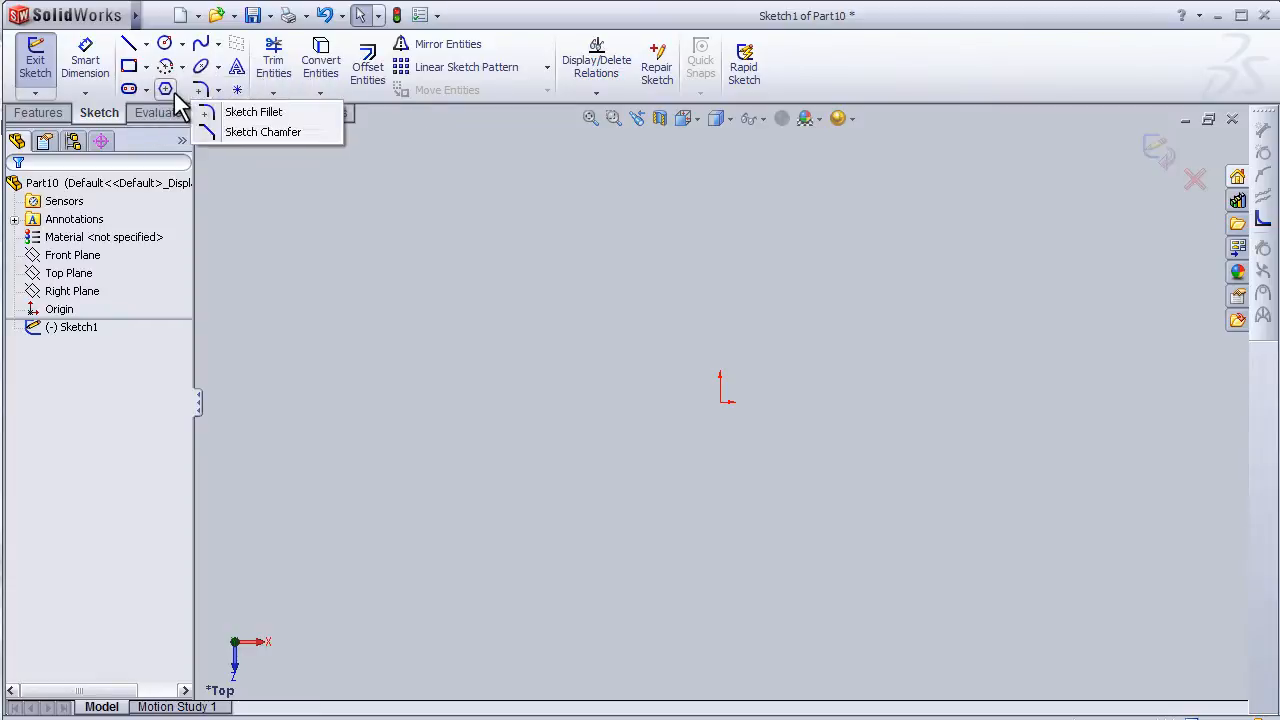
mouse_move(165, 90)
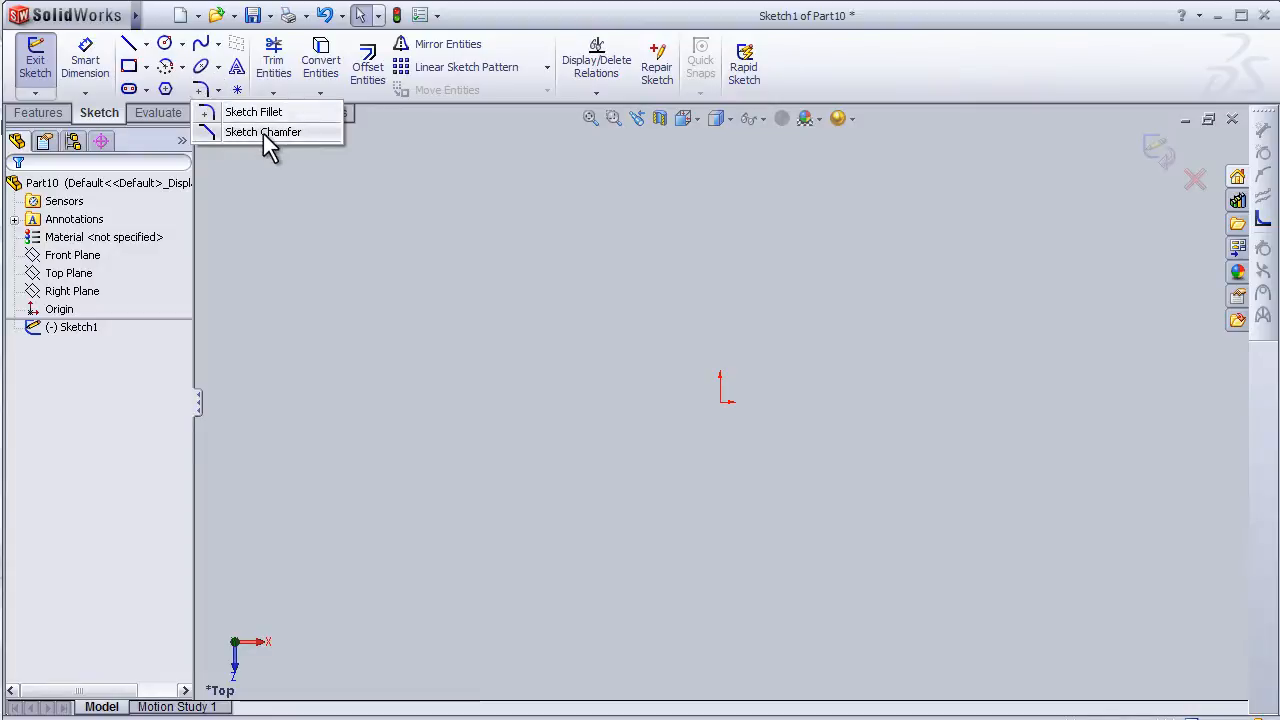
click(218, 43)
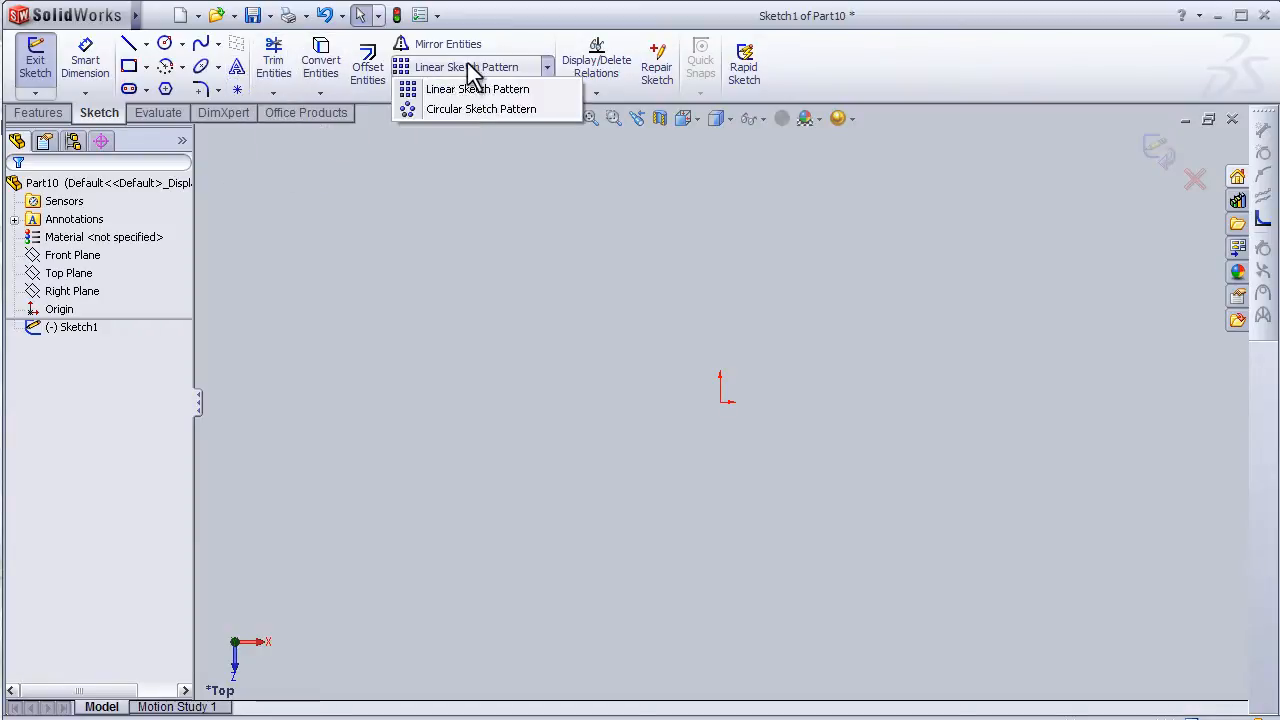
mouse_move(478, 89)
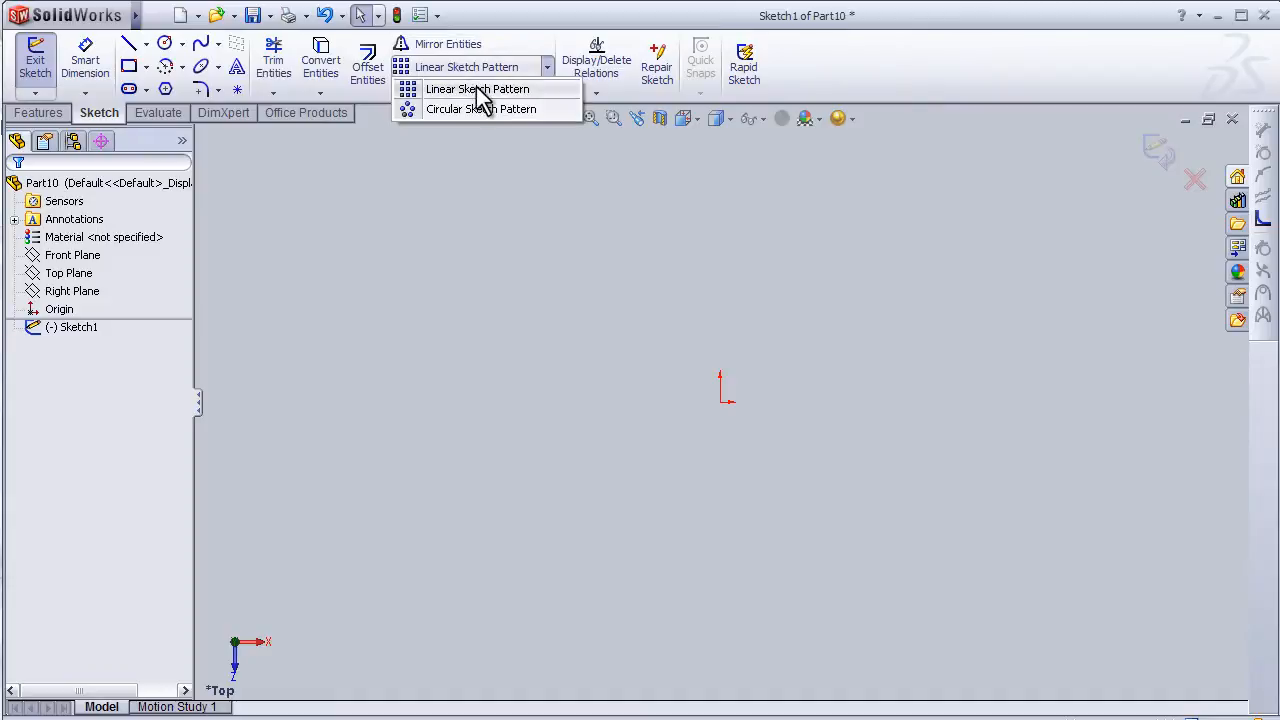
click(113, 46)
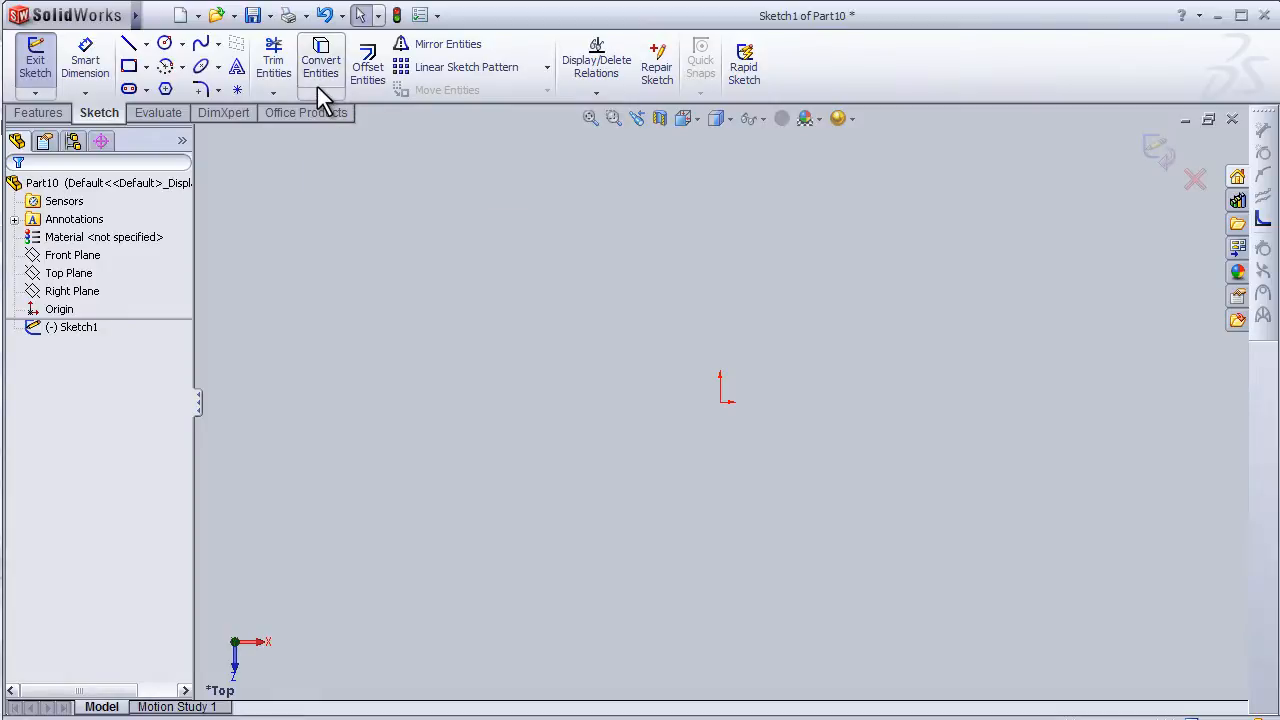
mouse_move(387, 171)
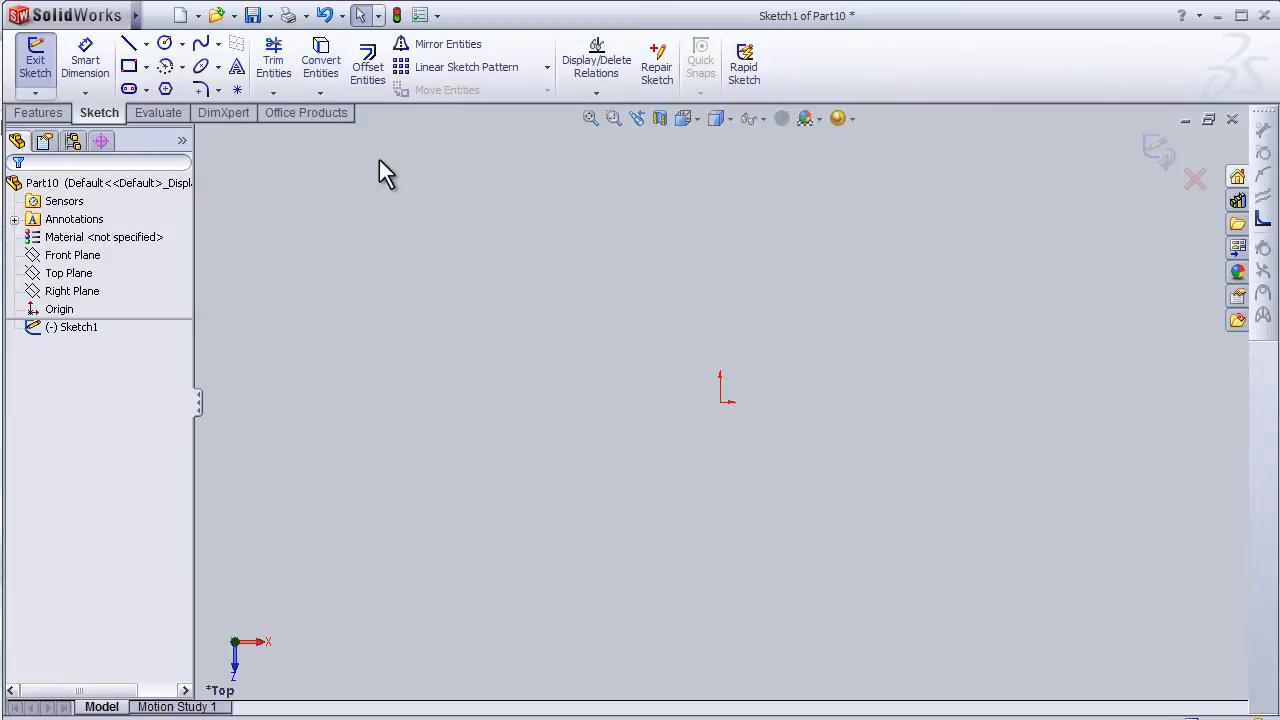
mouse_move(359, 187)
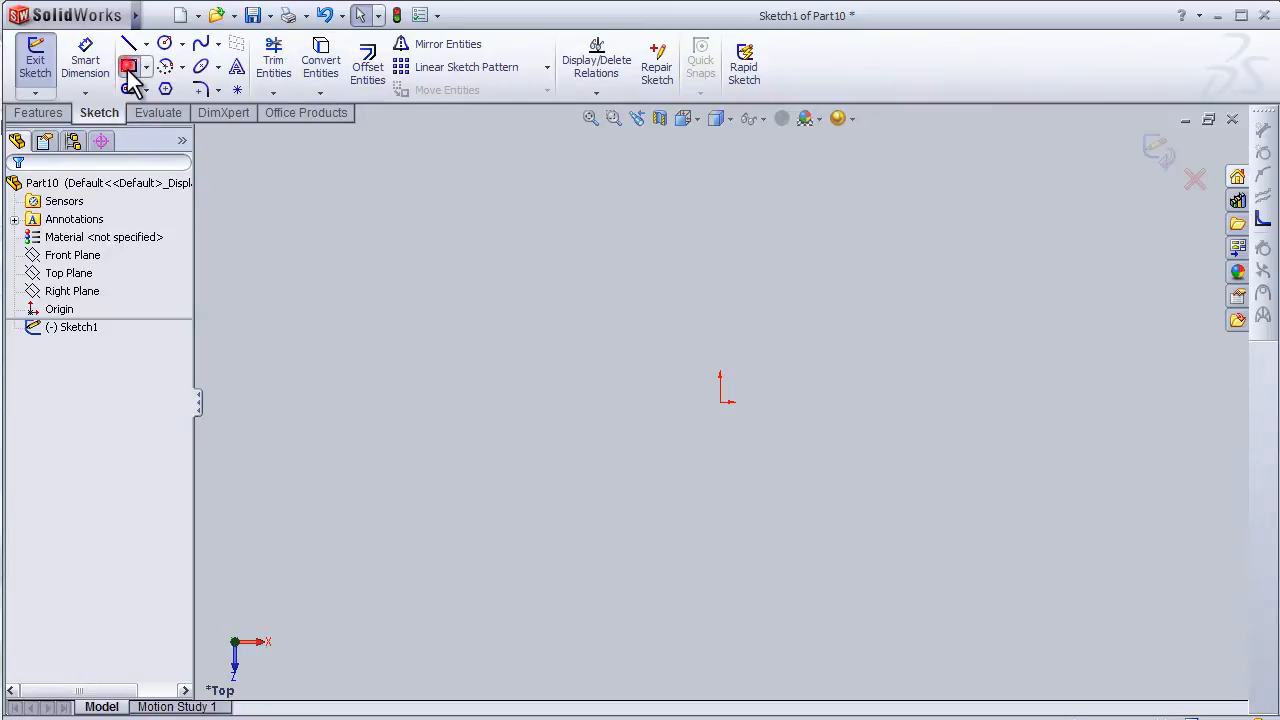
- Activate the Corner Rectangle tool
click(128, 66)
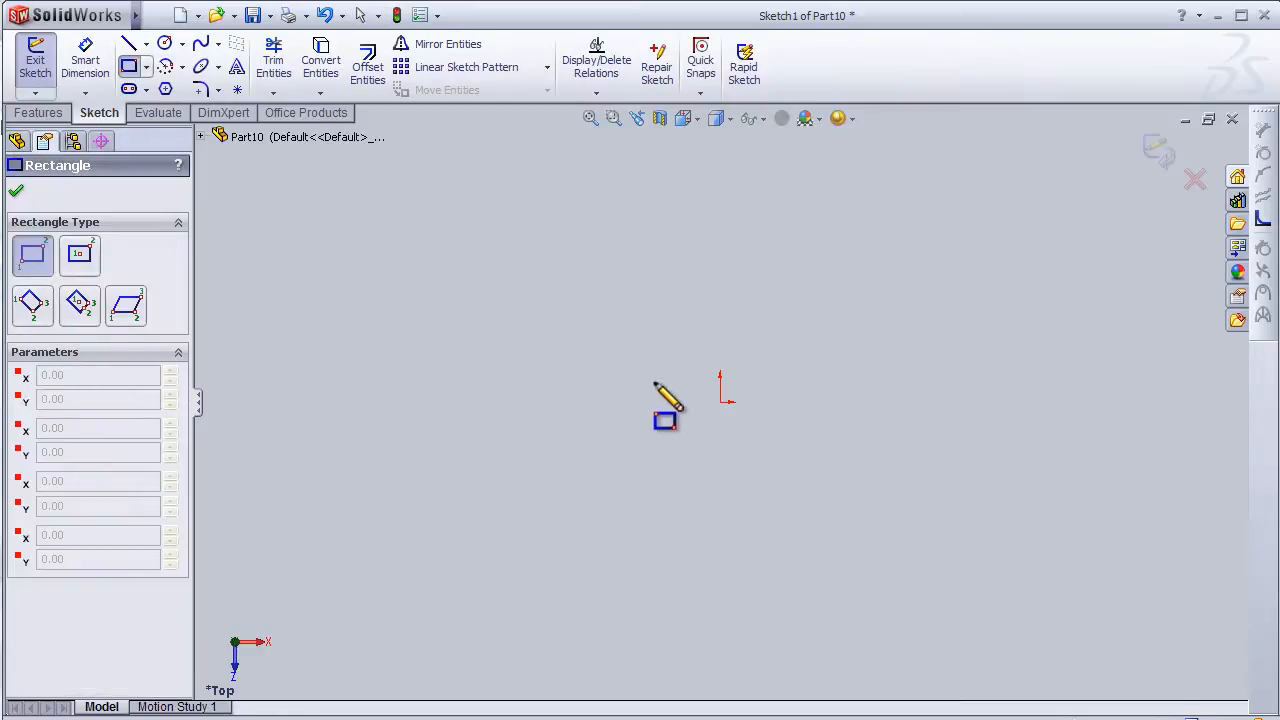
mouse_move(735, 445)
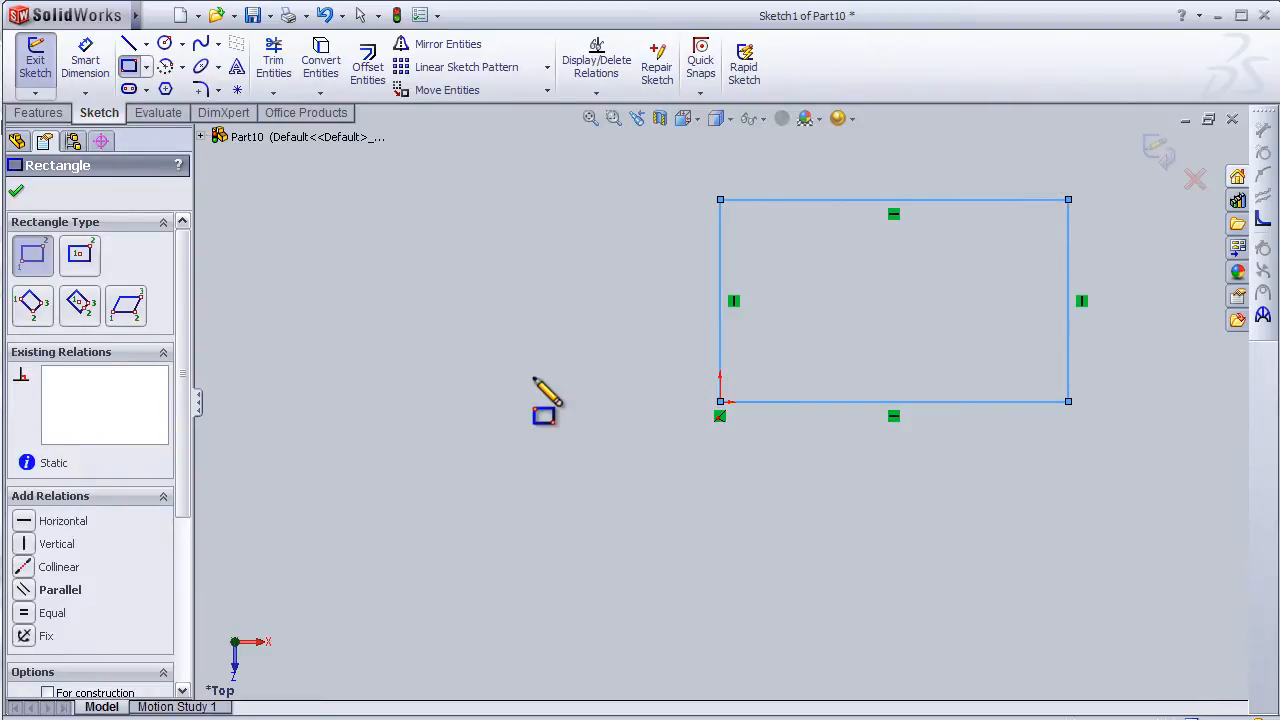
mouse_move(745, 320)
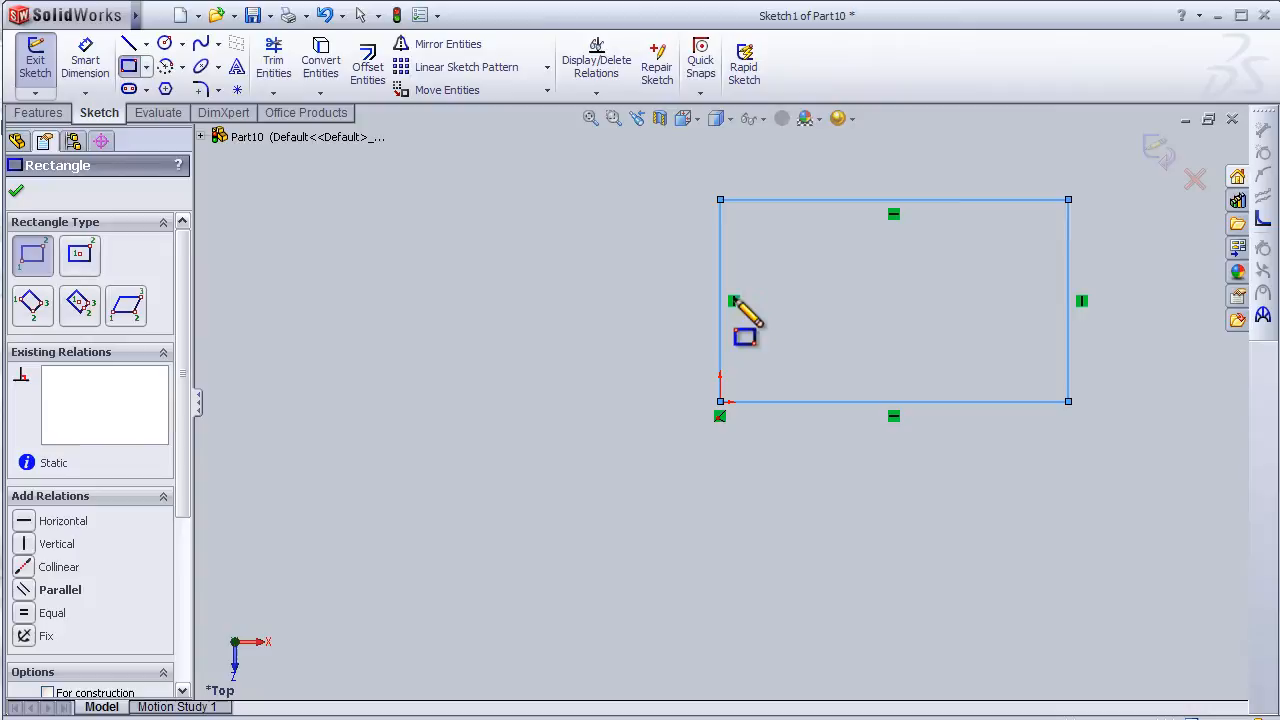
mouse_move(900, 235)
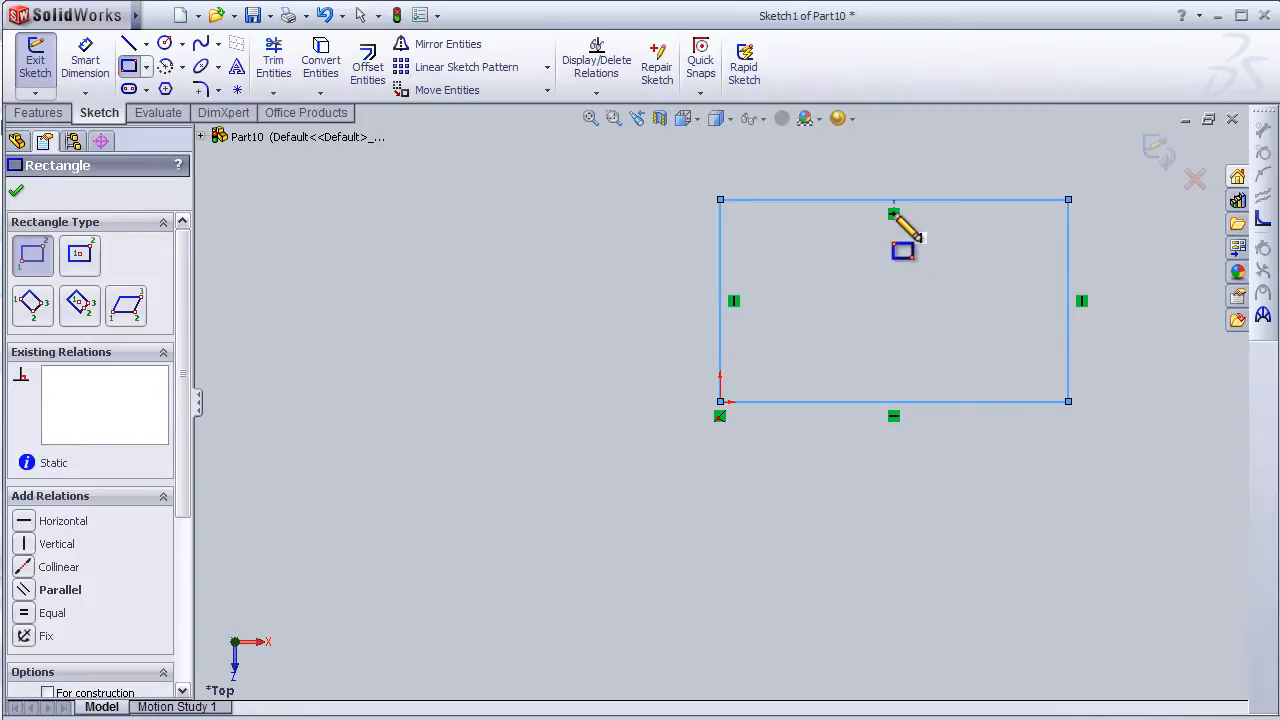
mouse_move(1090, 320)
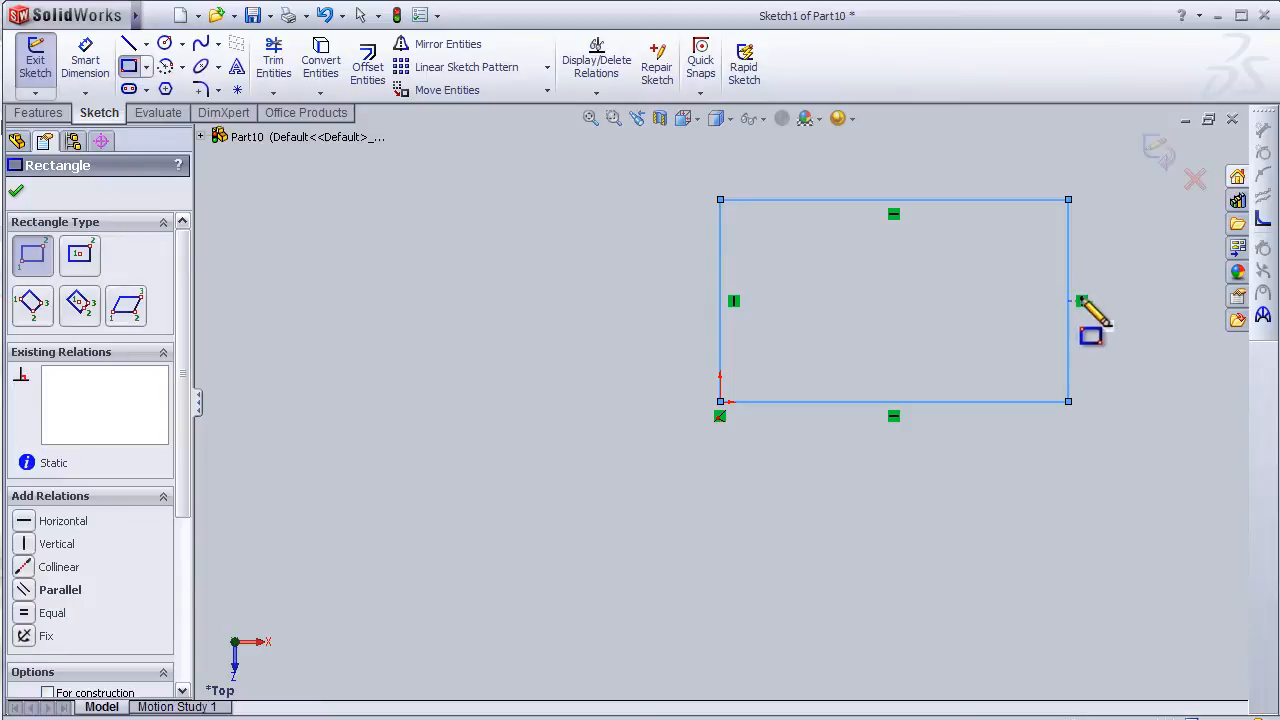
mouse_move(830, 270)
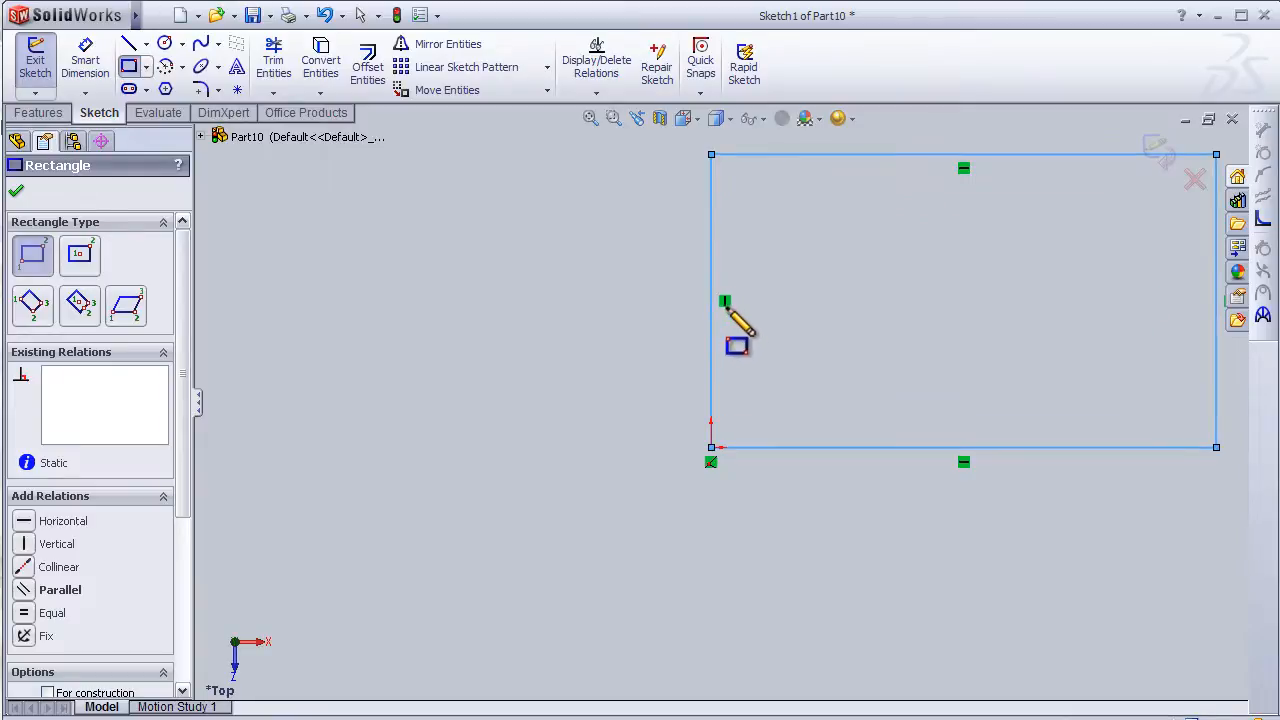
mouse_move(730, 333)
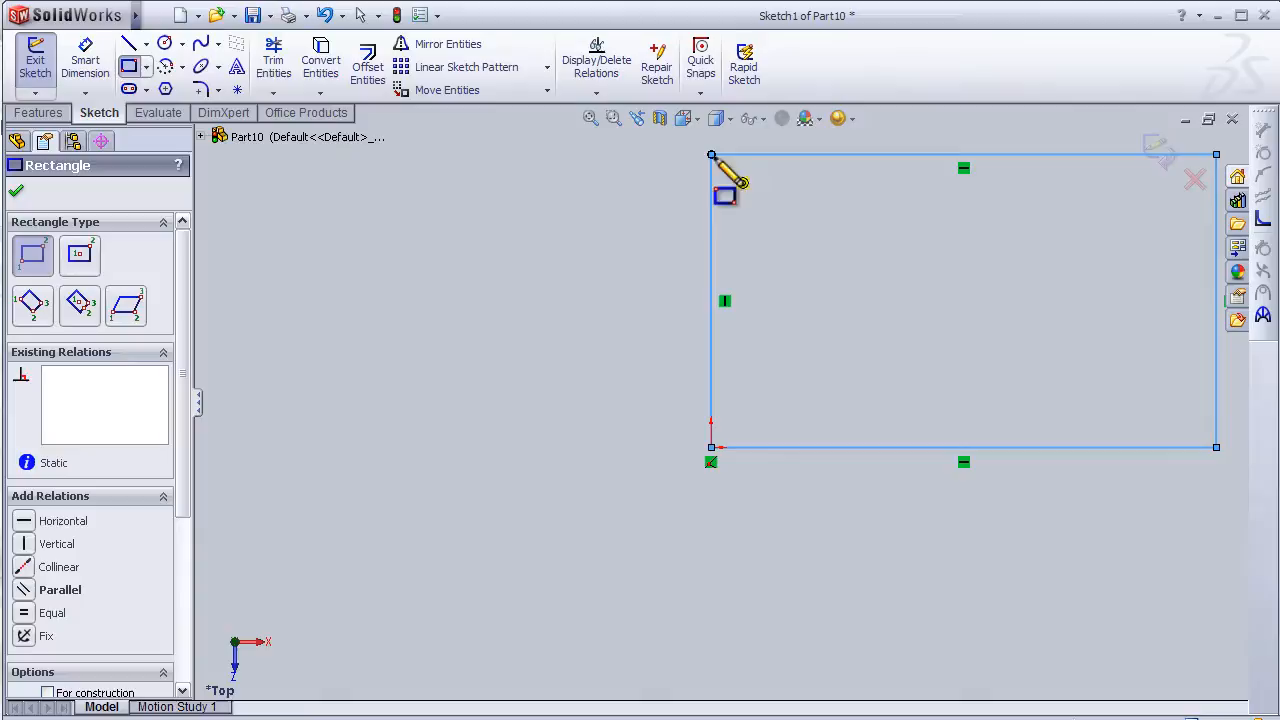
mouse_move(855, 365)
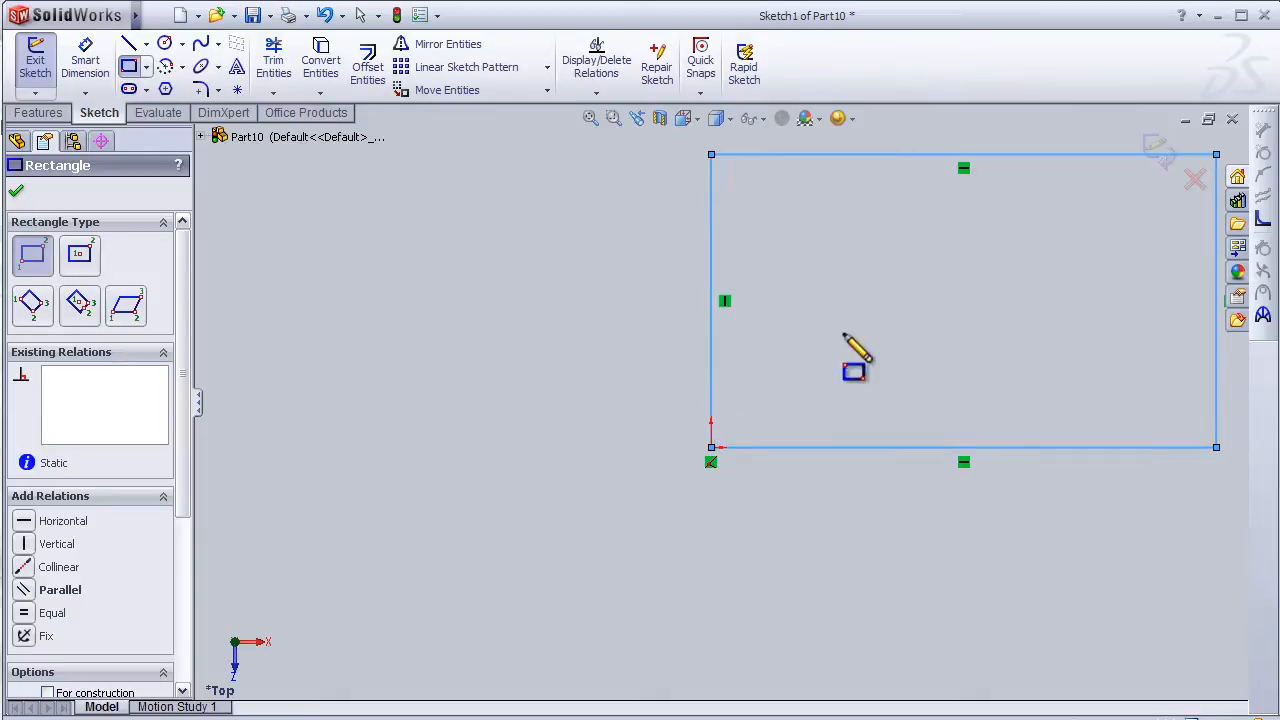
mouse_move(945, 520)
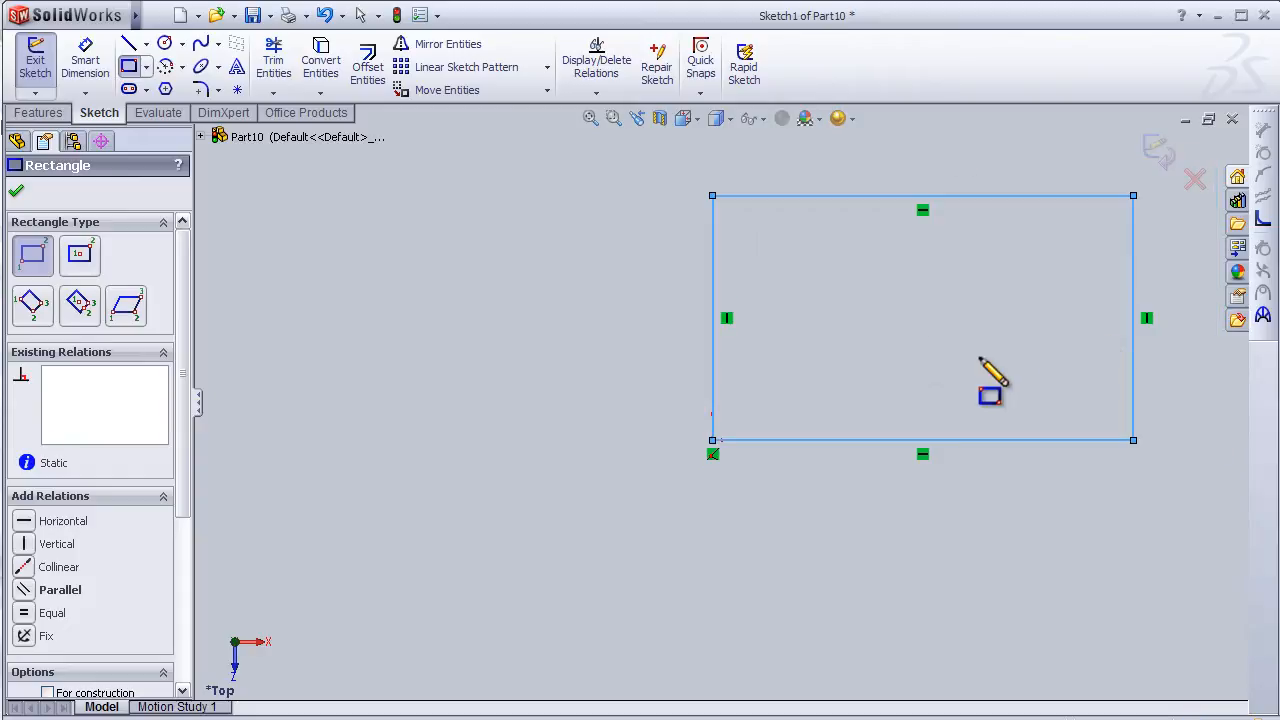
mouse_move(560, 345)
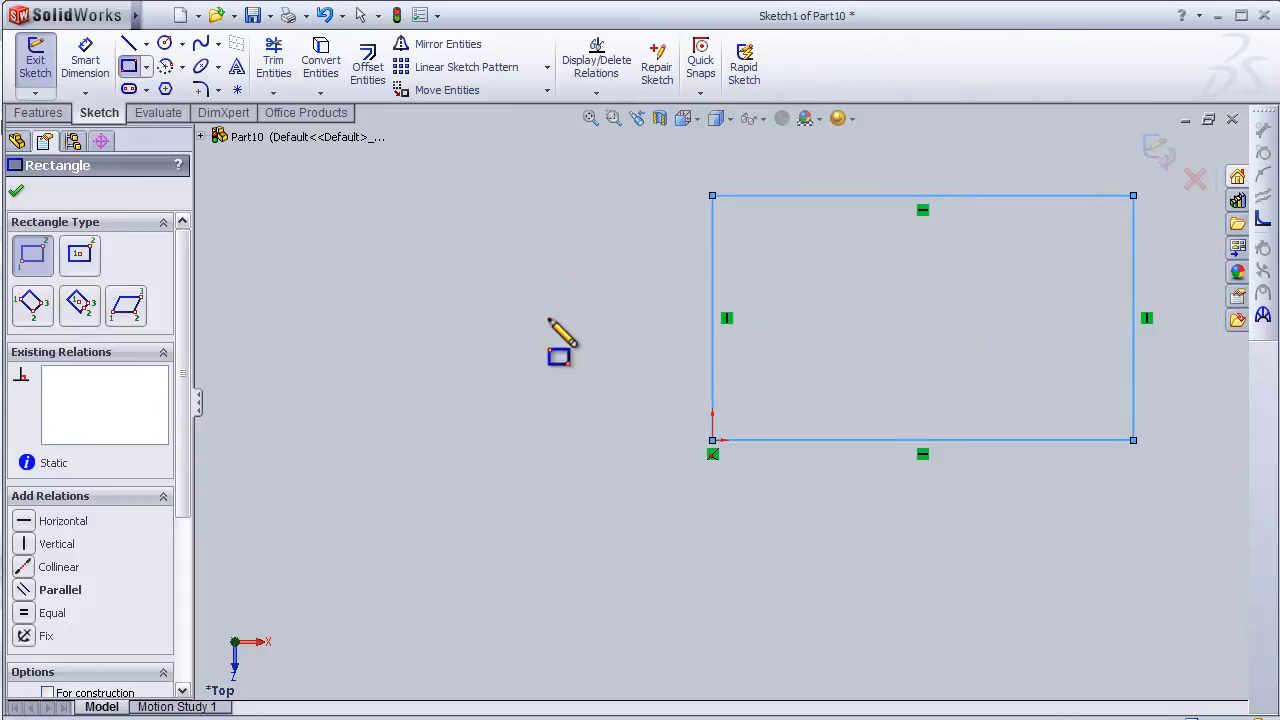
mouse_move(30, 550)
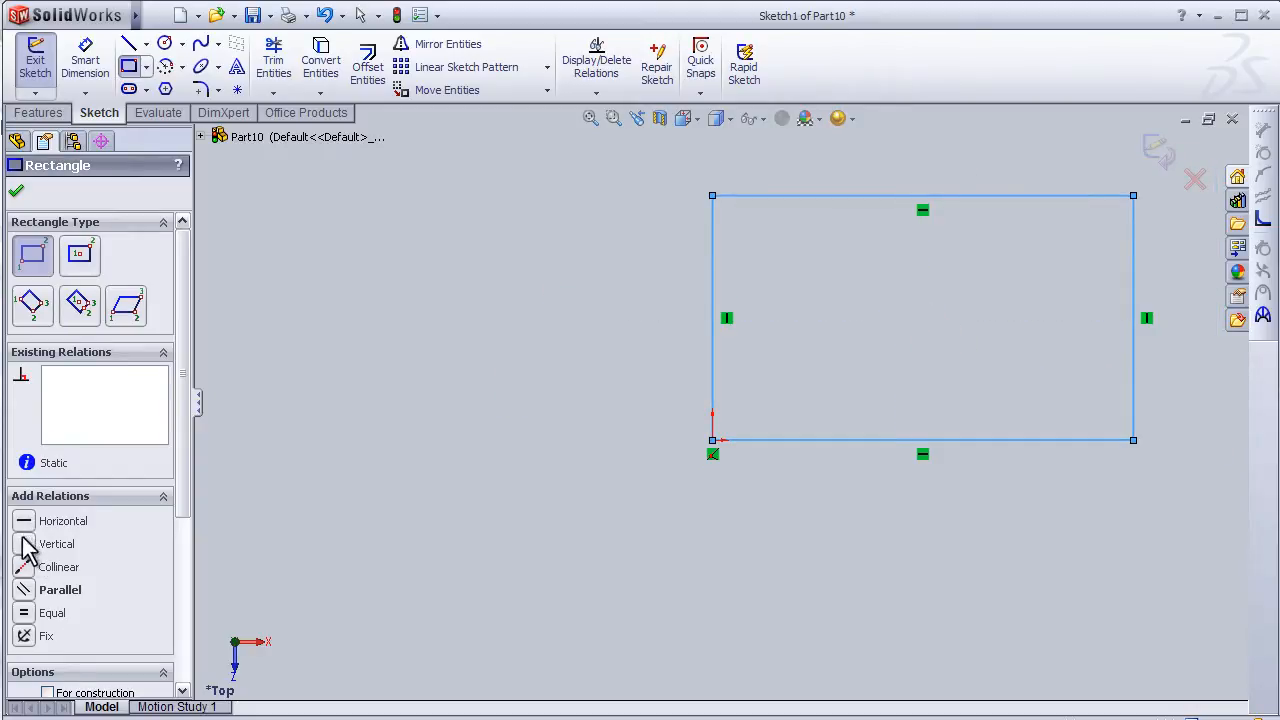
mouse_move(150, 512)
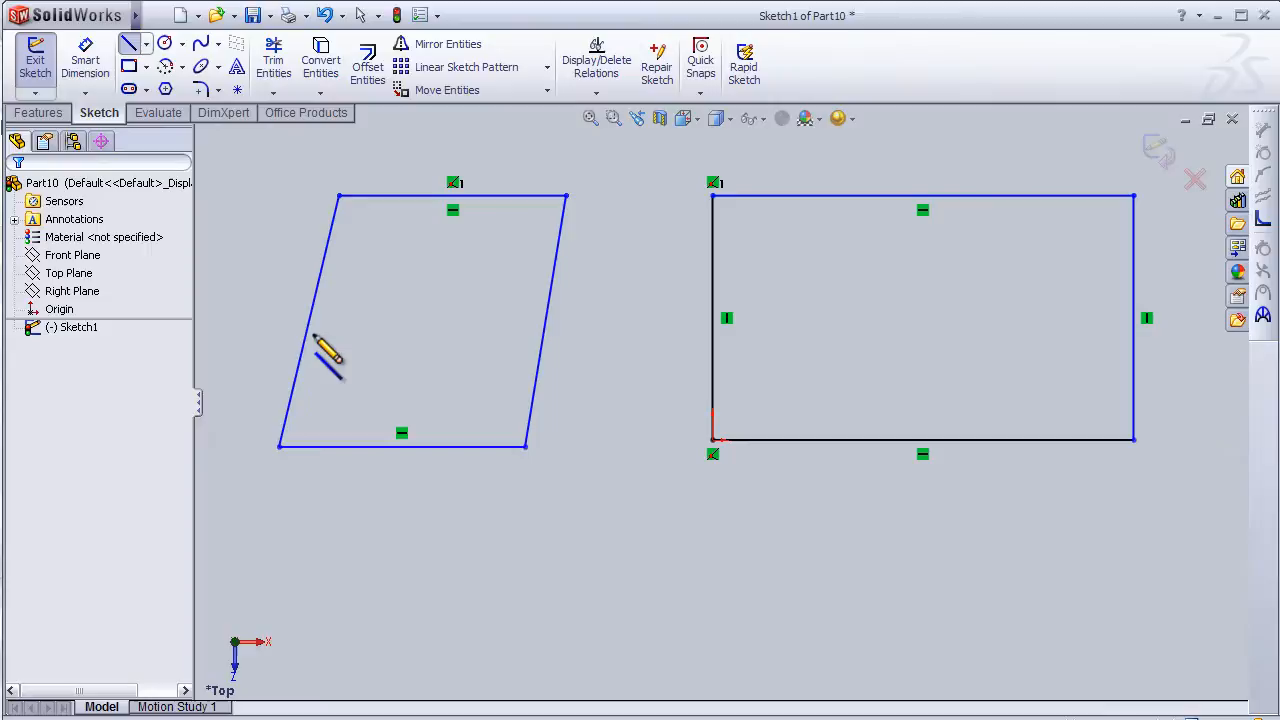
mouse_move(325, 325)
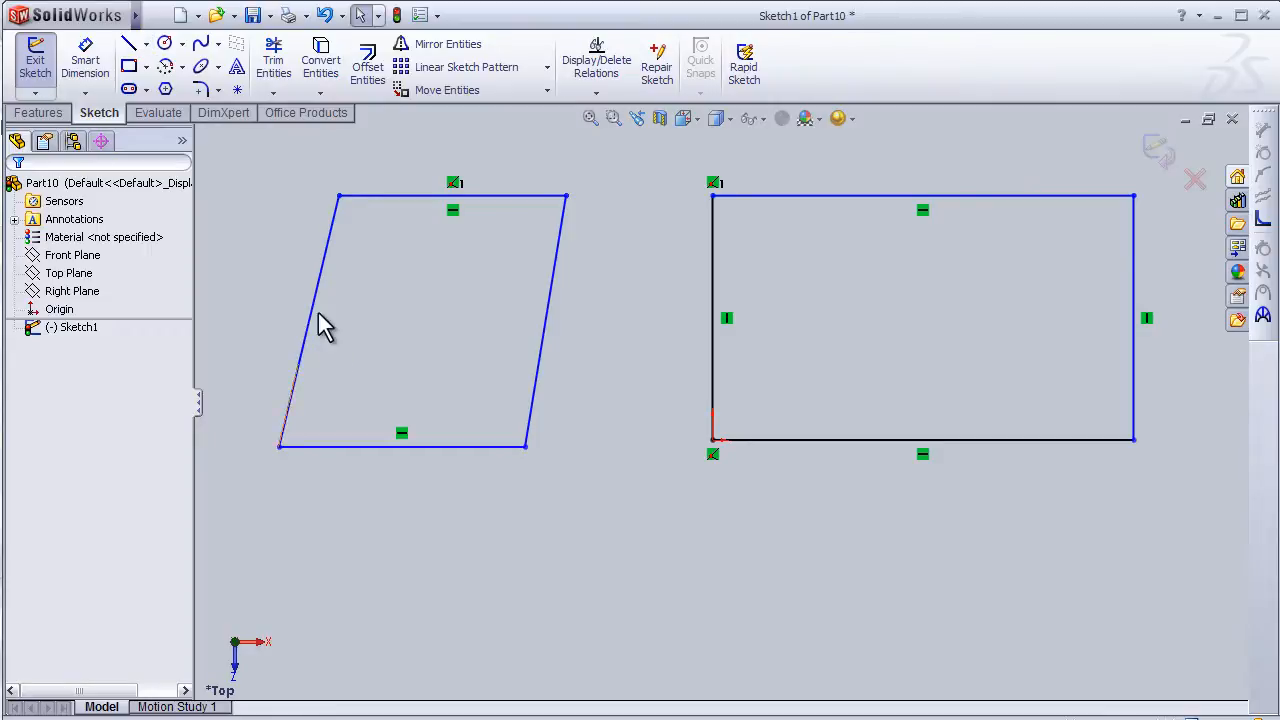
- Make the left shape's two slanted sides parallel and vertical
click(310, 330)
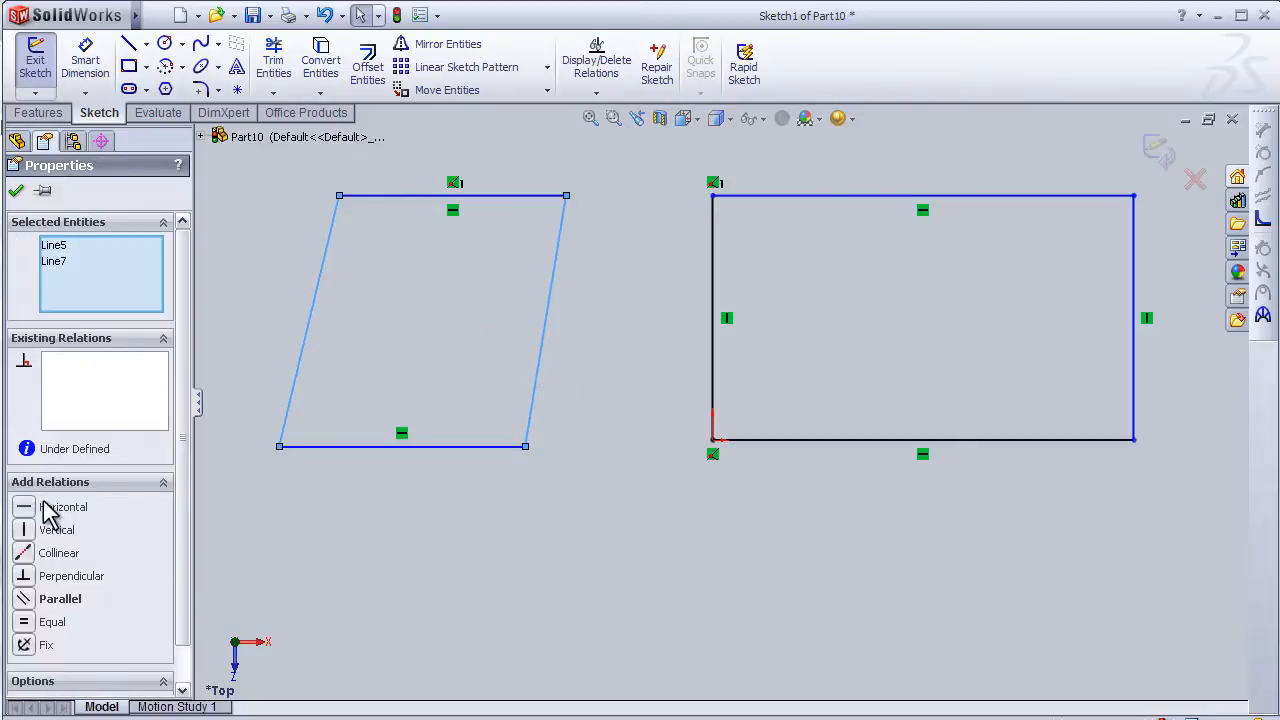
mouse_move(40, 615)
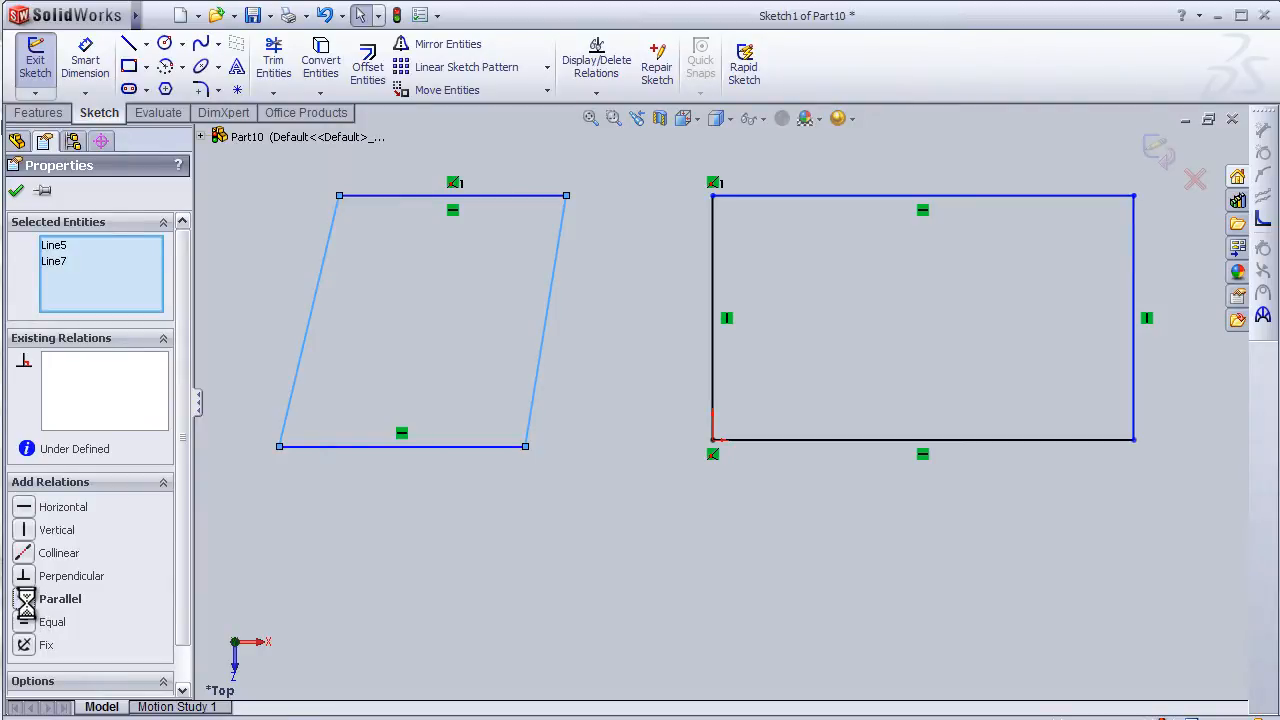
click(60, 598)
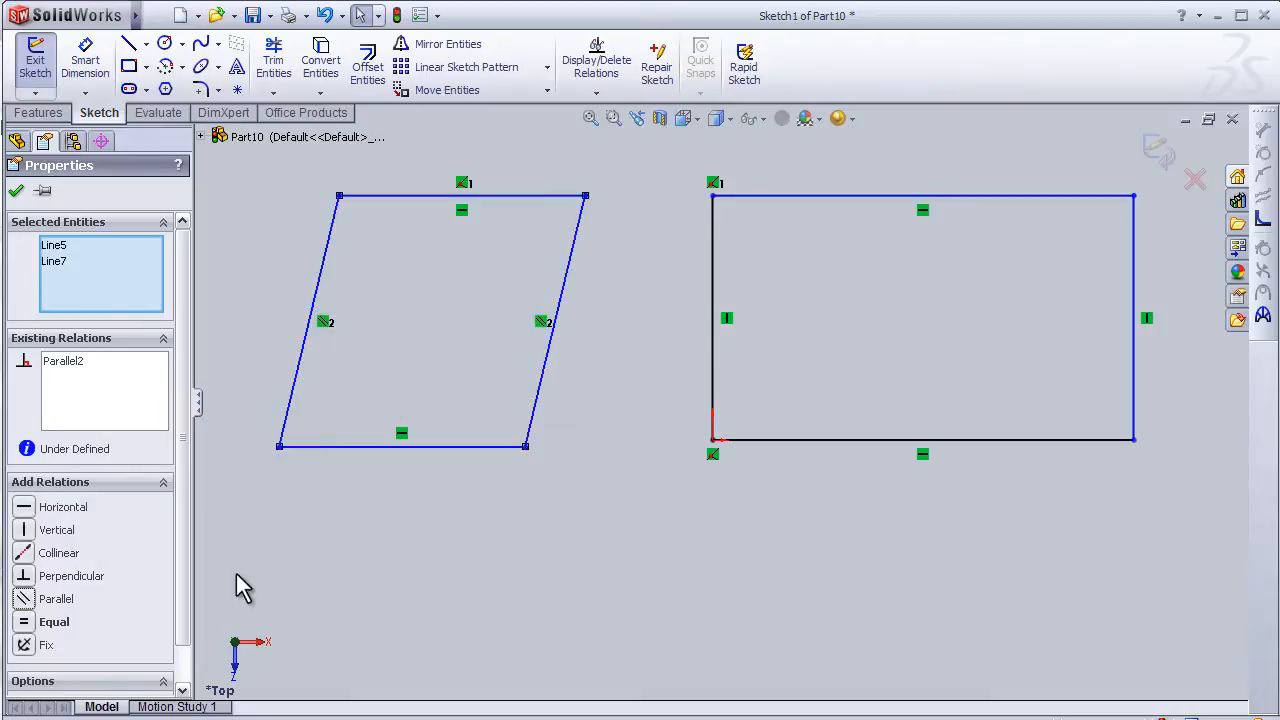
mouse_move(68, 543)
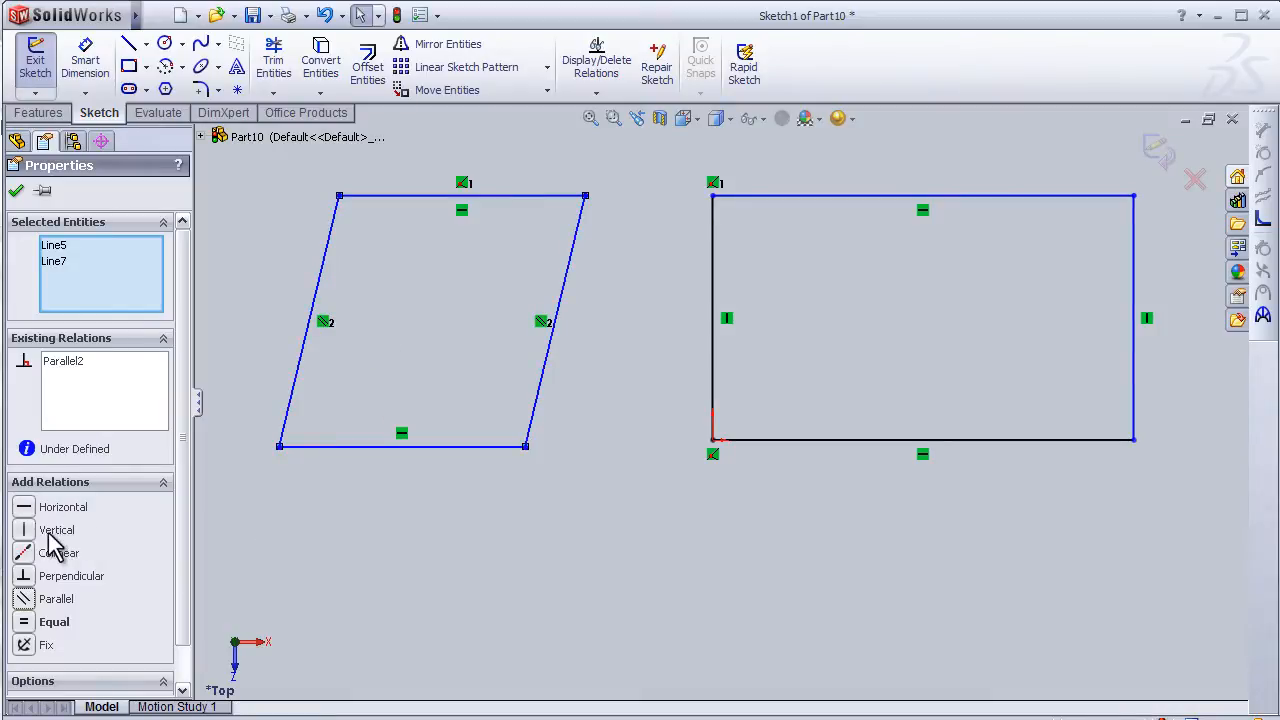
click(60, 530)
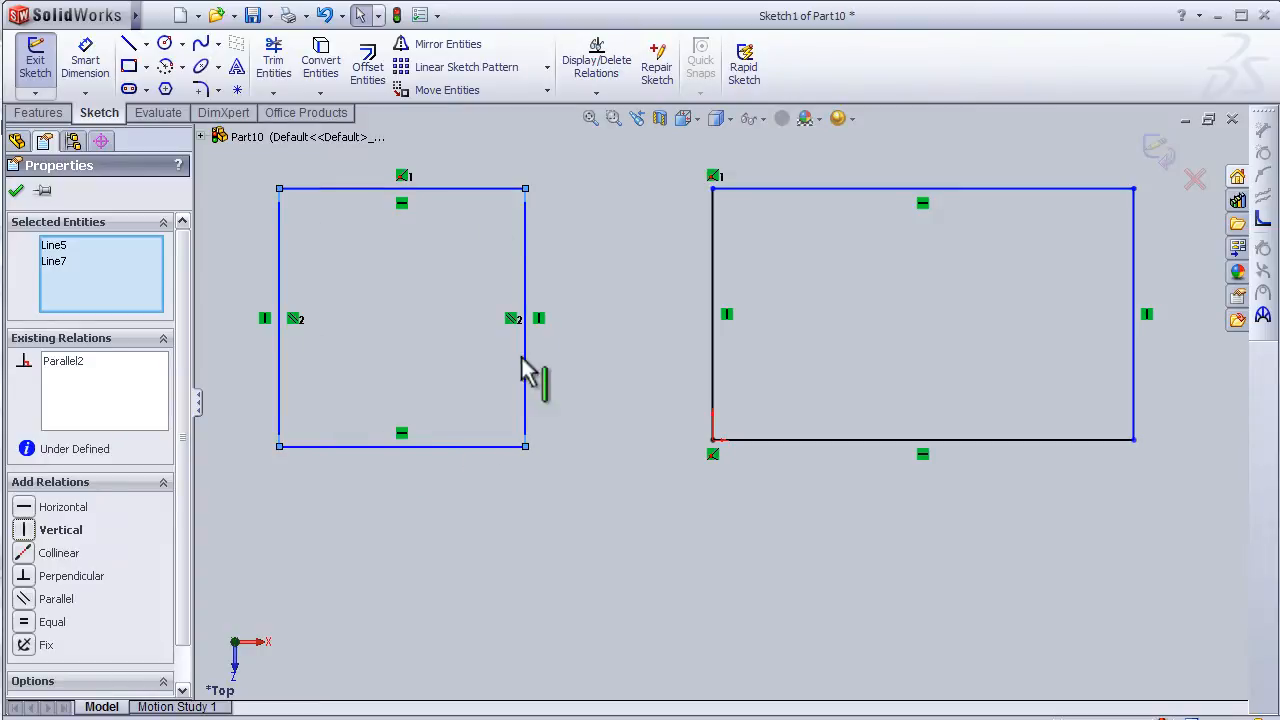
mouse_move(490, 415)
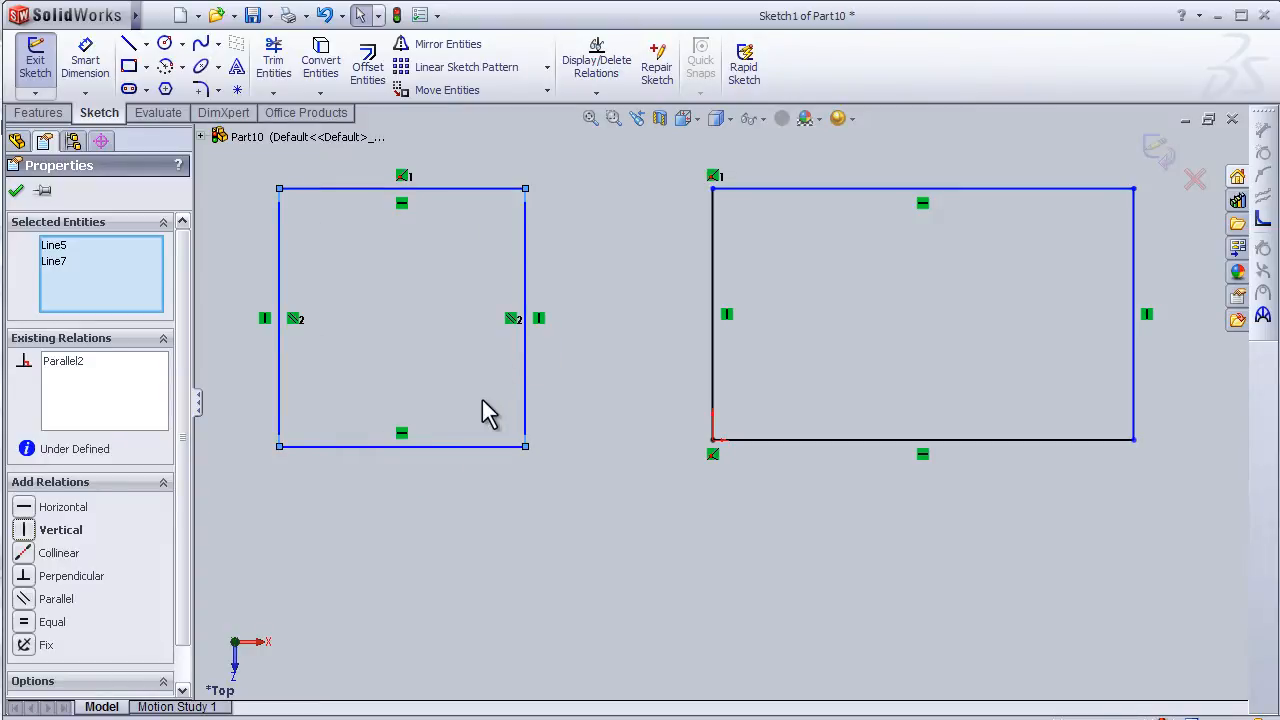
mouse_move(315, 285)
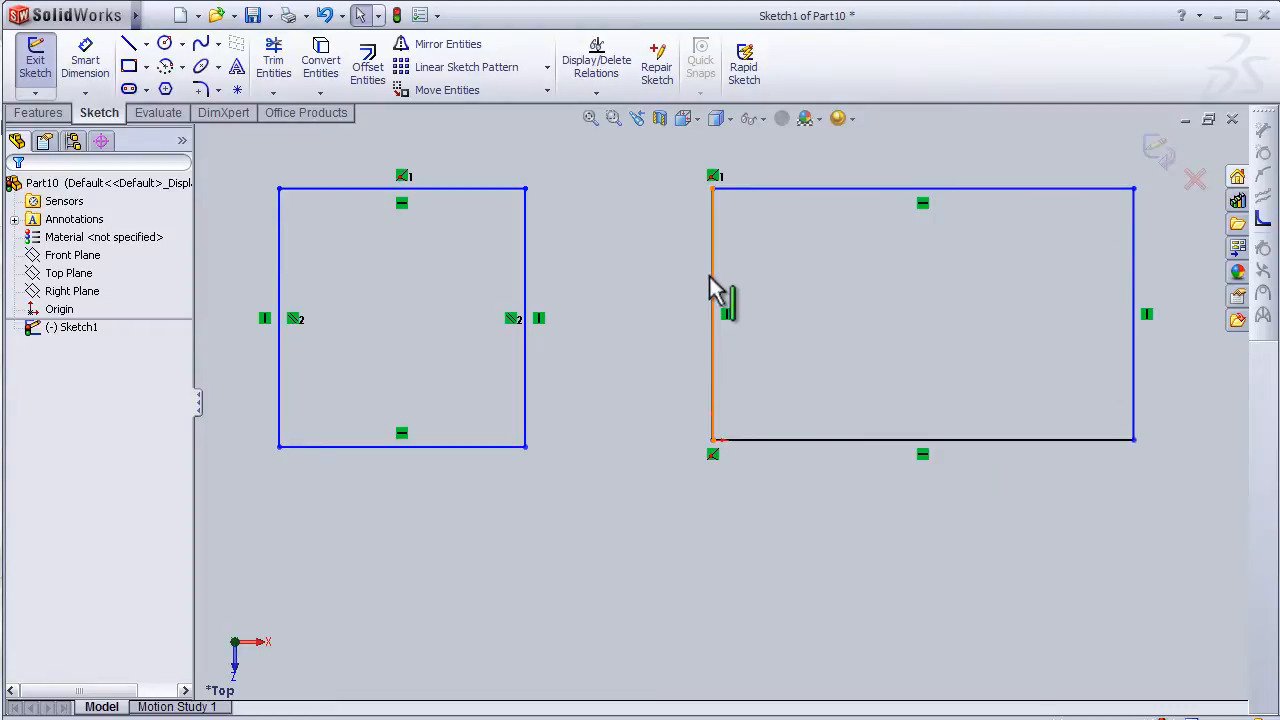
mouse_move(715, 270)
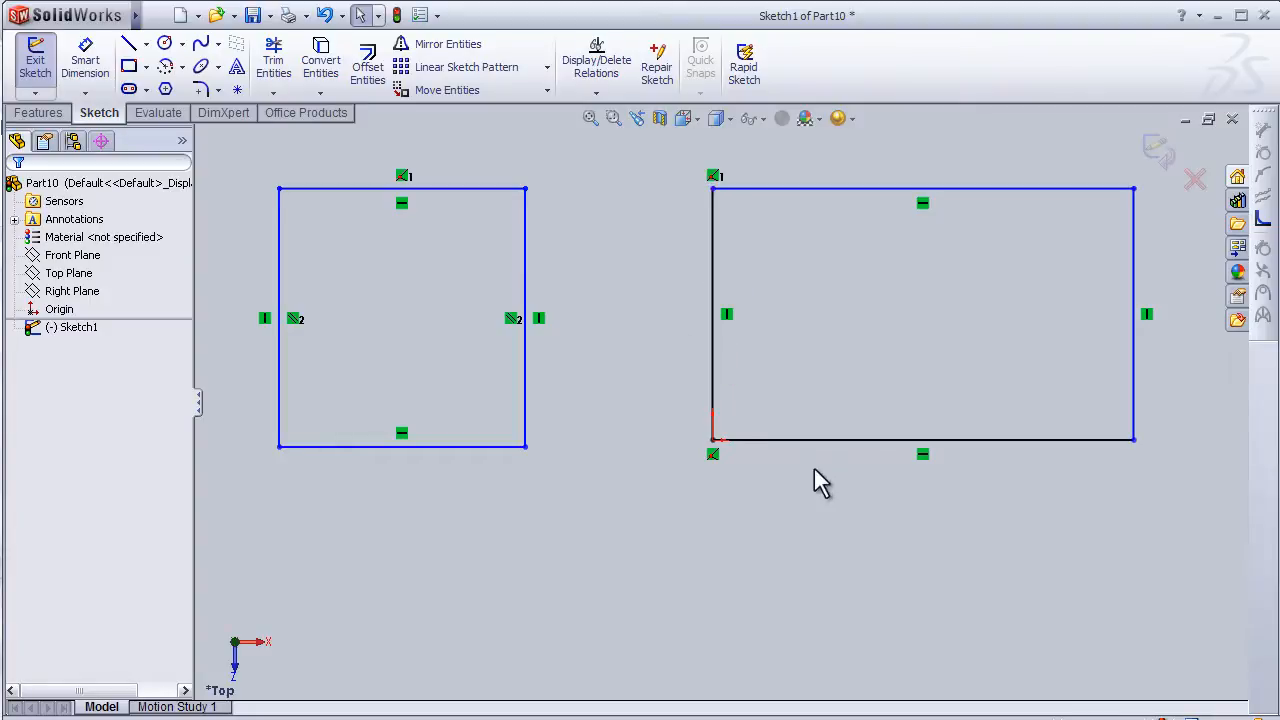
mouse_move(945, 190)
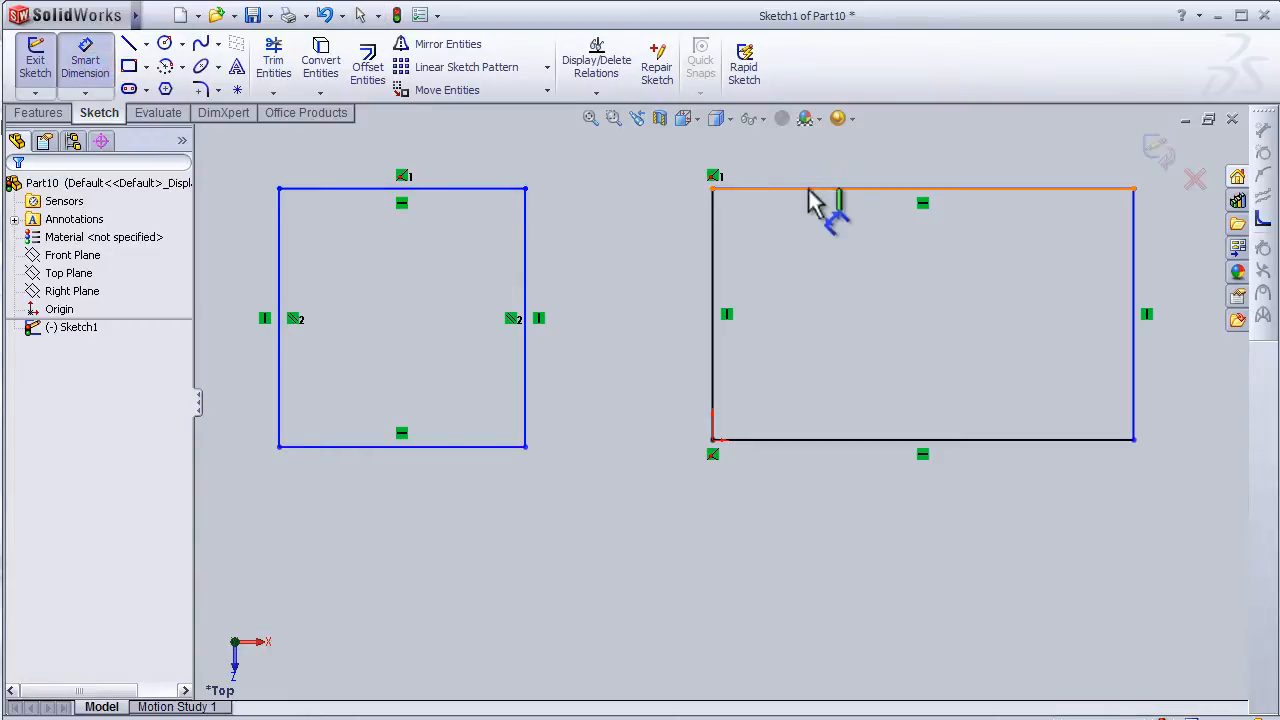
- Dimension the origin-cornered rectangle 100 wide and 70 tall
click(920, 189)
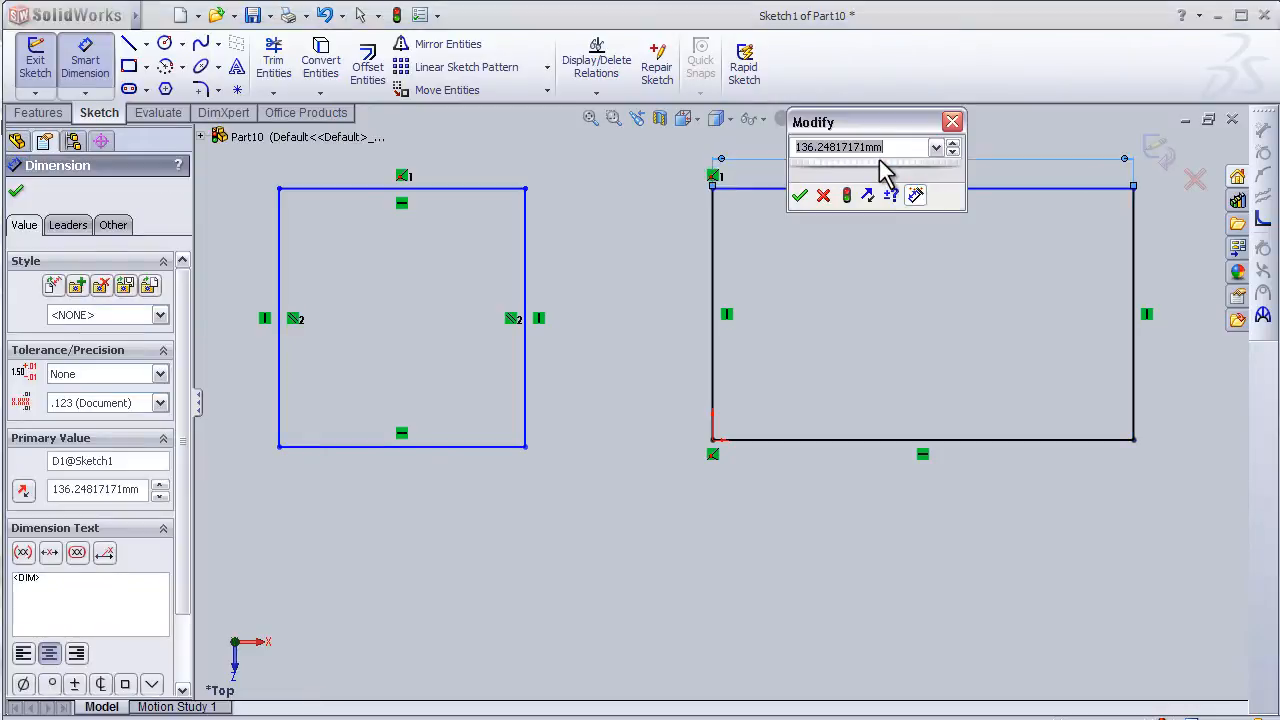
mouse_move(884, 125)
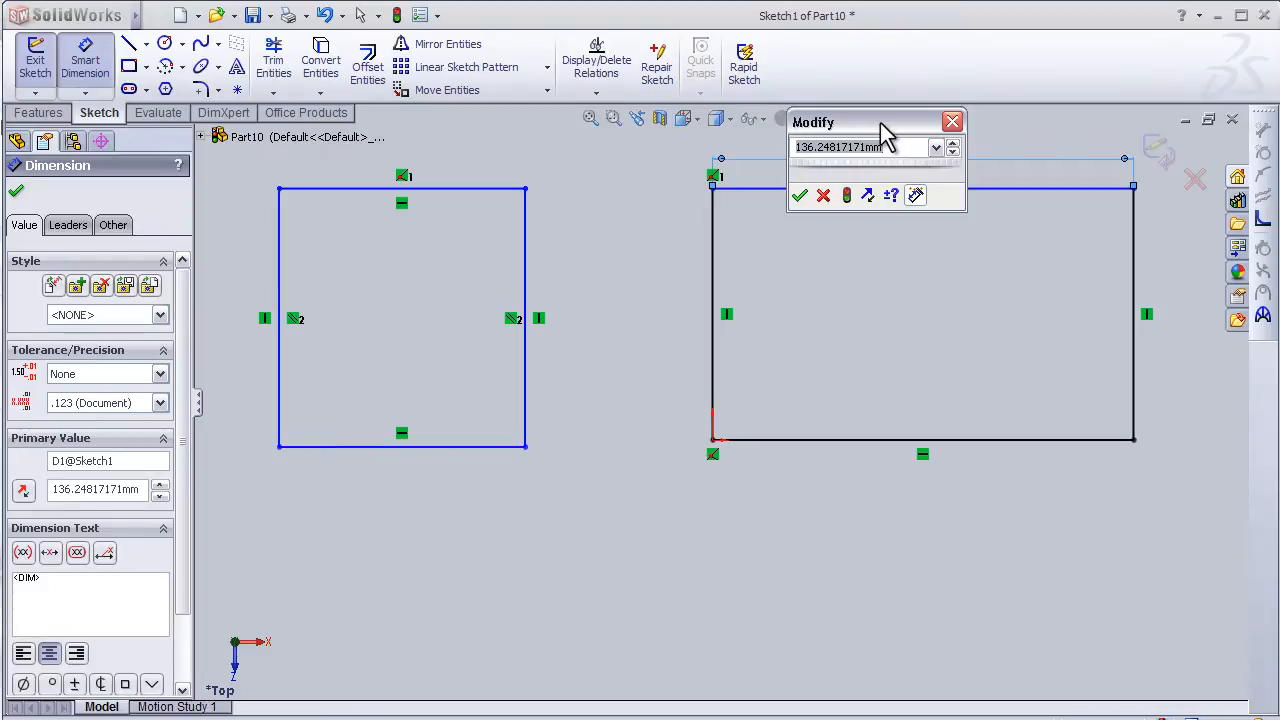
click(799, 195)
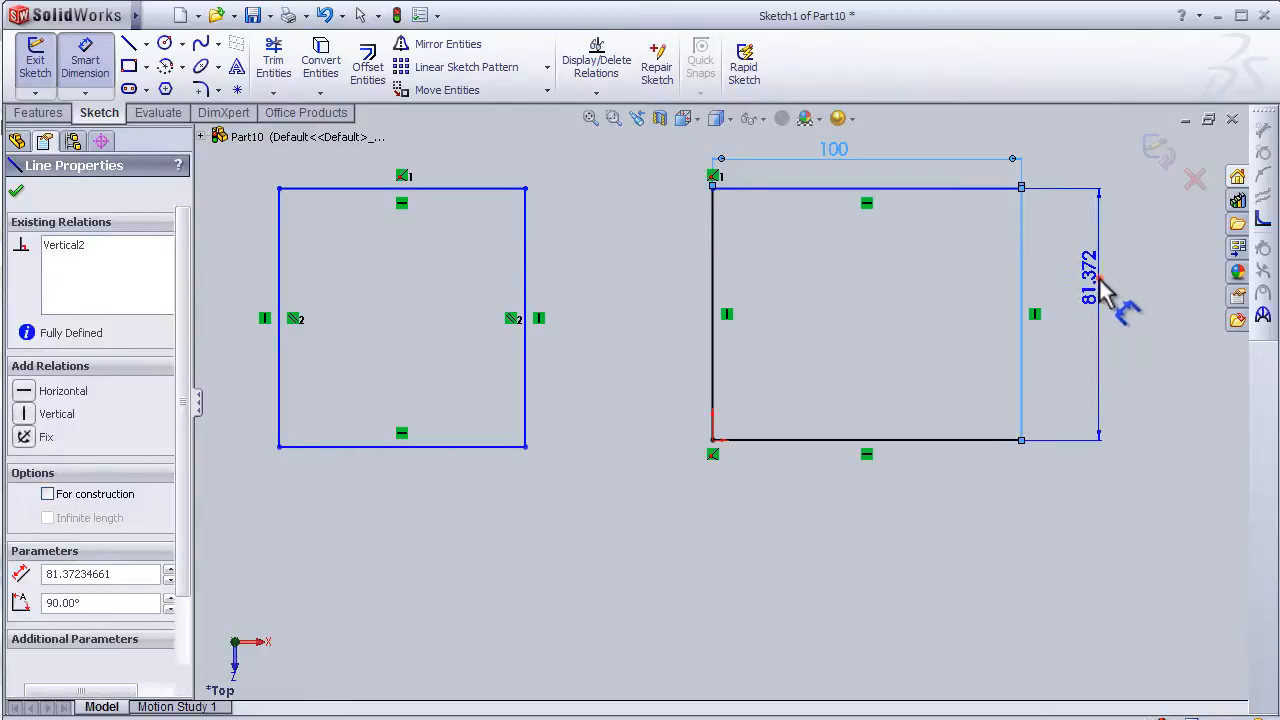
click(1087, 270)
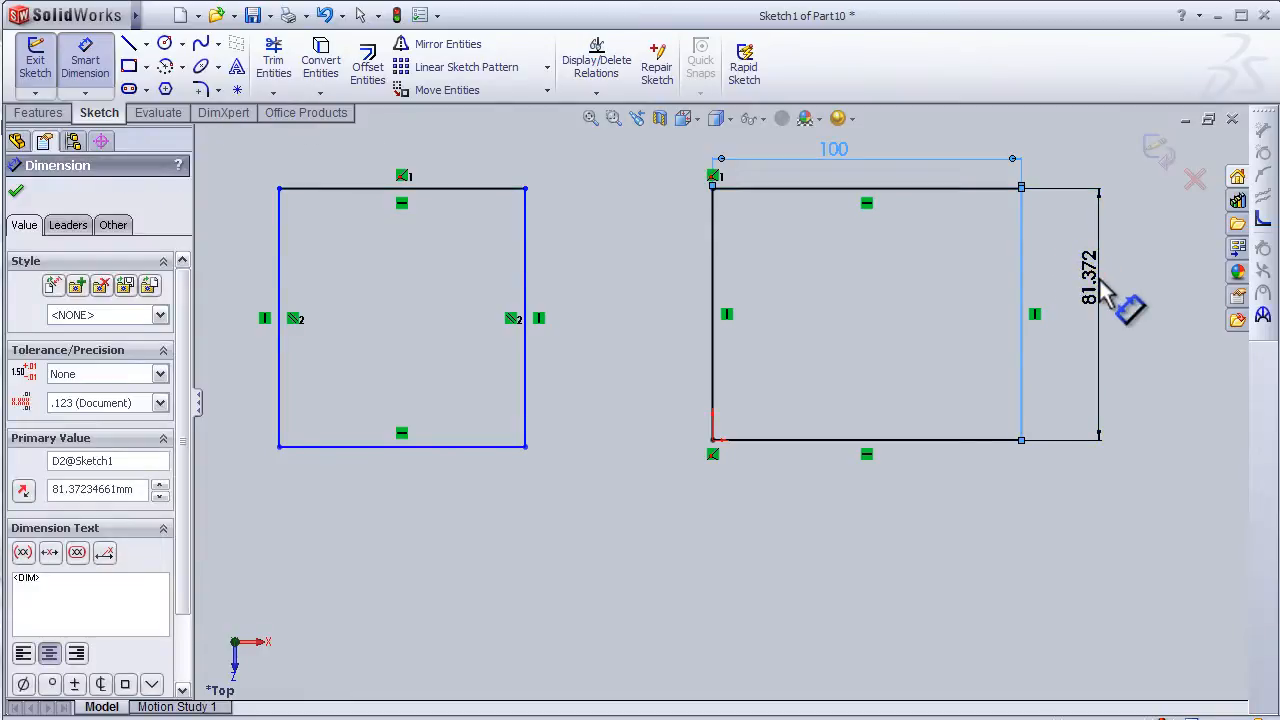
click(1090, 270)
text(70)
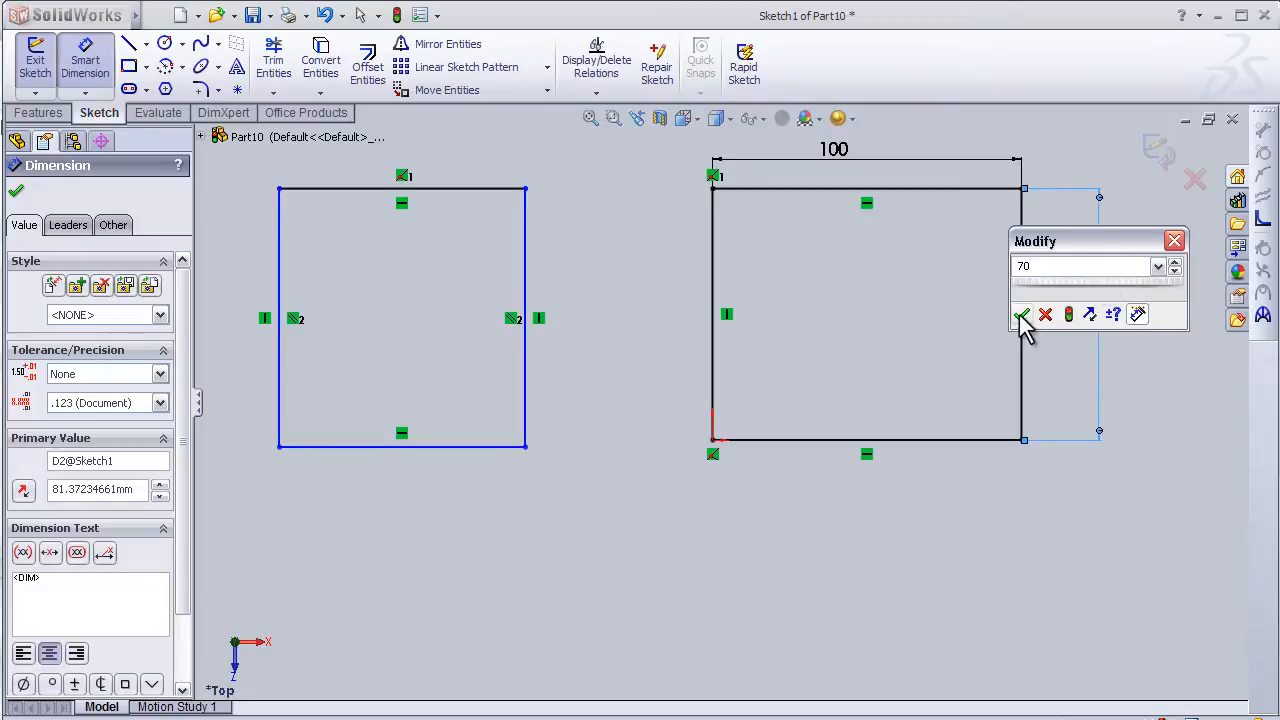
mouse_move(1046, 314)
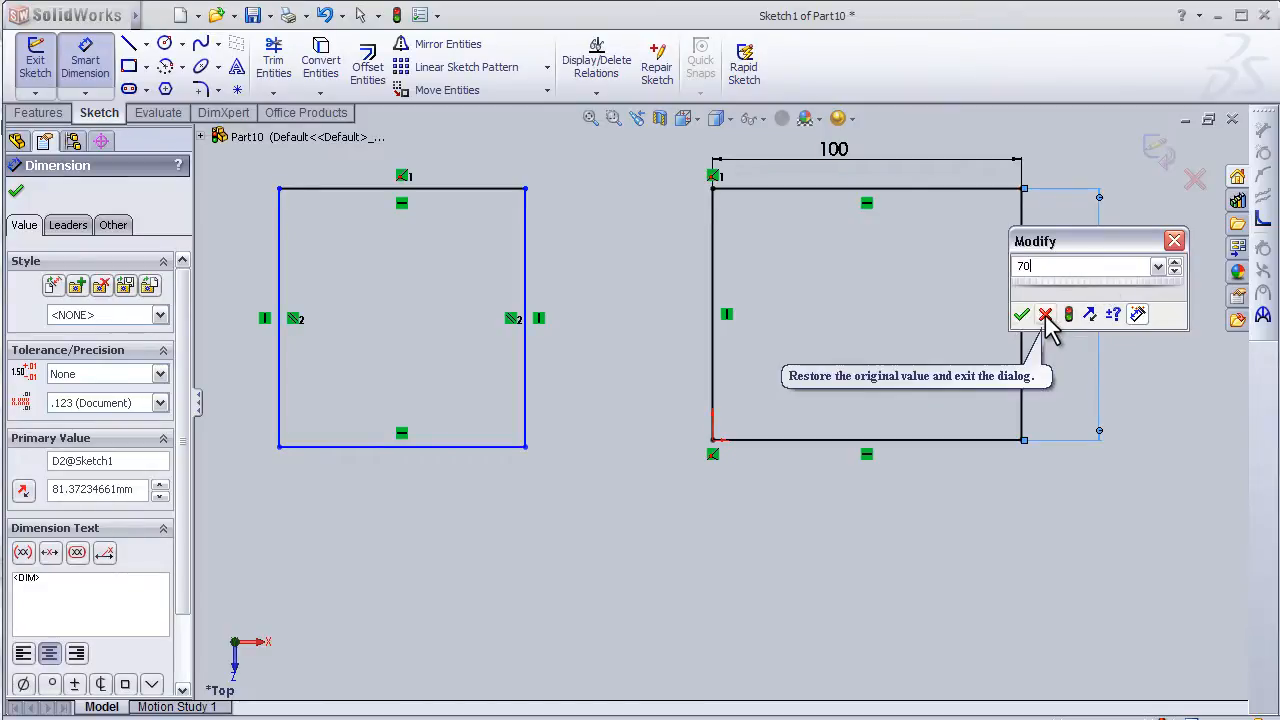
mouse_move(1068, 314)
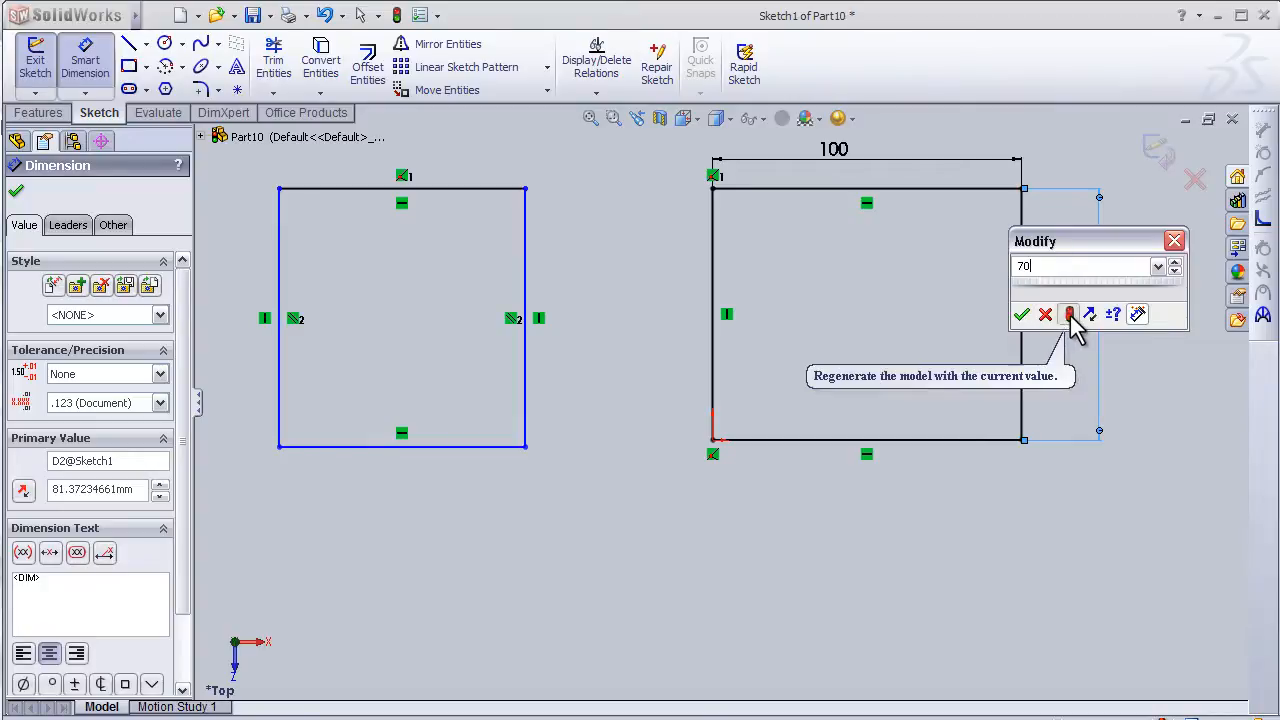
click(1069, 314)
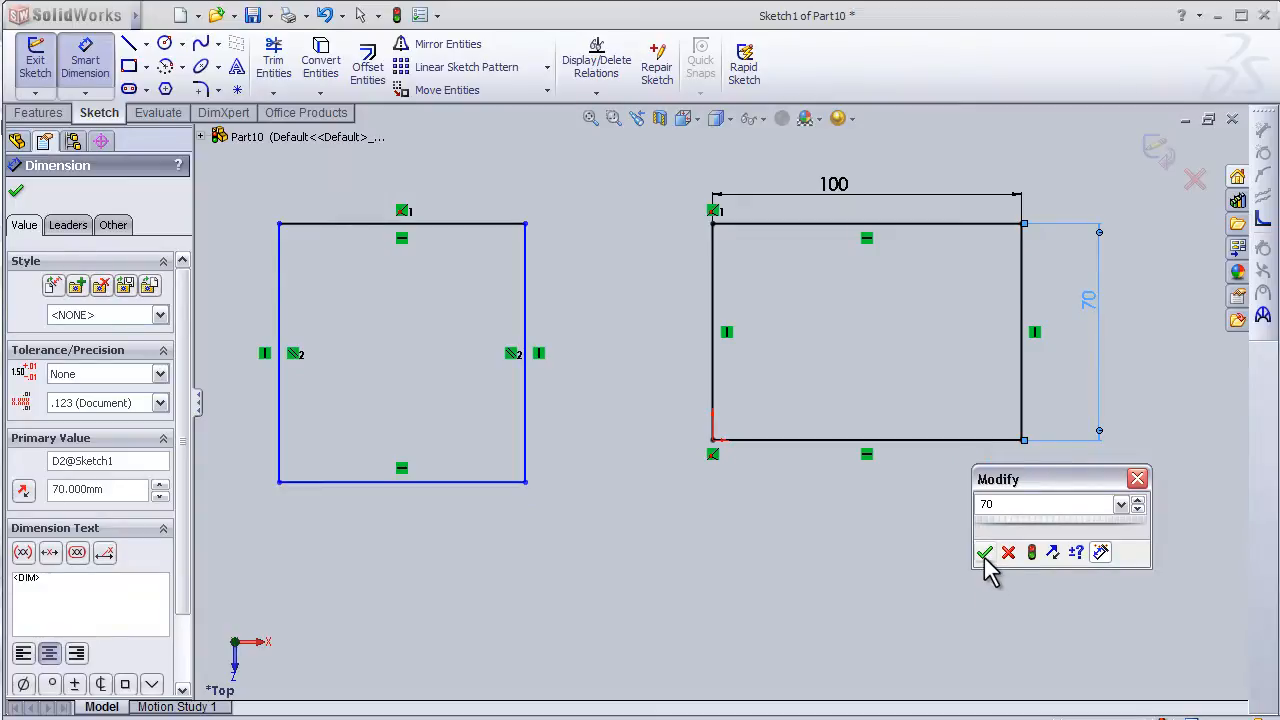
click(985, 552)
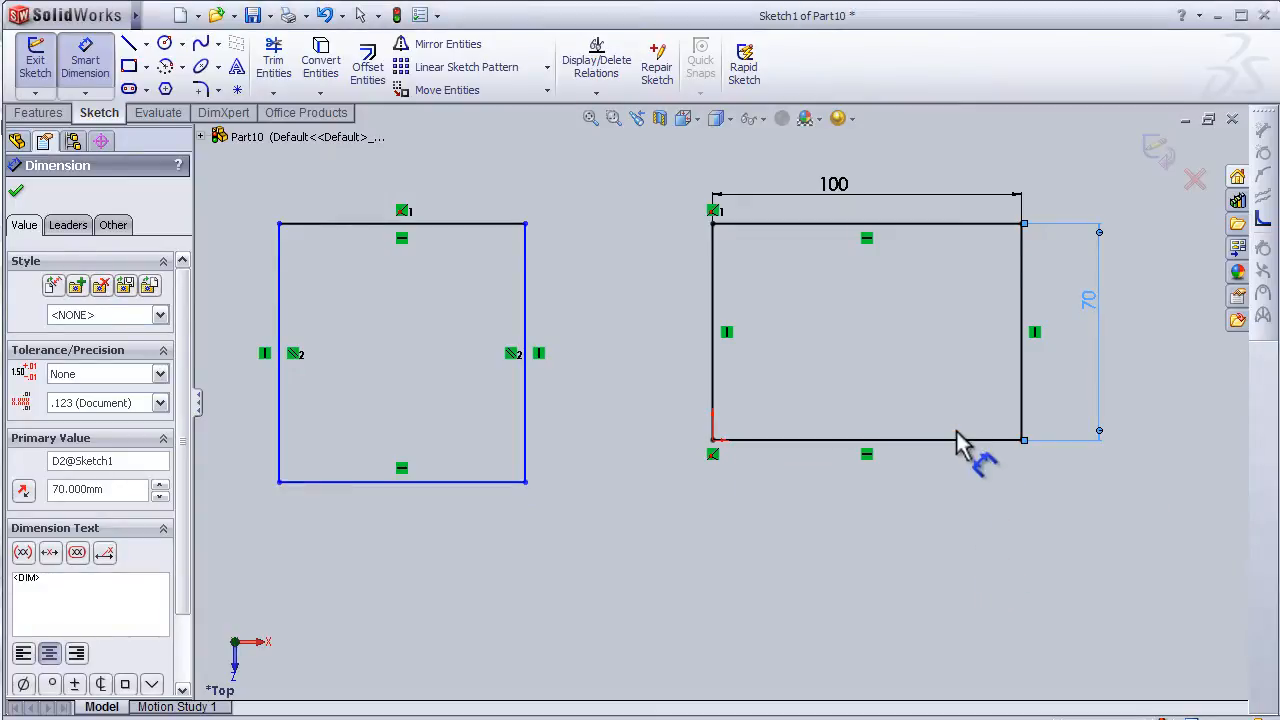
mouse_move(675, 375)
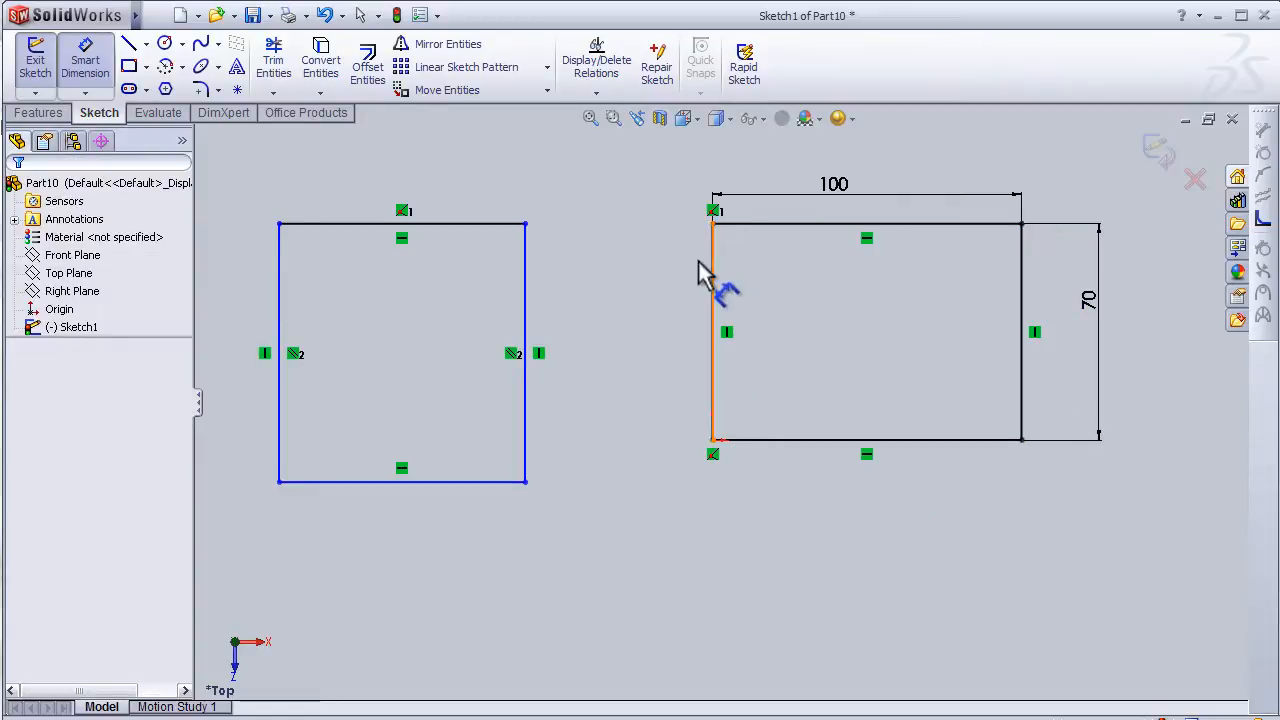
mouse_move(610, 295)
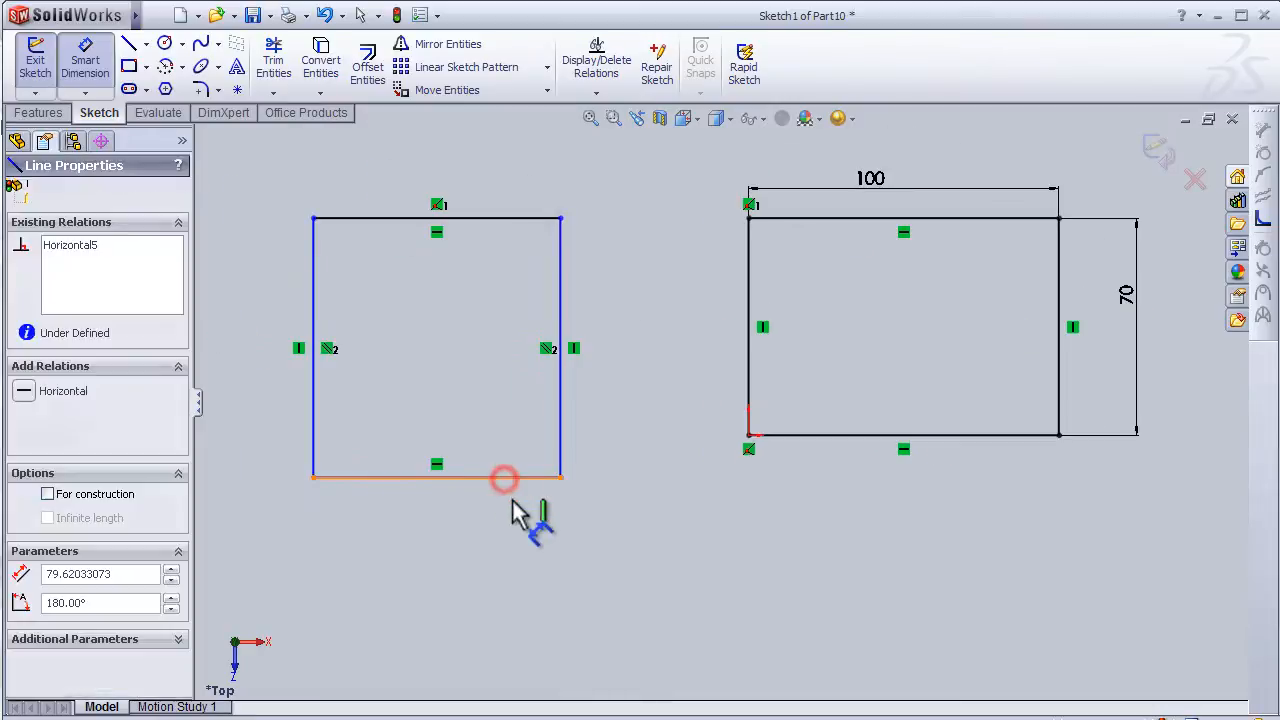
- Dimension the left rectangle 70 wide and 80 tall
click(505, 478)
text(70)
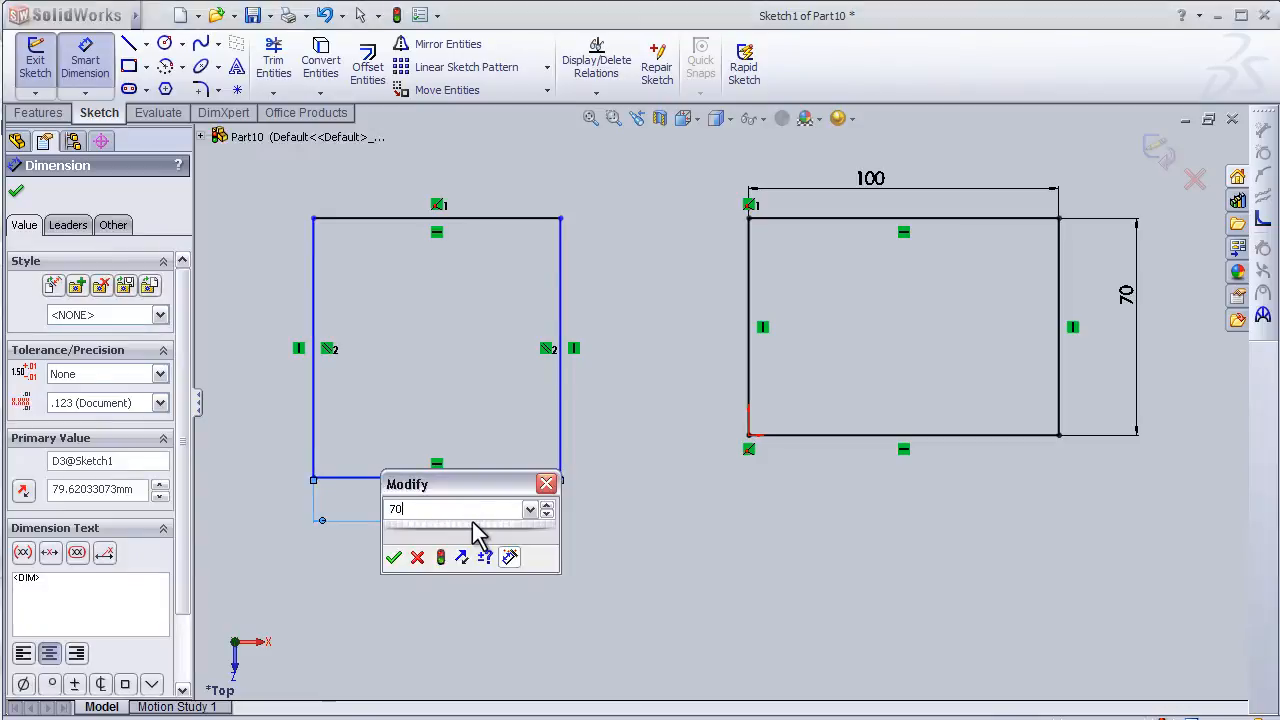
click(394, 557)
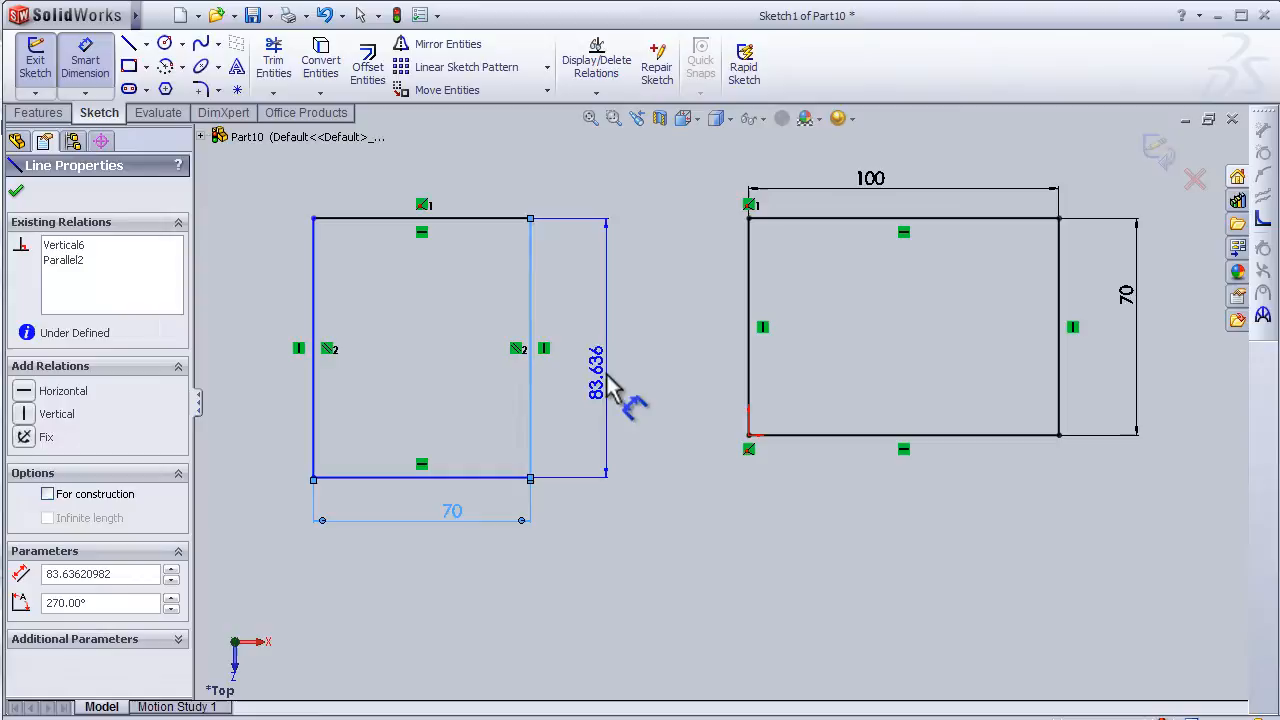
click(595, 370)
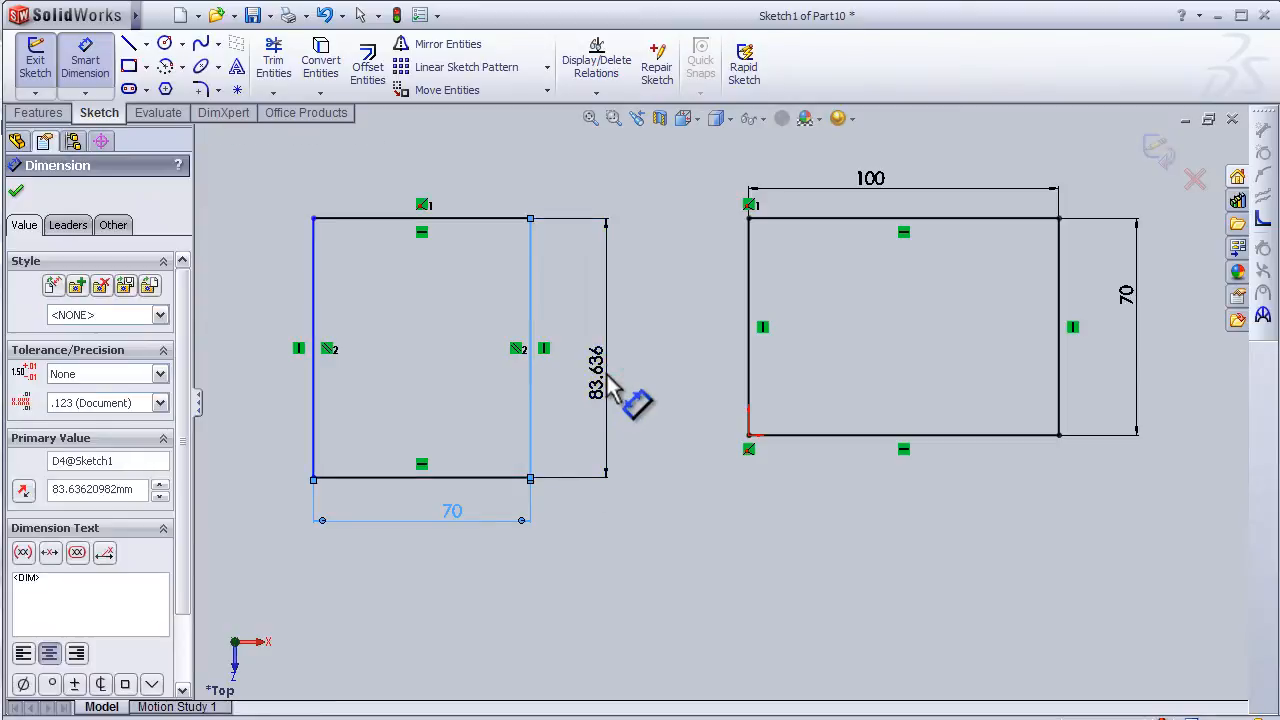
click(596, 363)
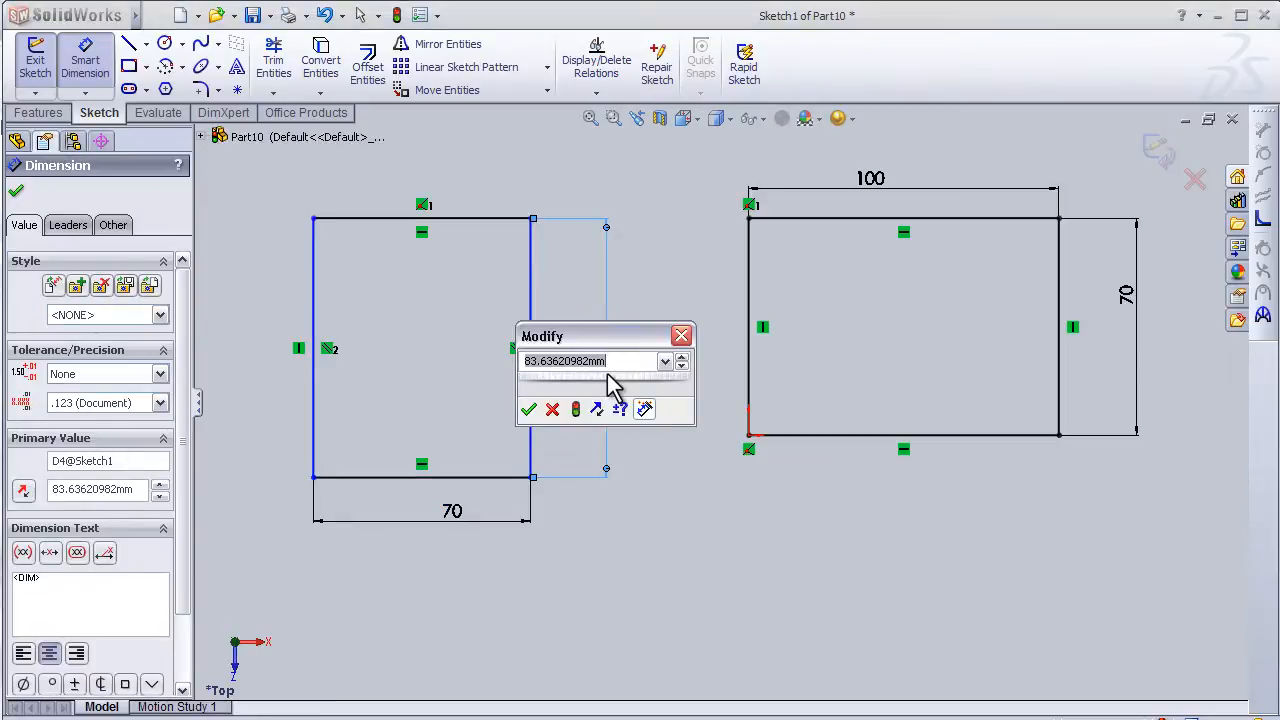
click(529, 409)
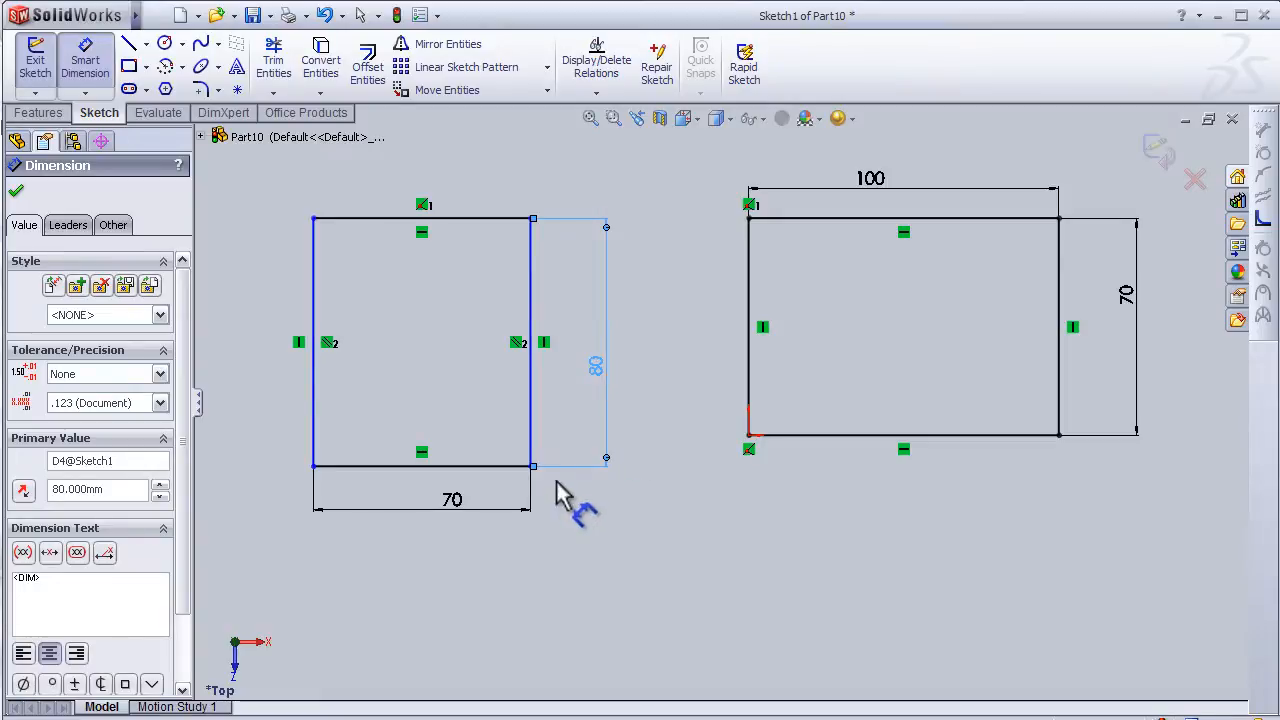
mouse_move(515, 230)
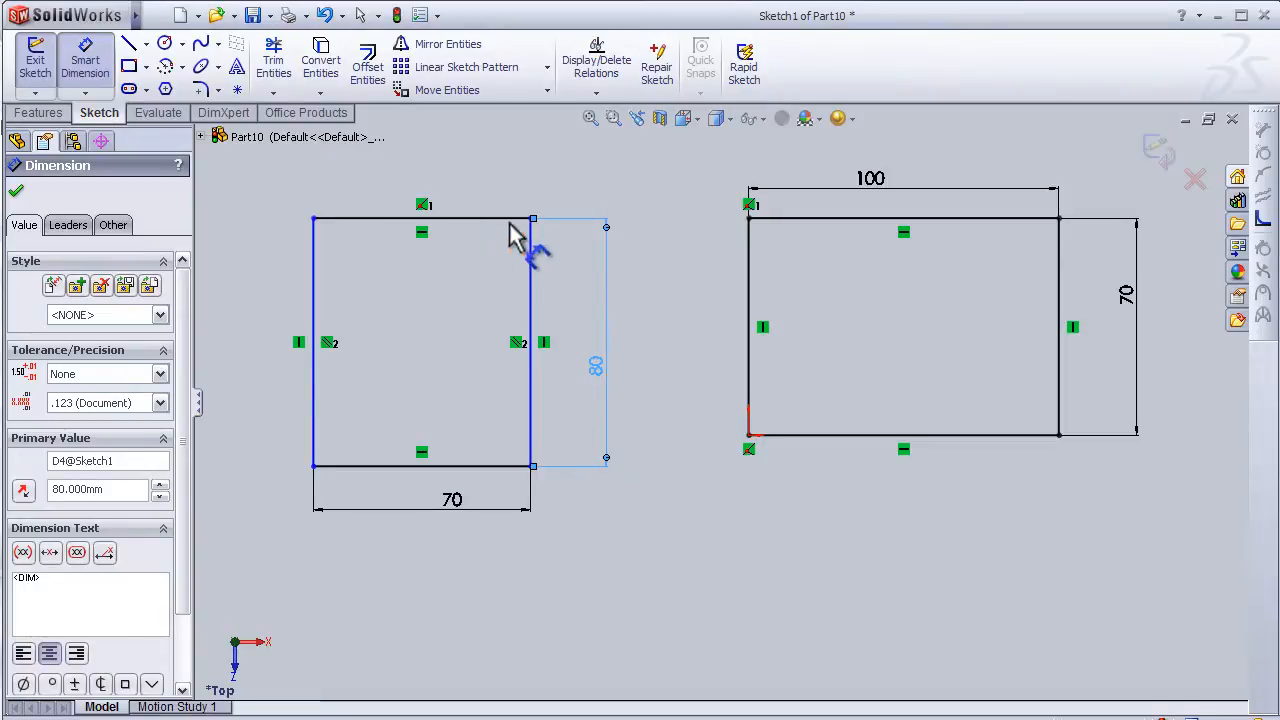
mouse_move(750, 455)
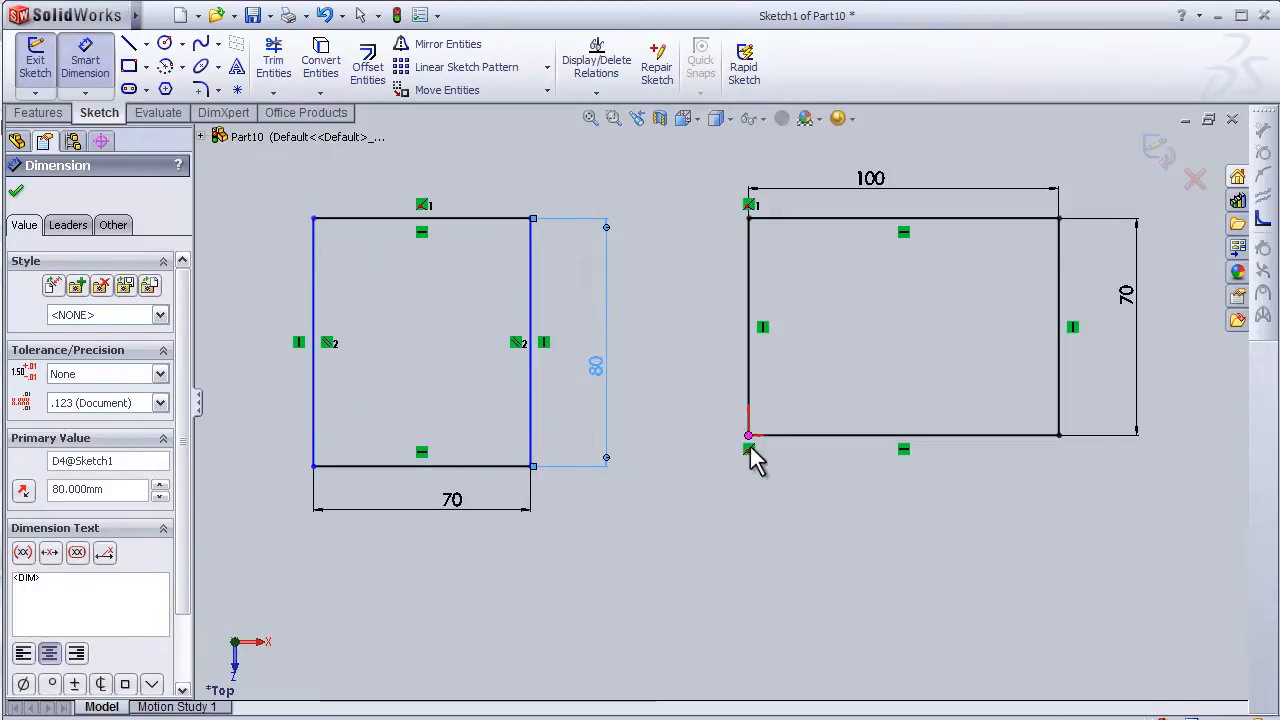
mouse_move(540, 465)
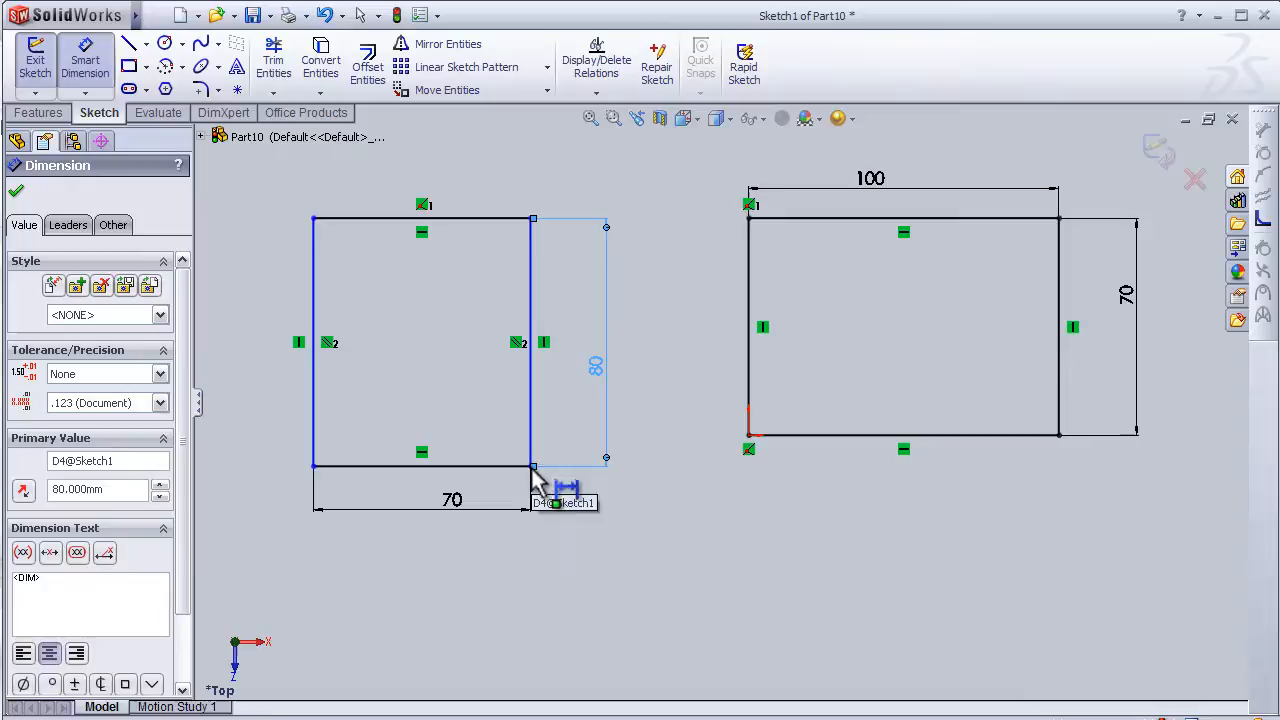
- Set a 40 mm gap from the left rectangle's lower-right corner to the origin
click(532, 467)
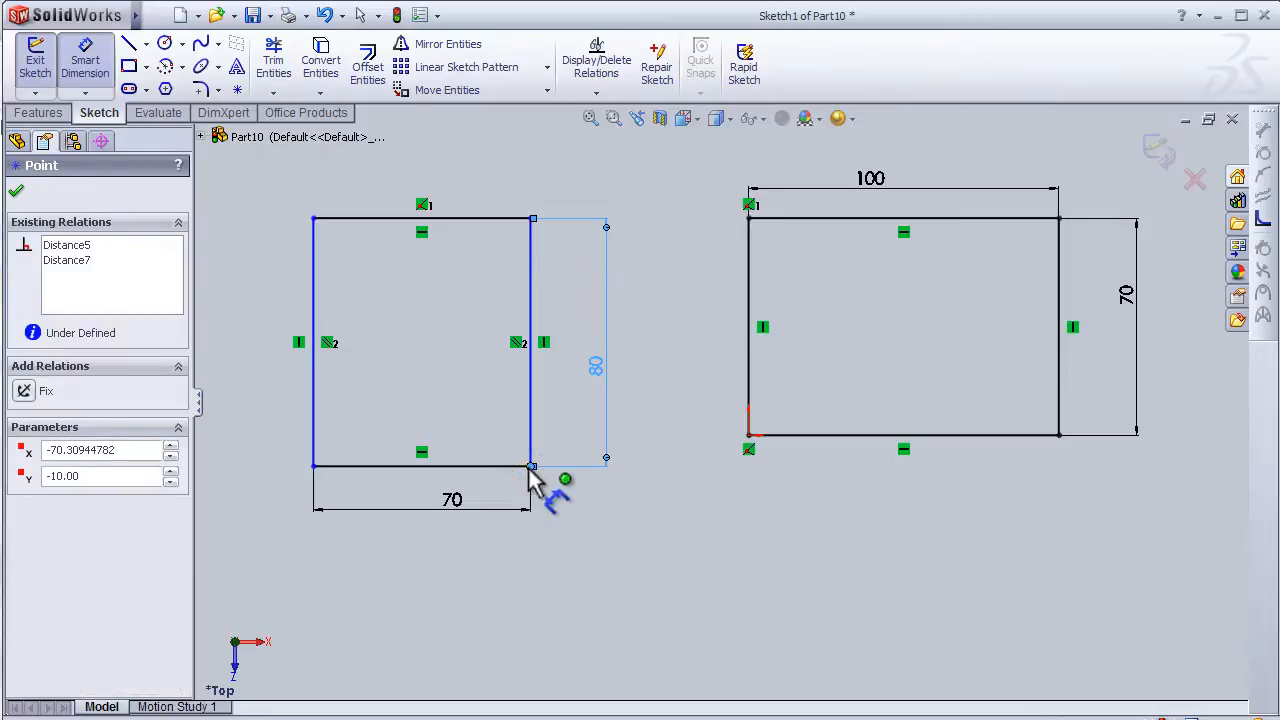
mouse_move(750, 445)
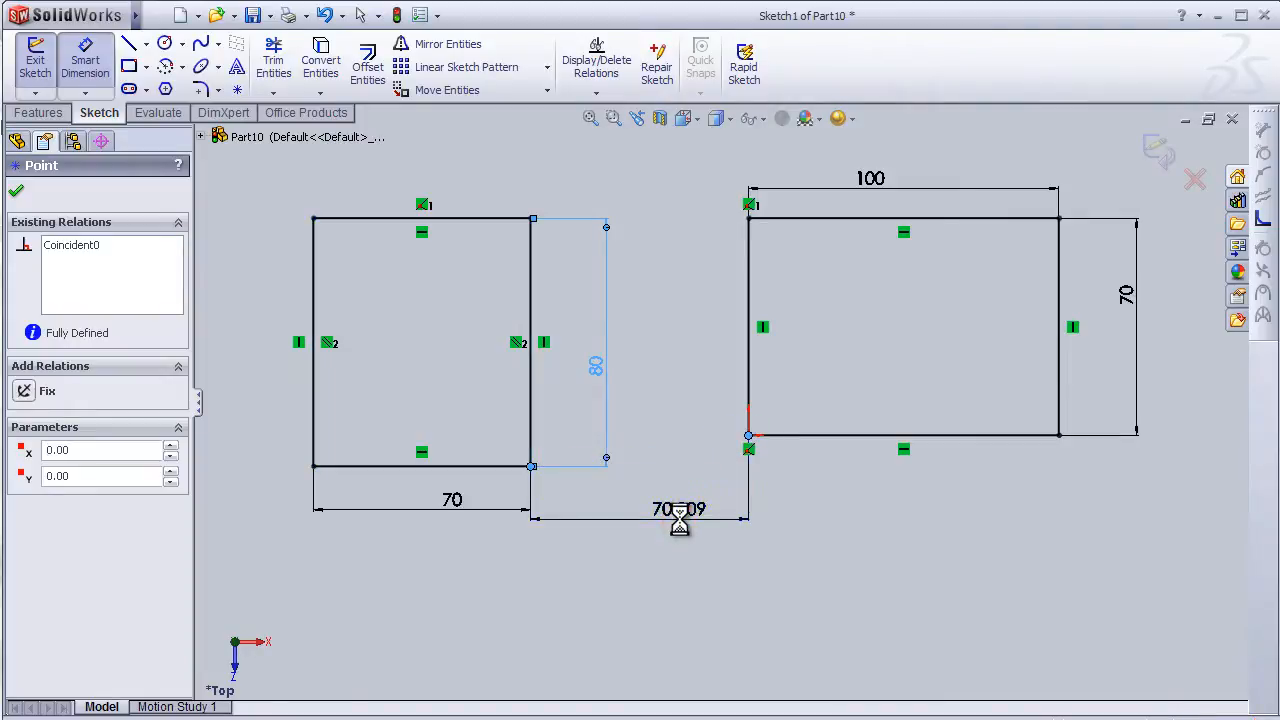
click(680, 515)
text(40)
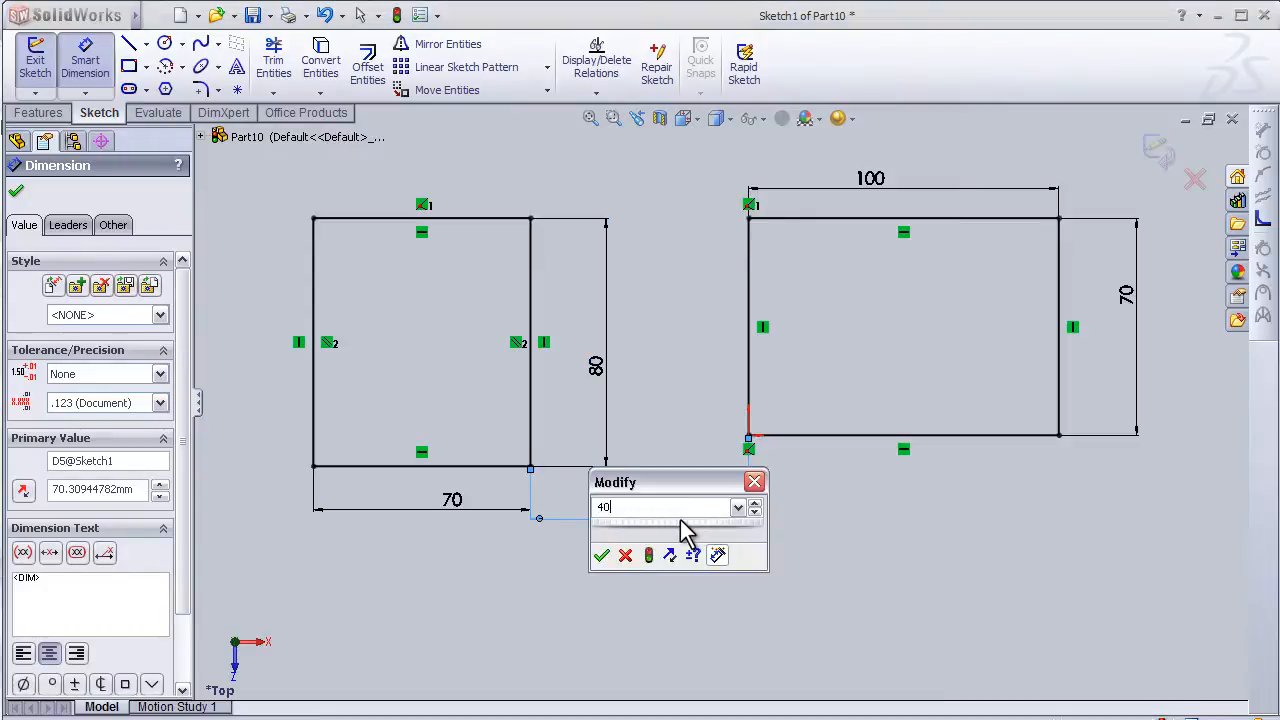
click(601, 555)
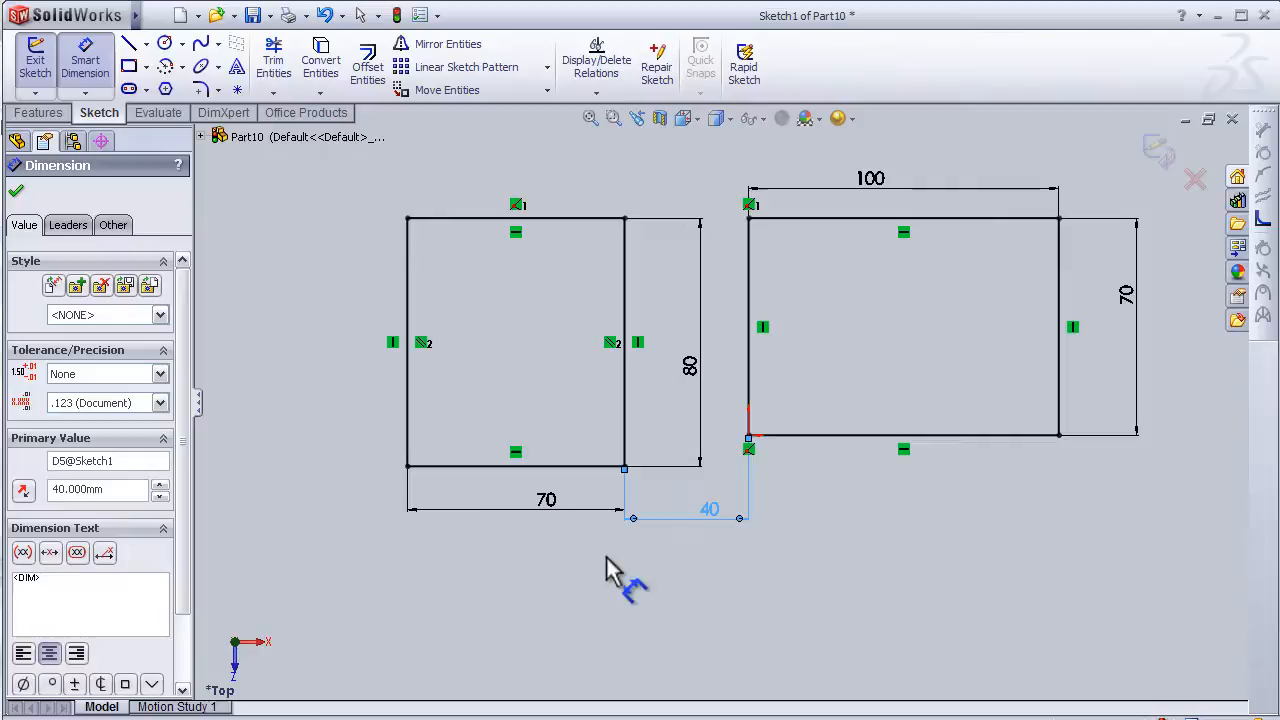
mouse_move(445, 350)
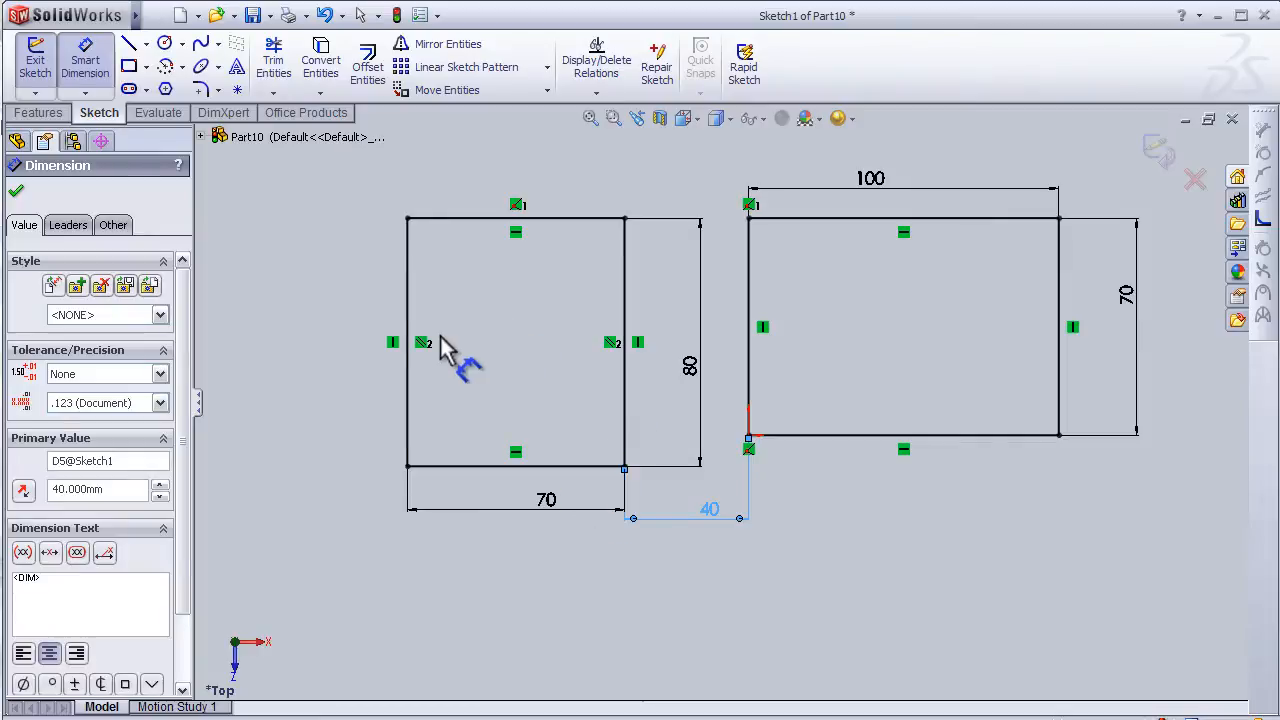
mouse_move(780, 480)
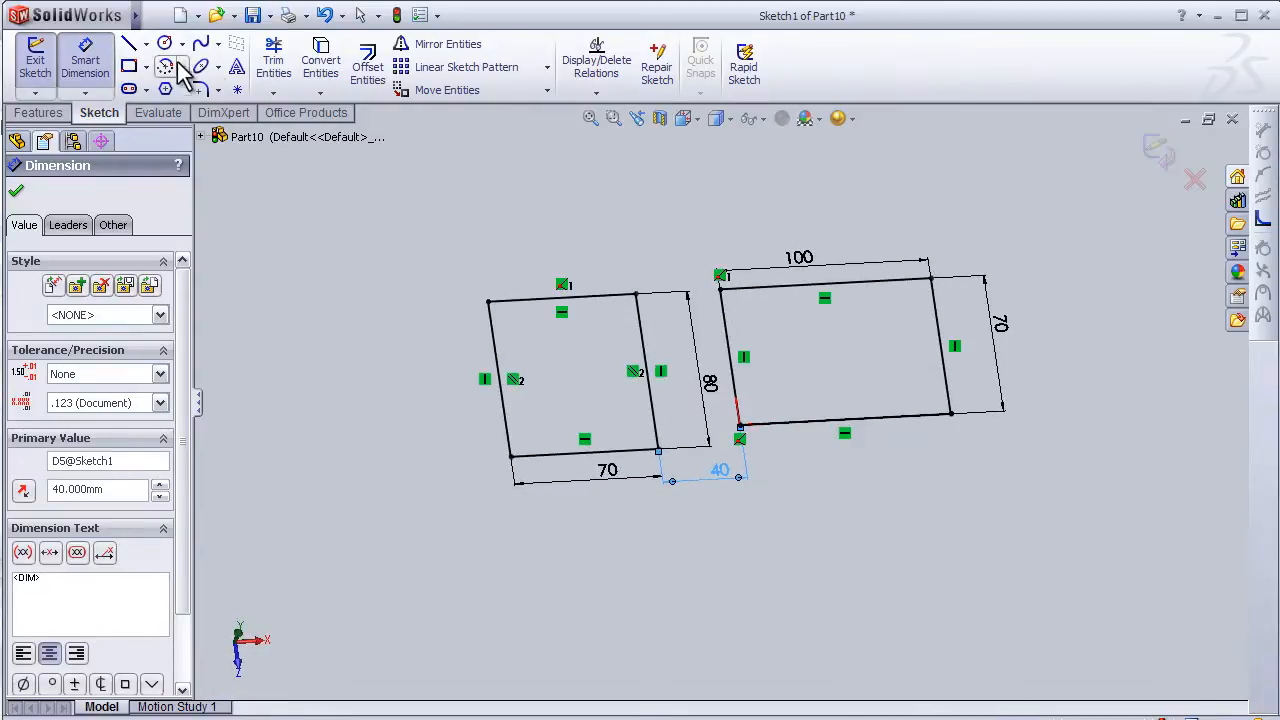
- Draw a circle below the right rectangle and switch to a Normal To view
click(165, 43)
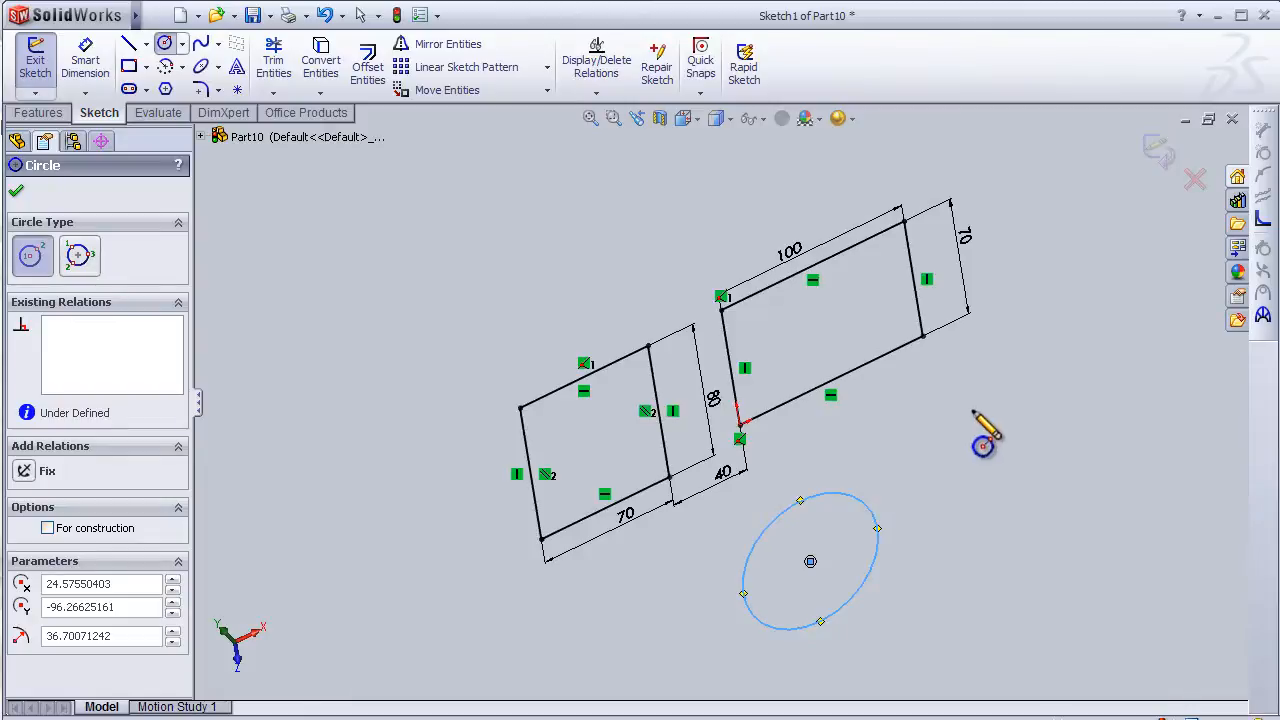
mouse_move(745, 465)
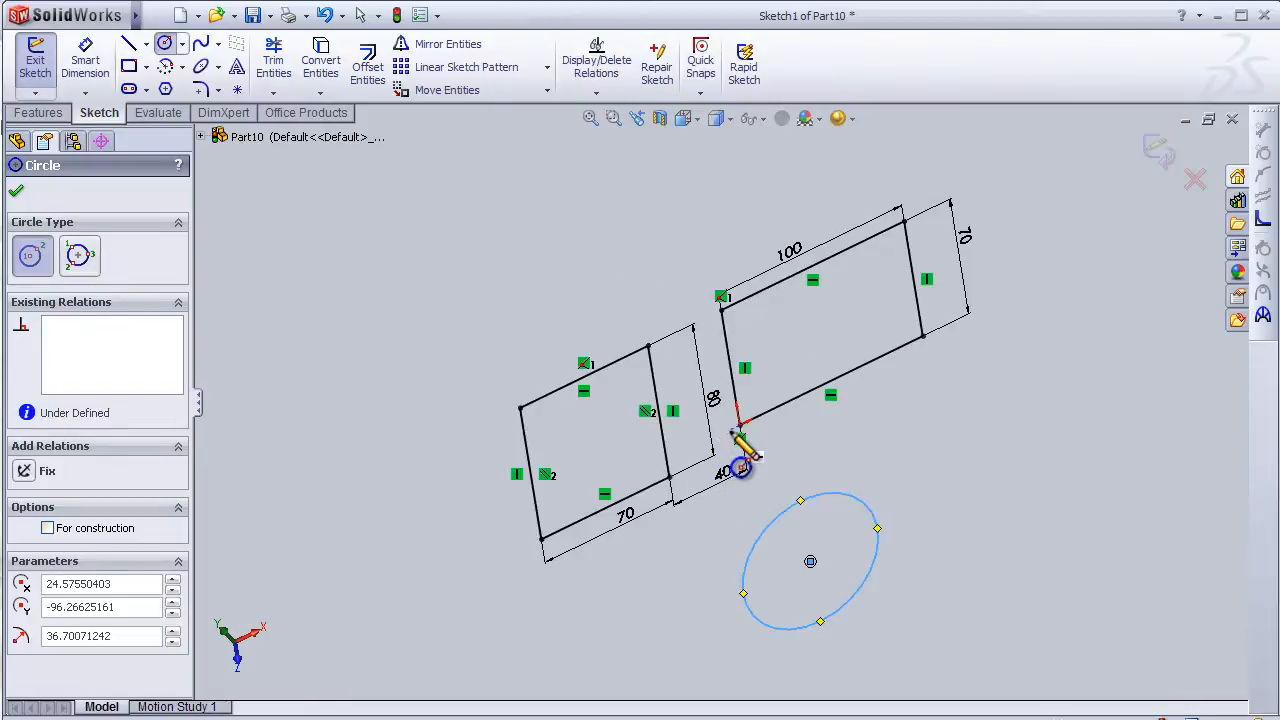
key(space)
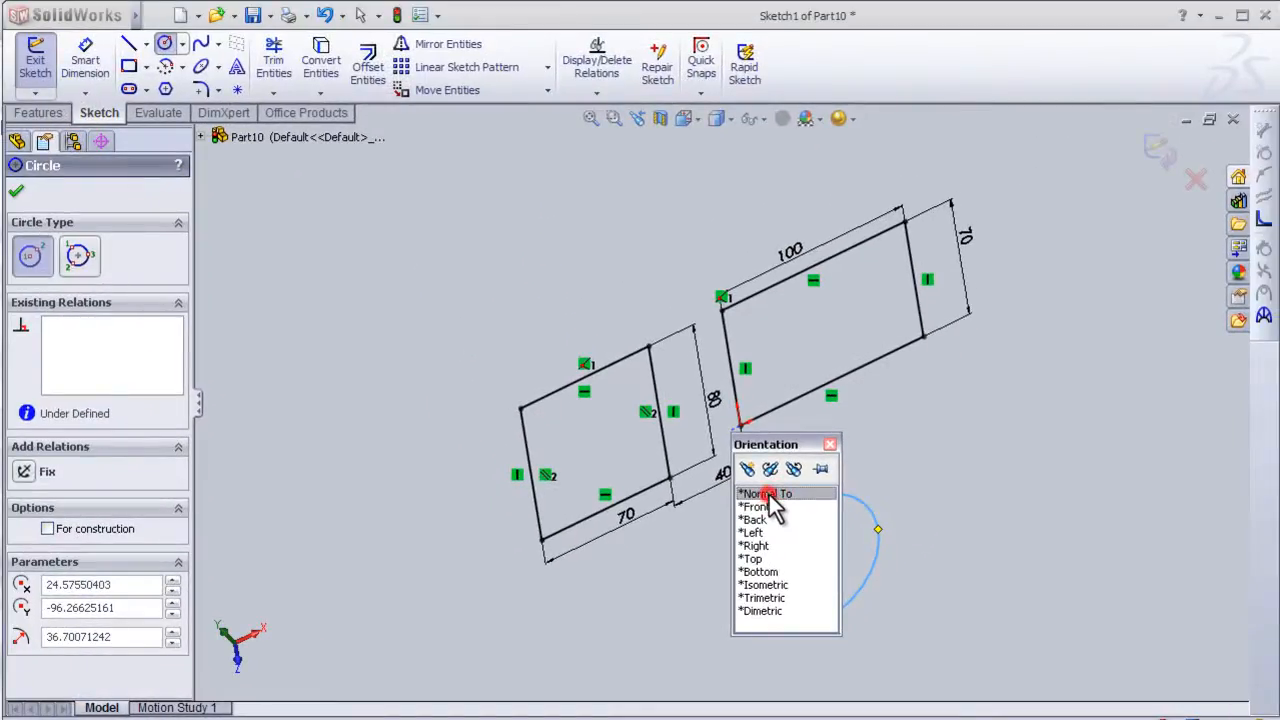
click(765, 494)
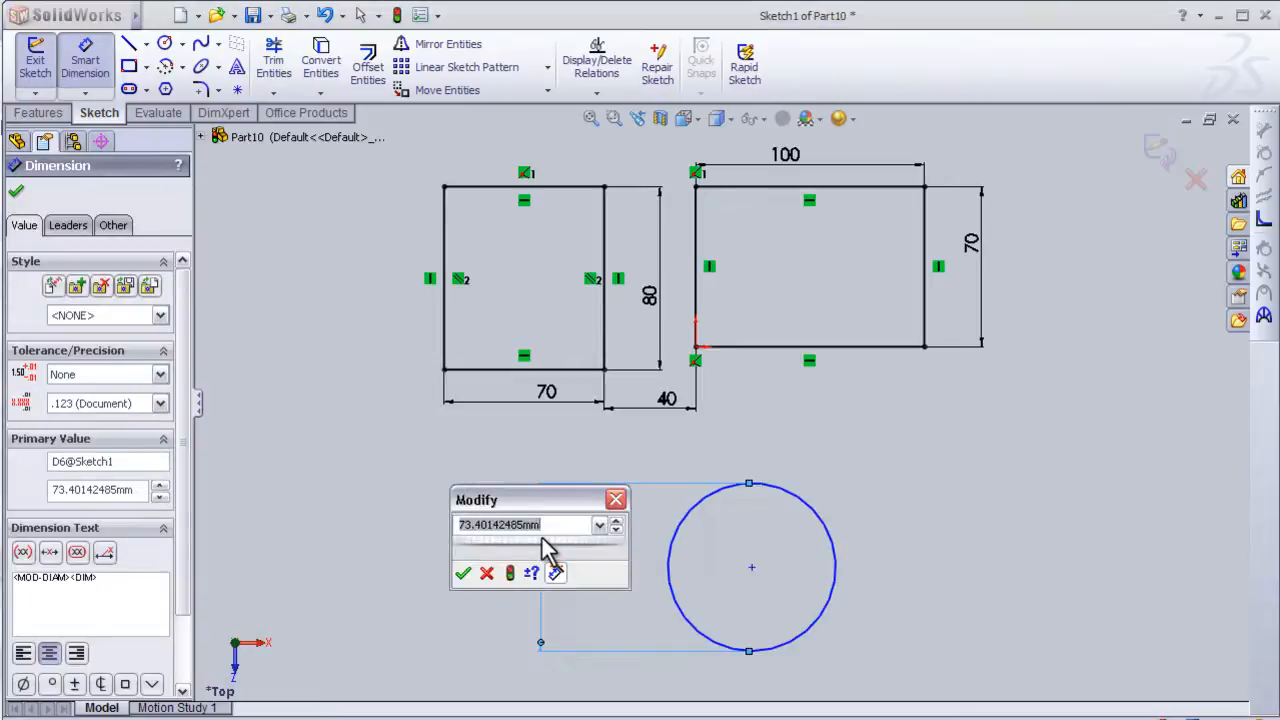
- Set the circle diameter to 70 and its centre 100 mm from the rectangle corner
click(462, 573)
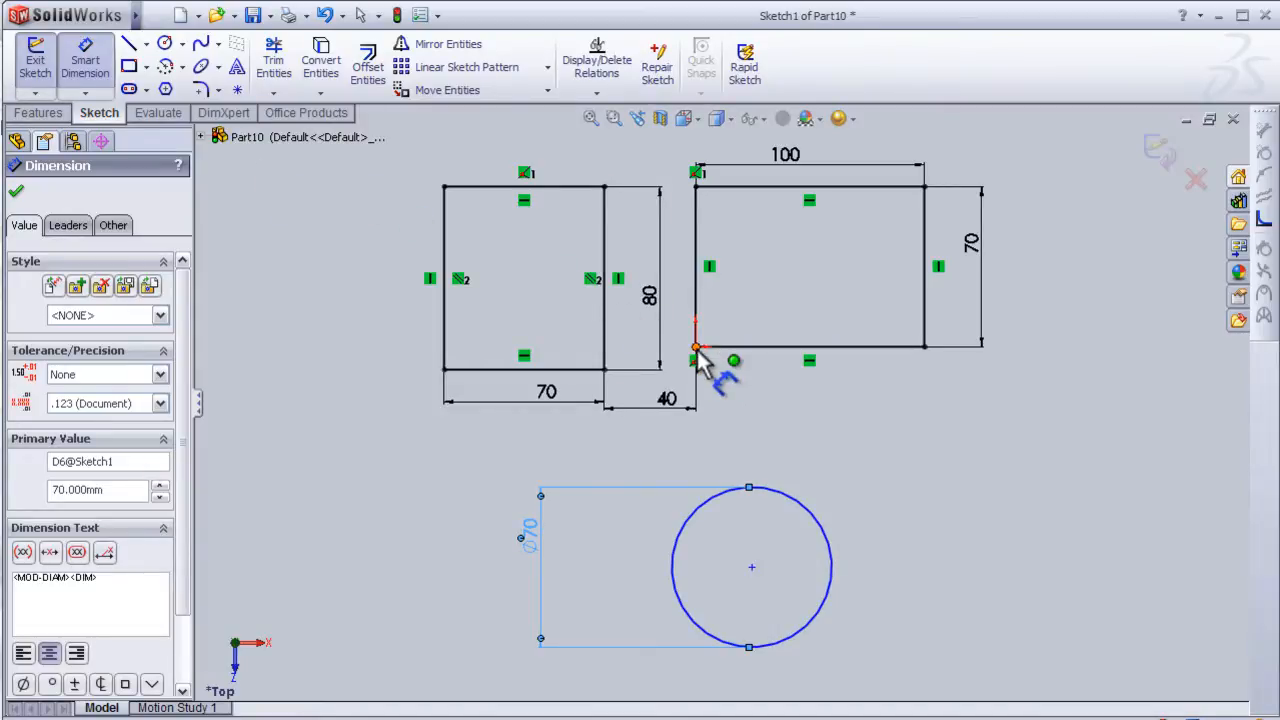
click(752, 567)
text(100)
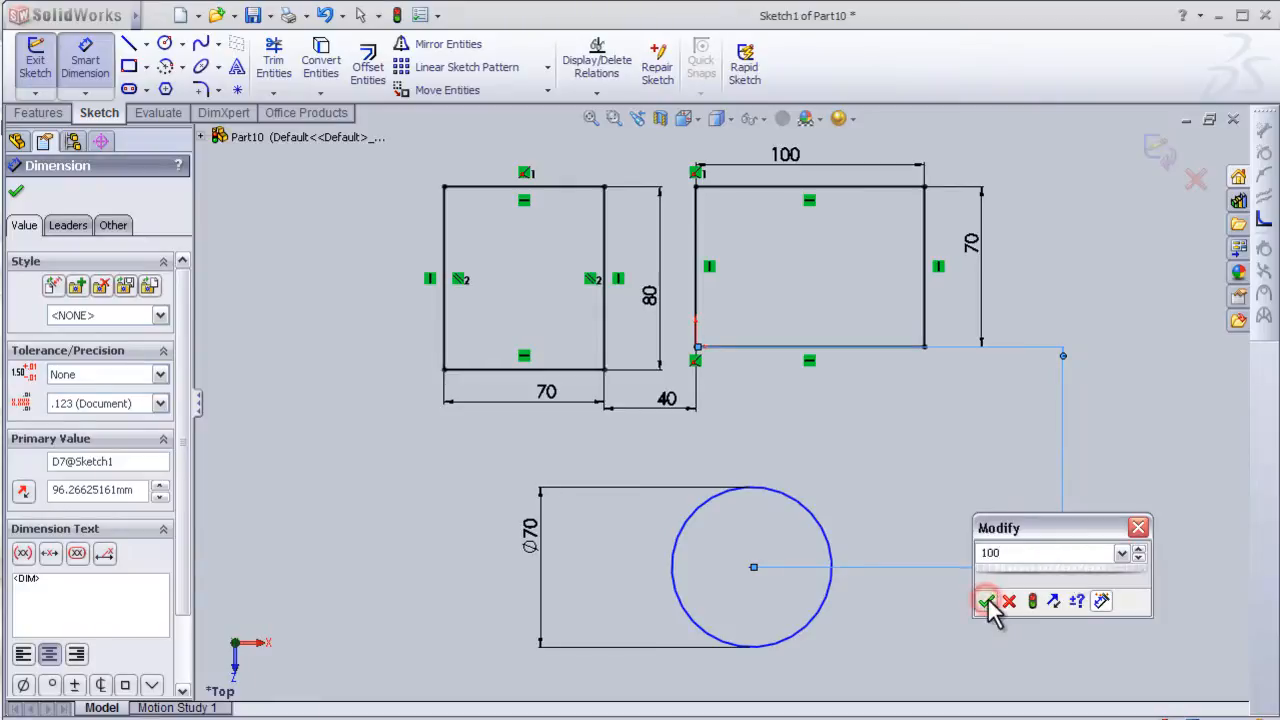
click(987, 601)
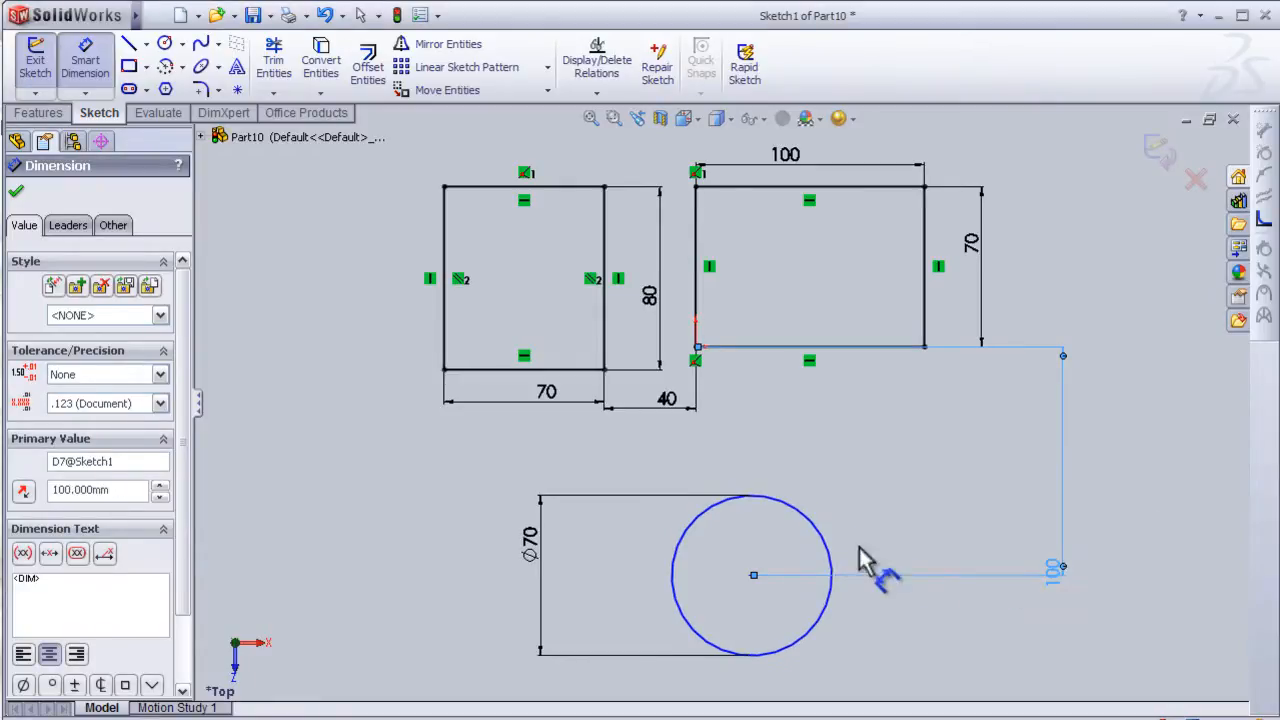
mouse_move(810, 615)
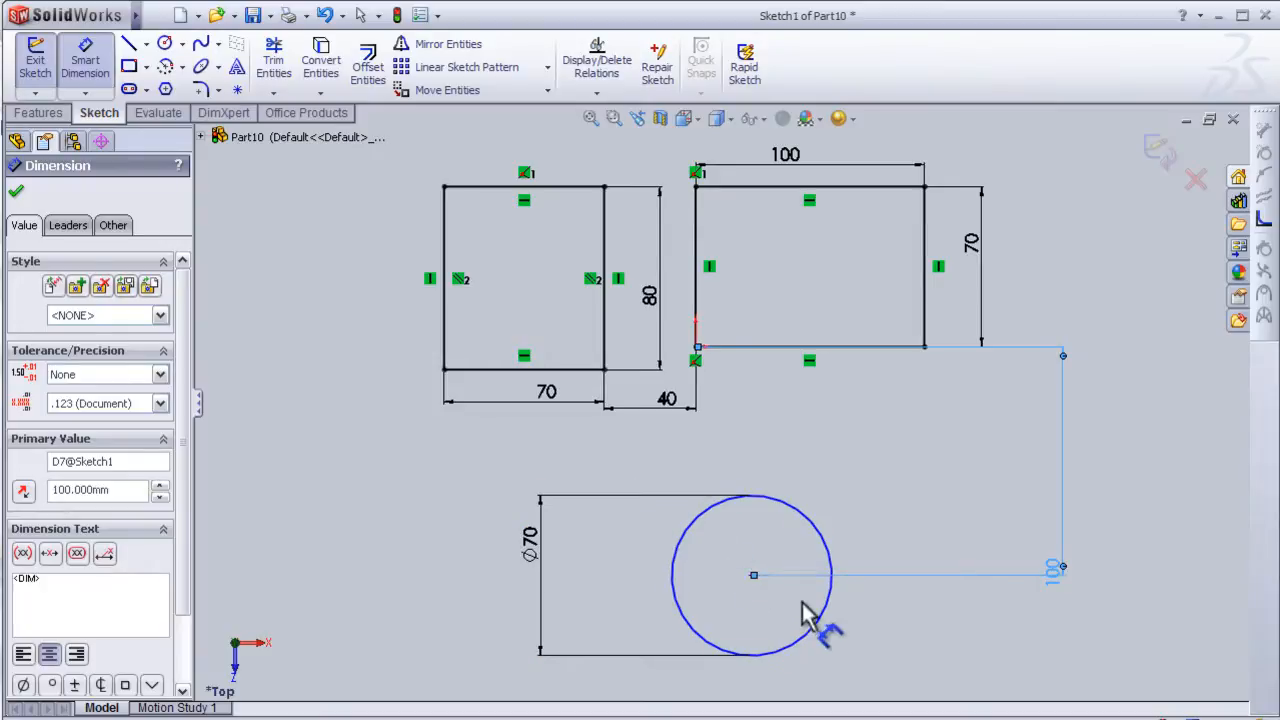
mouse_move(700, 350)
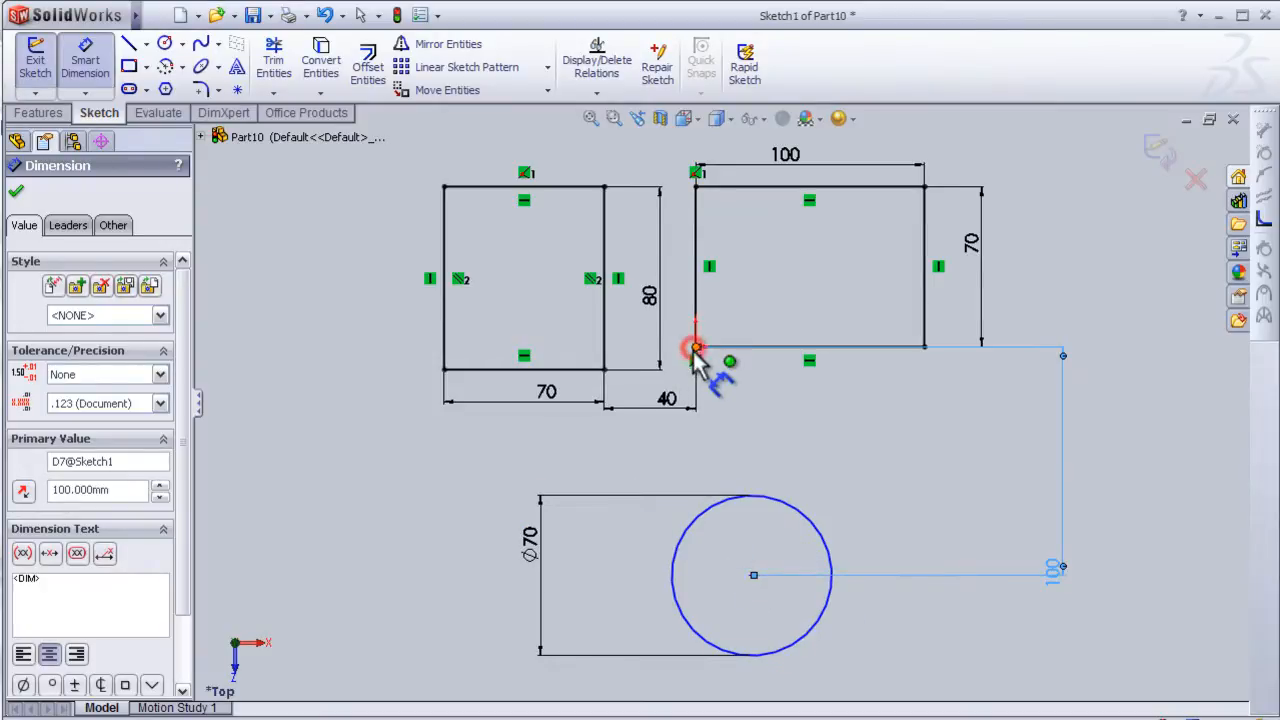
- Add a Vertical relation between the circle centre and the rectangle's lower-left corner
click(696, 347)
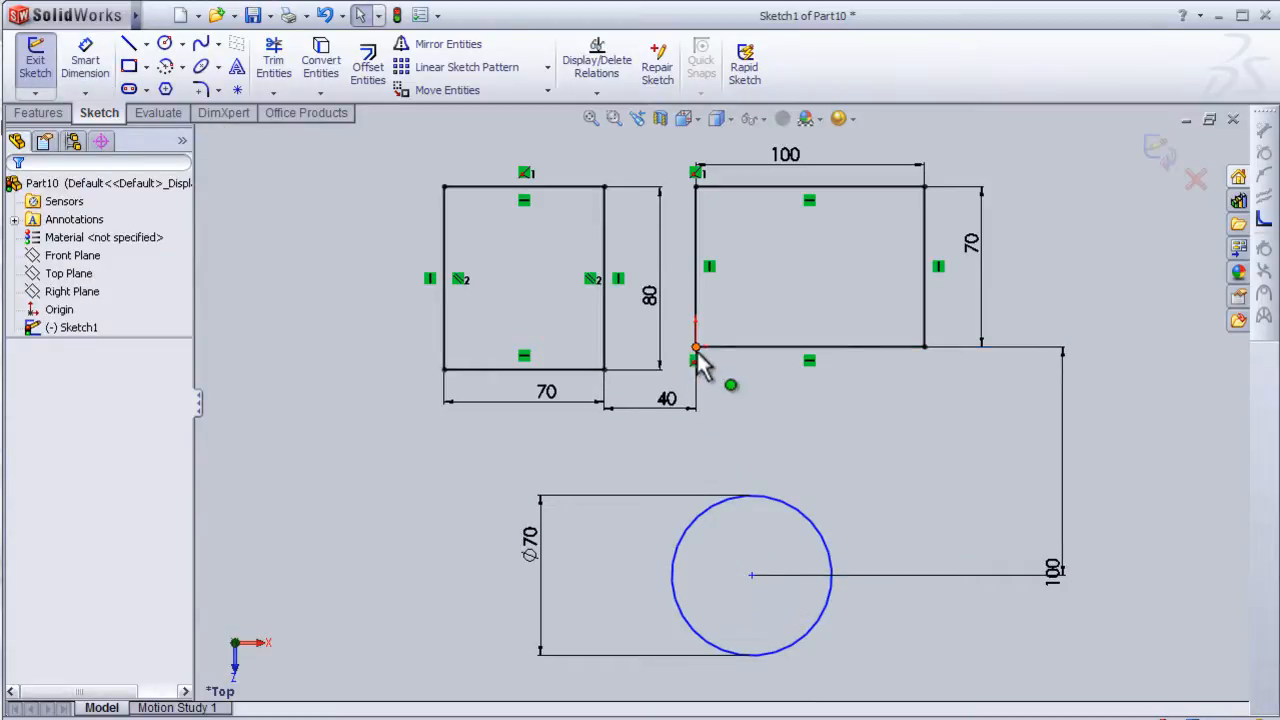
click(752, 575)
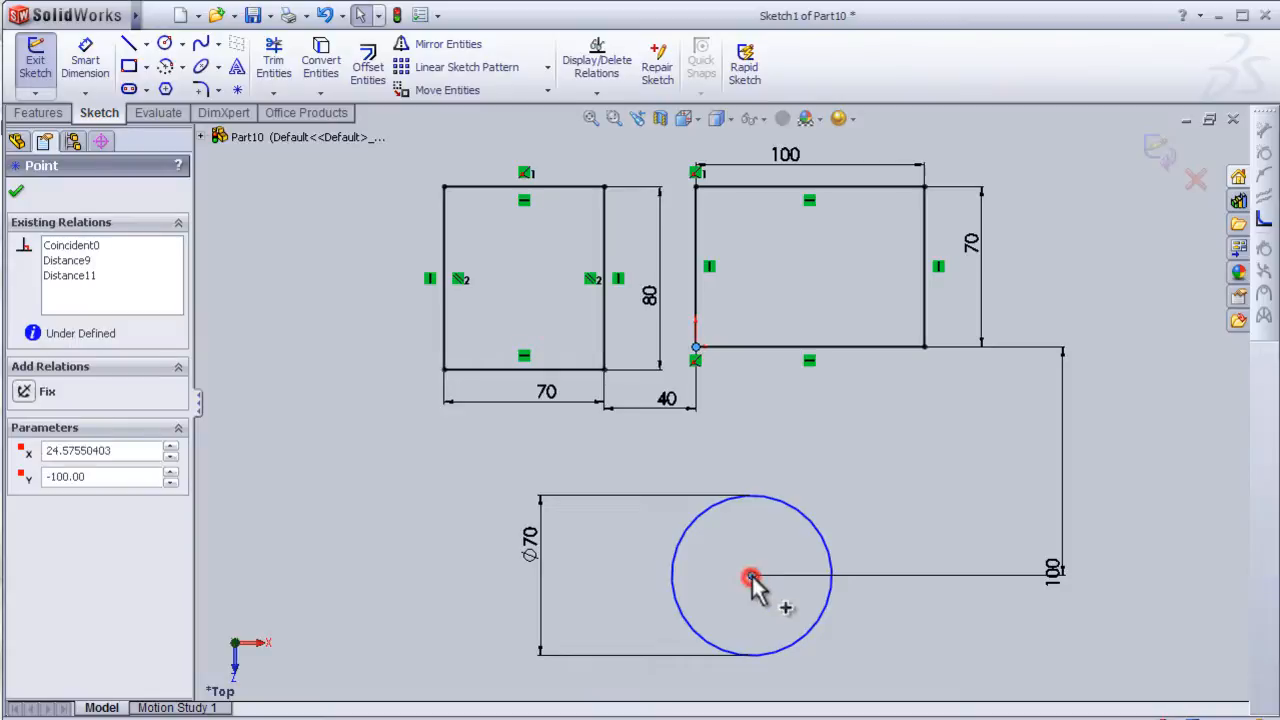
click(752, 576)
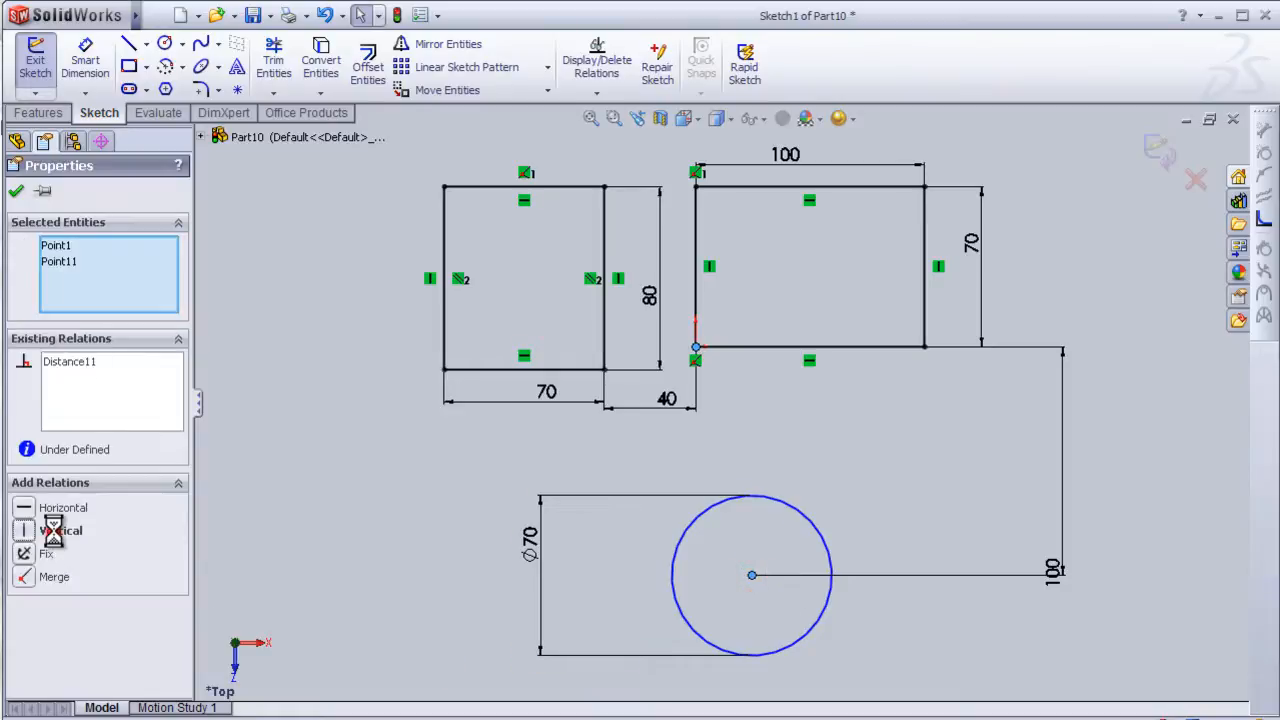
click(56, 530)
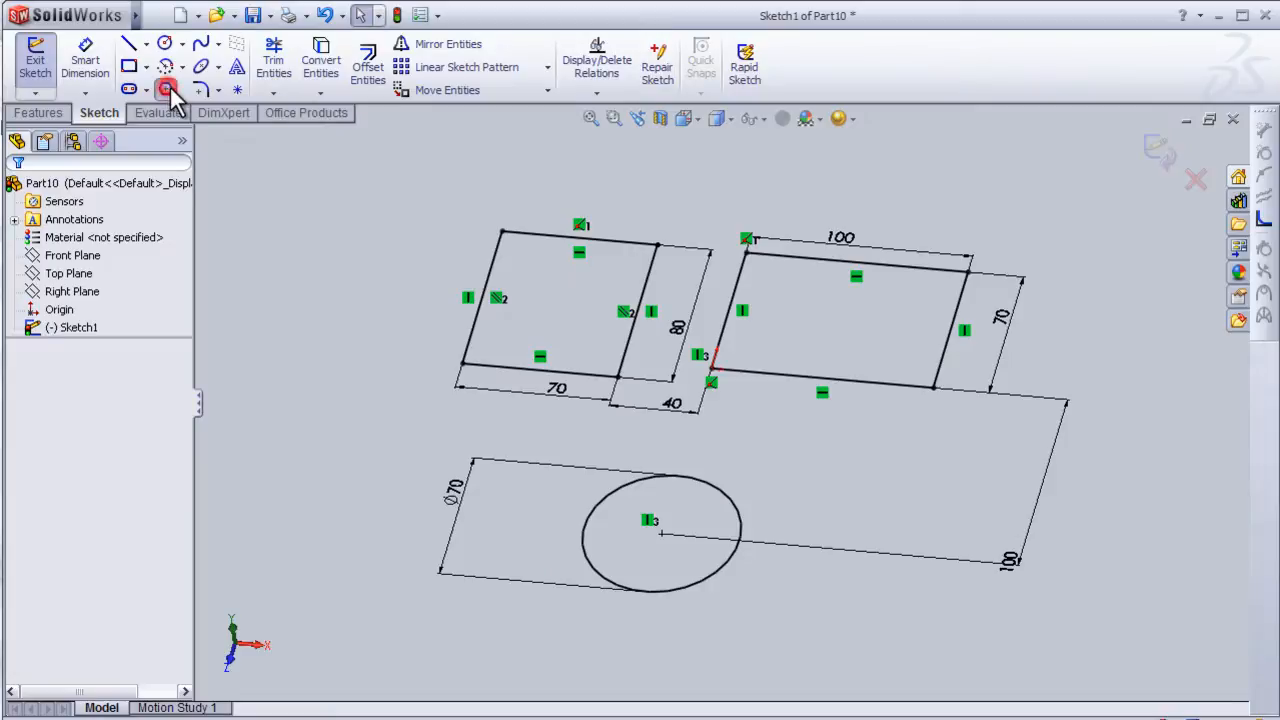
- Draw a hexagon in a construction circle left of the rectangles
click(167, 89)
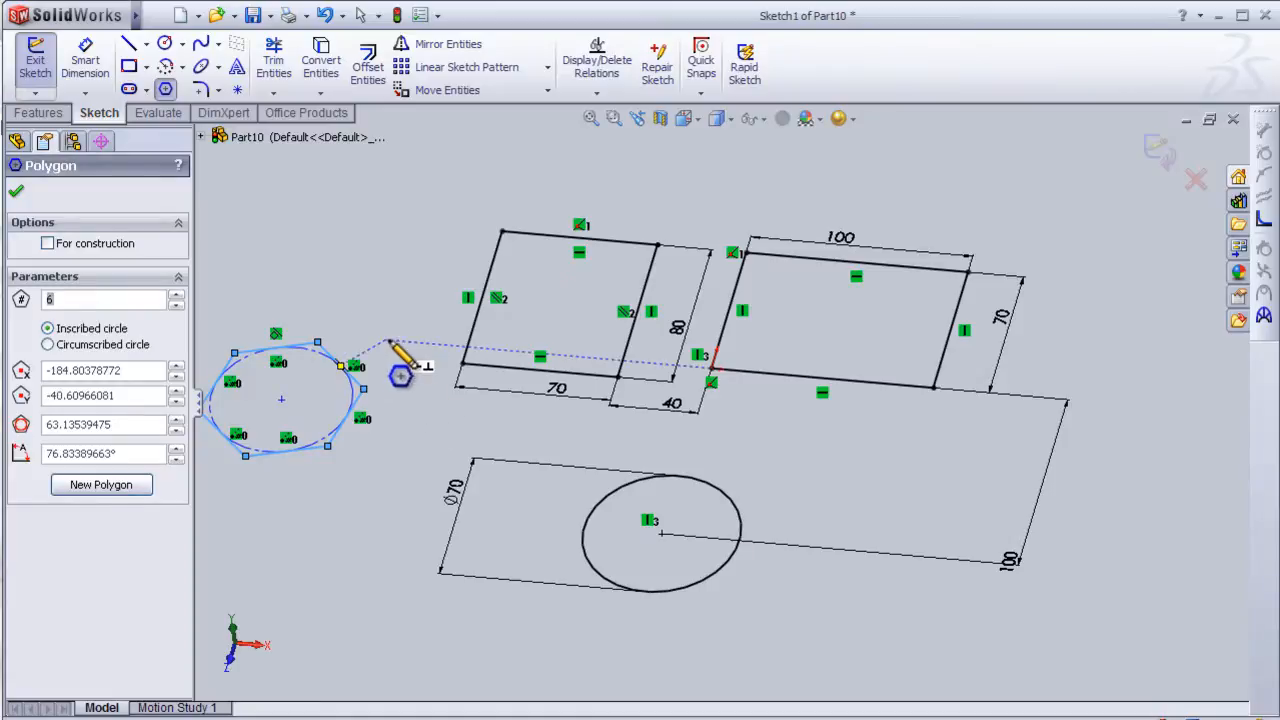
click(16, 190)
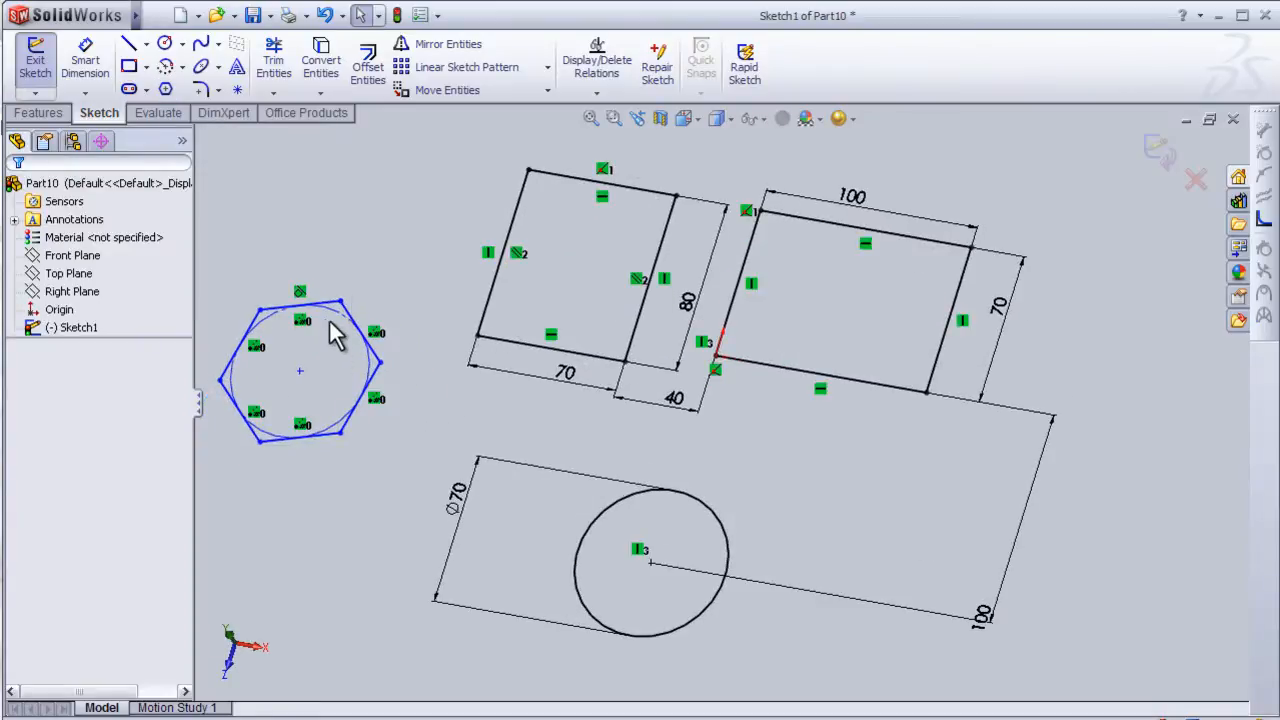
mouse_move(378, 265)
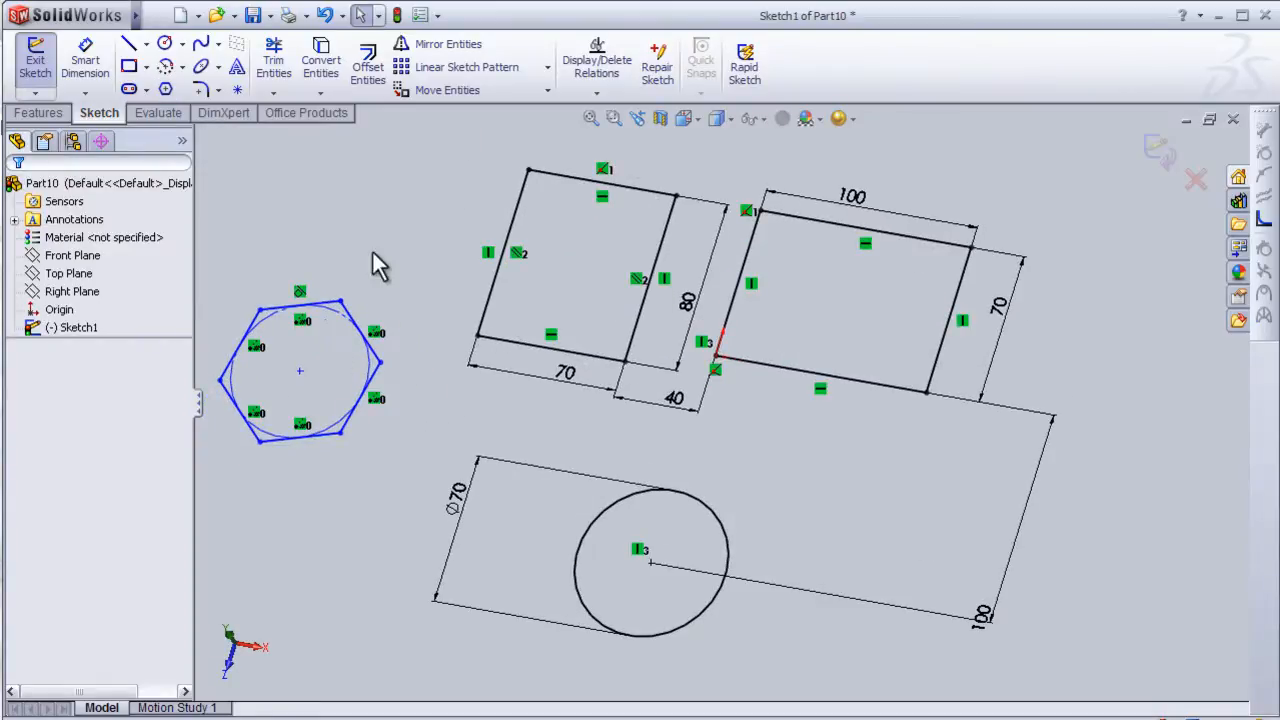
mouse_move(398, 150)
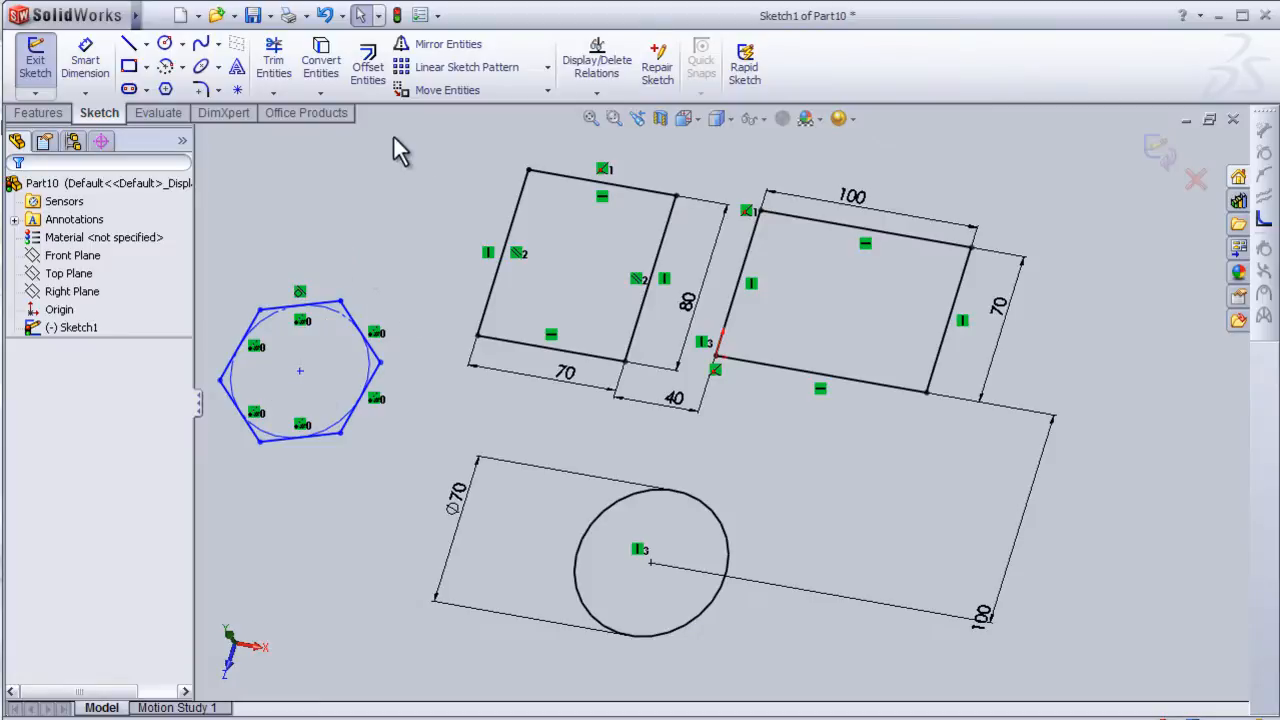
click(596, 60)
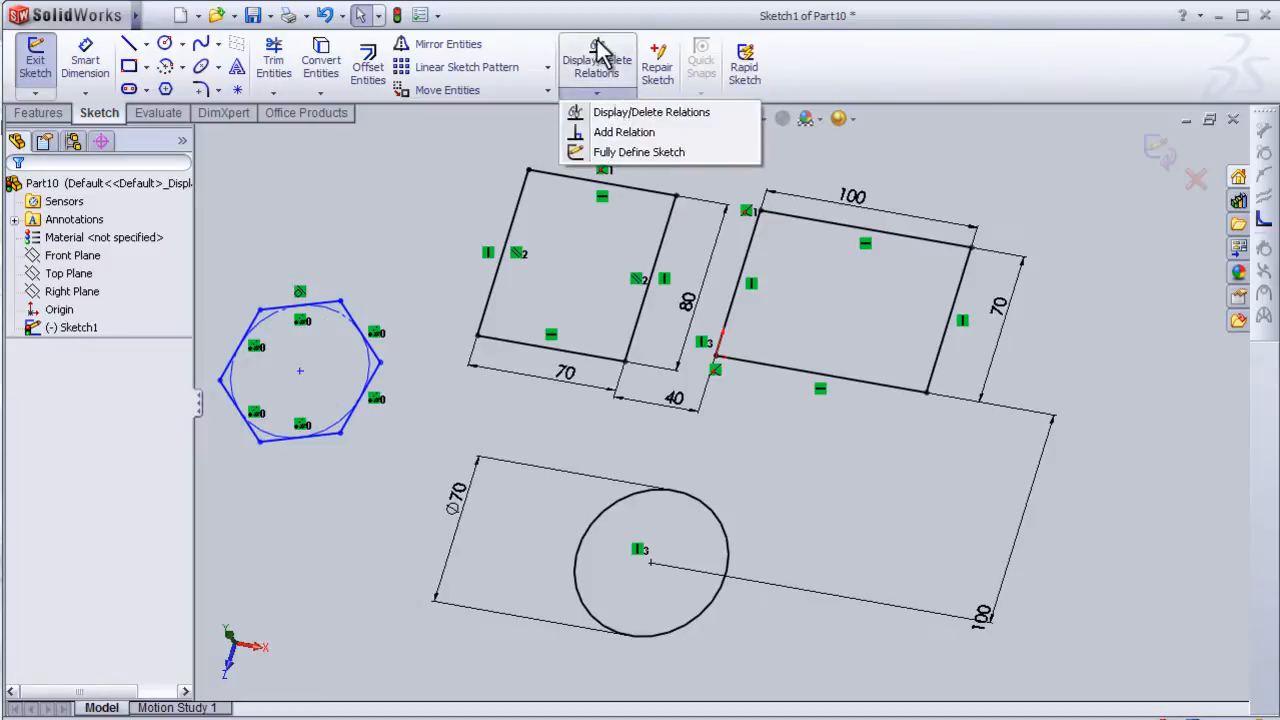
mouse_move(613, 105)
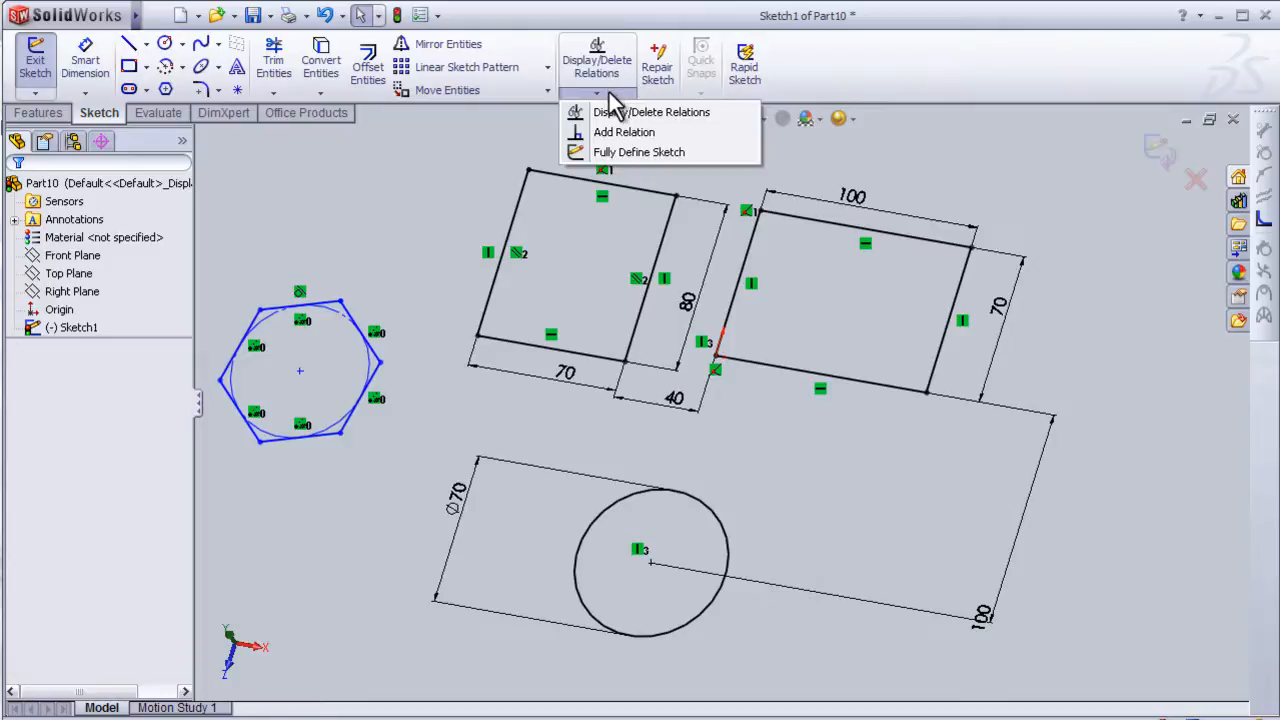
mouse_move(608, 155)
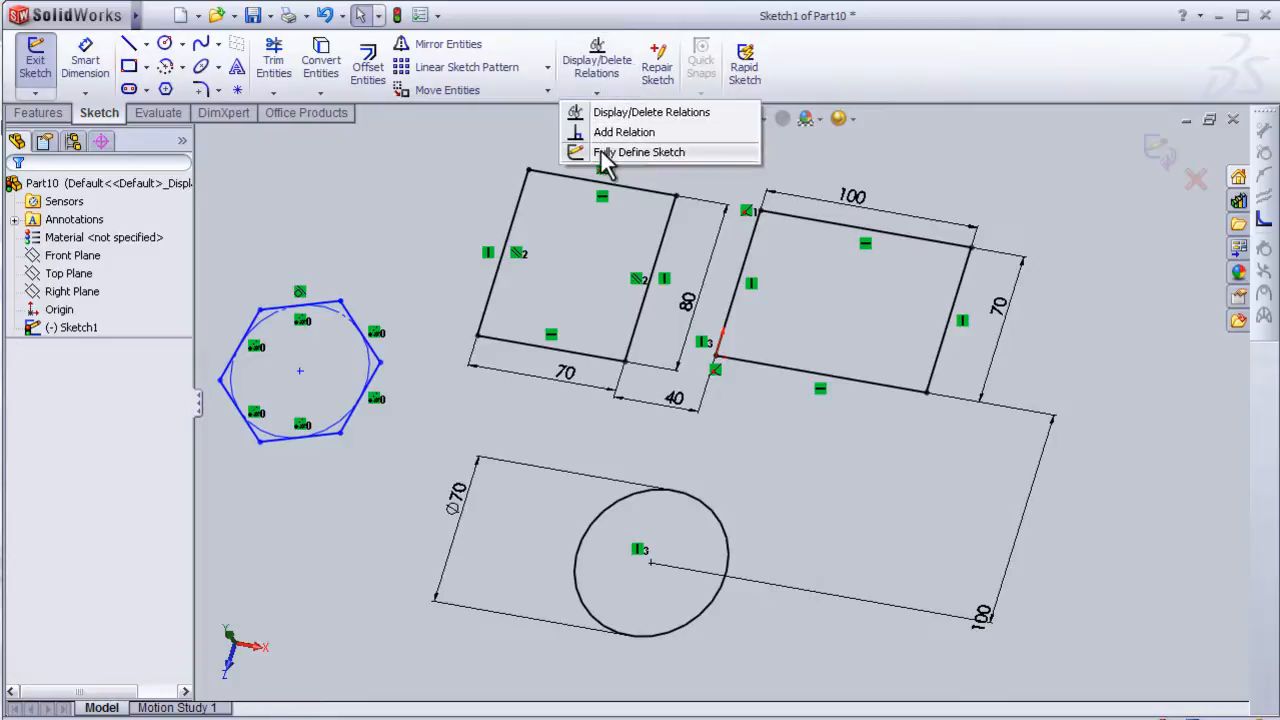
mouse_move(650, 152)
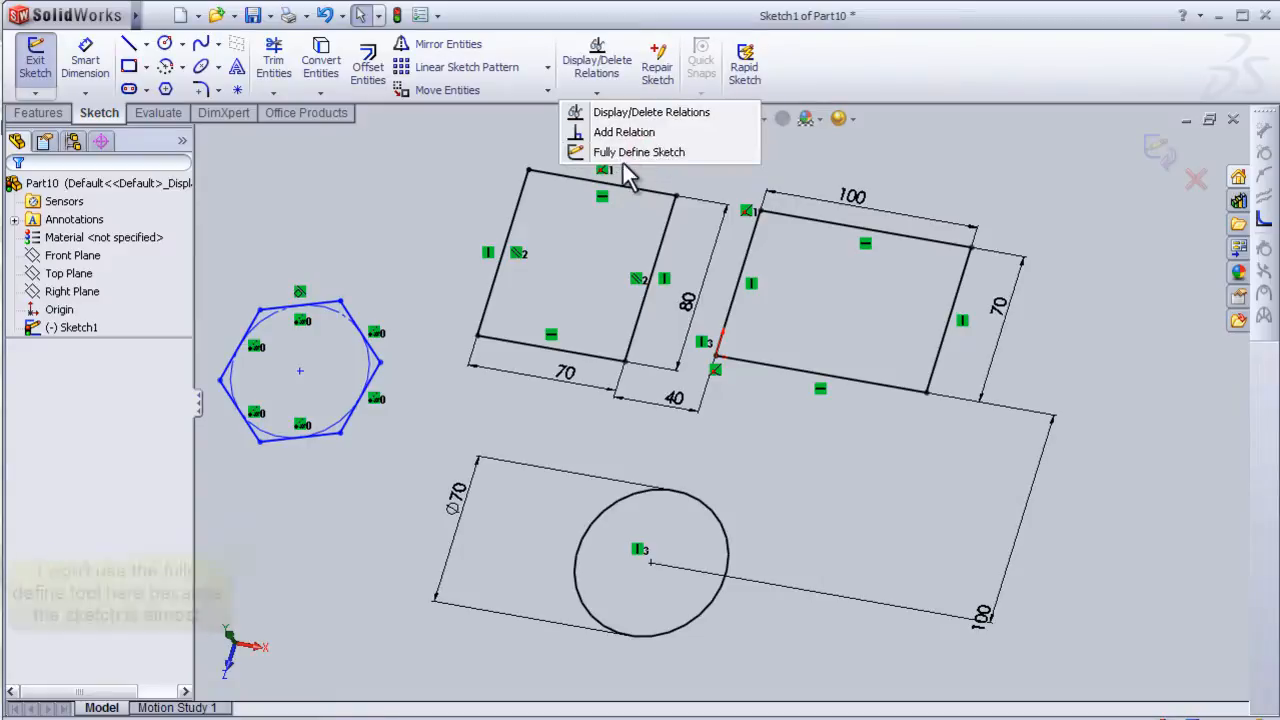
click(638, 152)
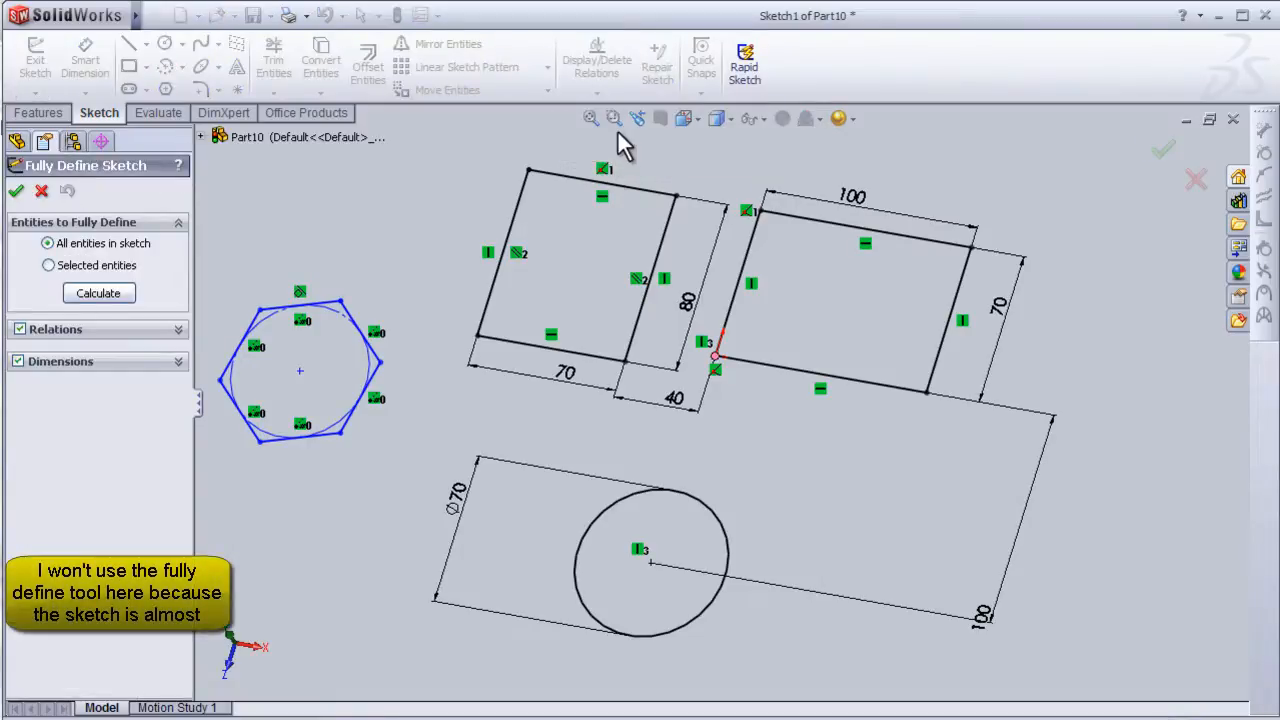
click(16, 190)
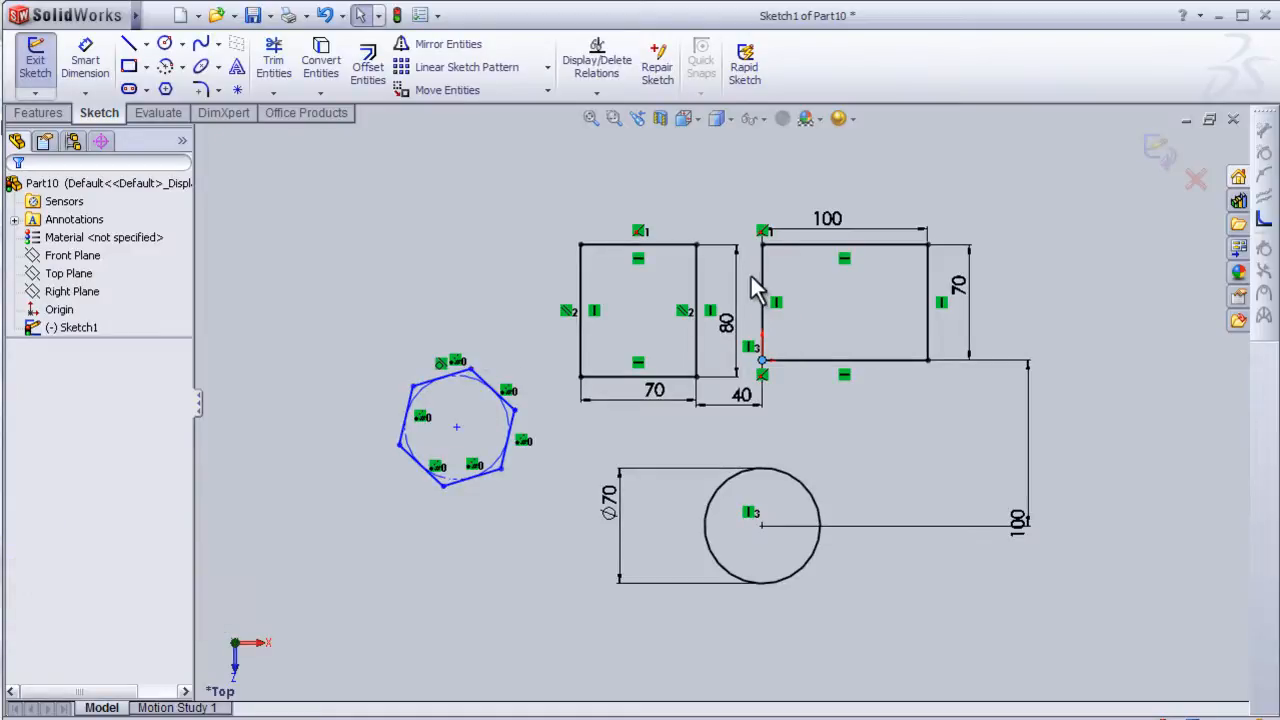
mouse_move(332, 210)
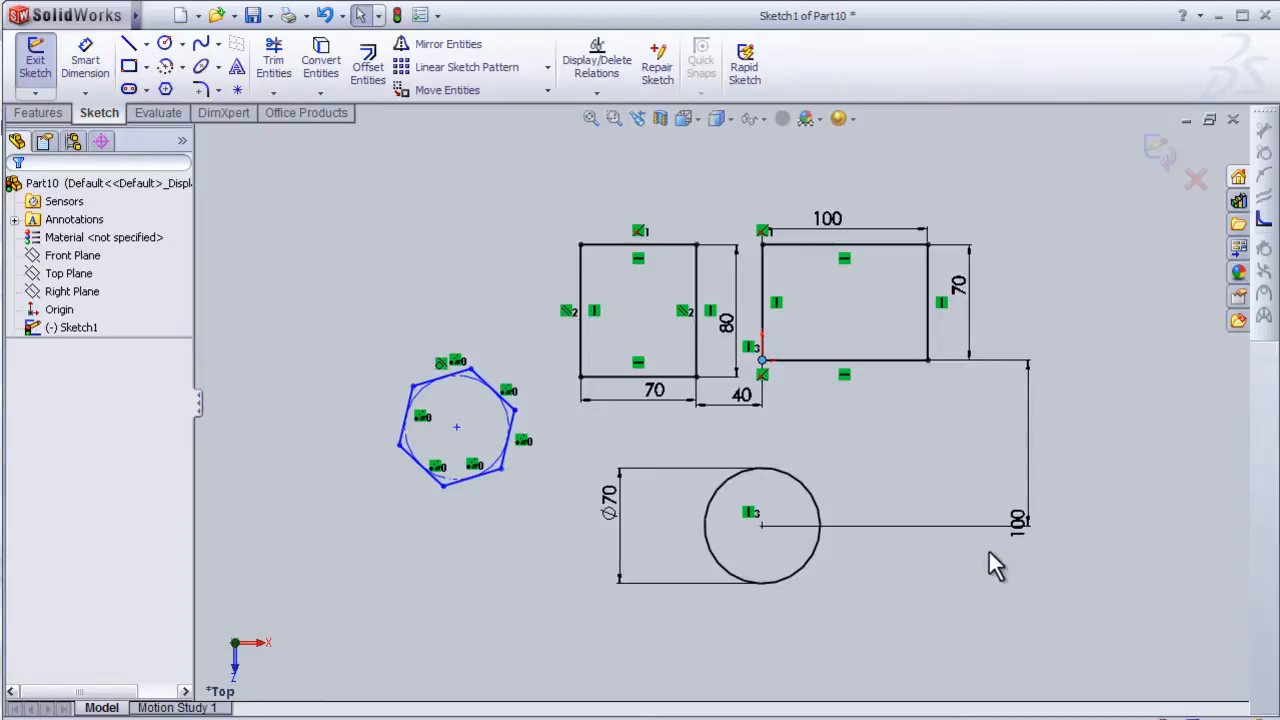
mouse_move(406, 253)
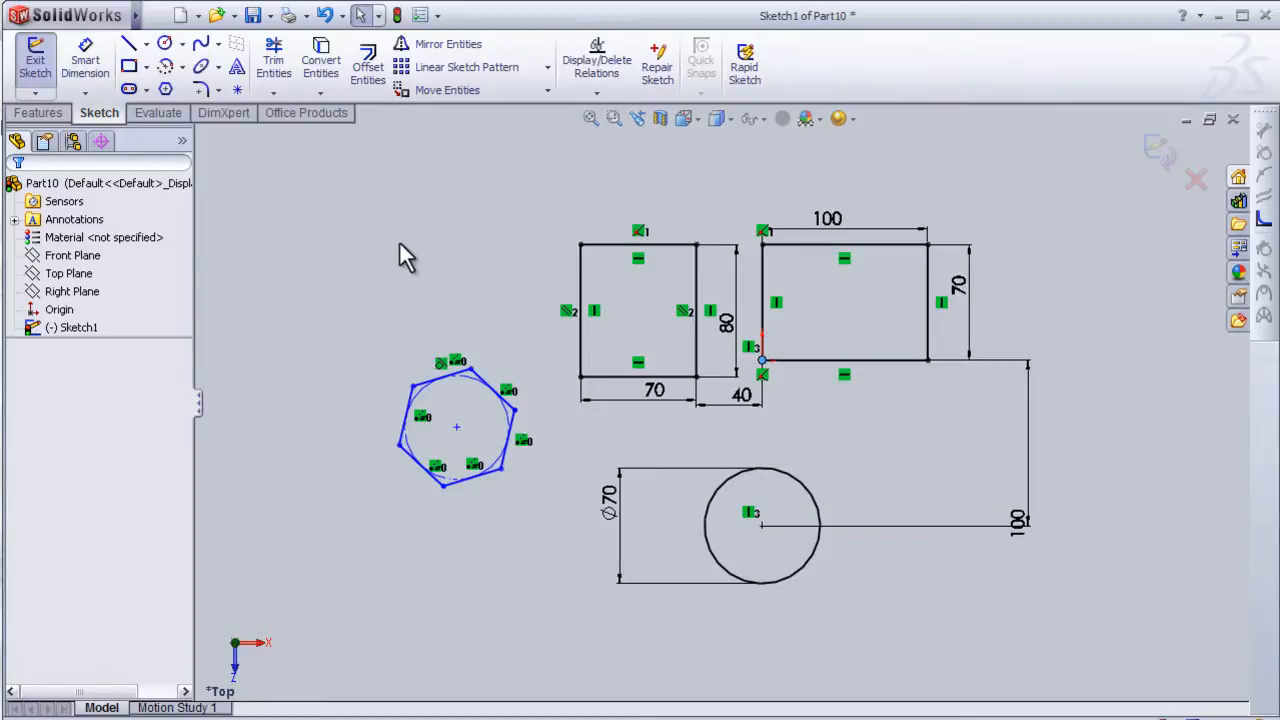
mouse_move(385, 255)
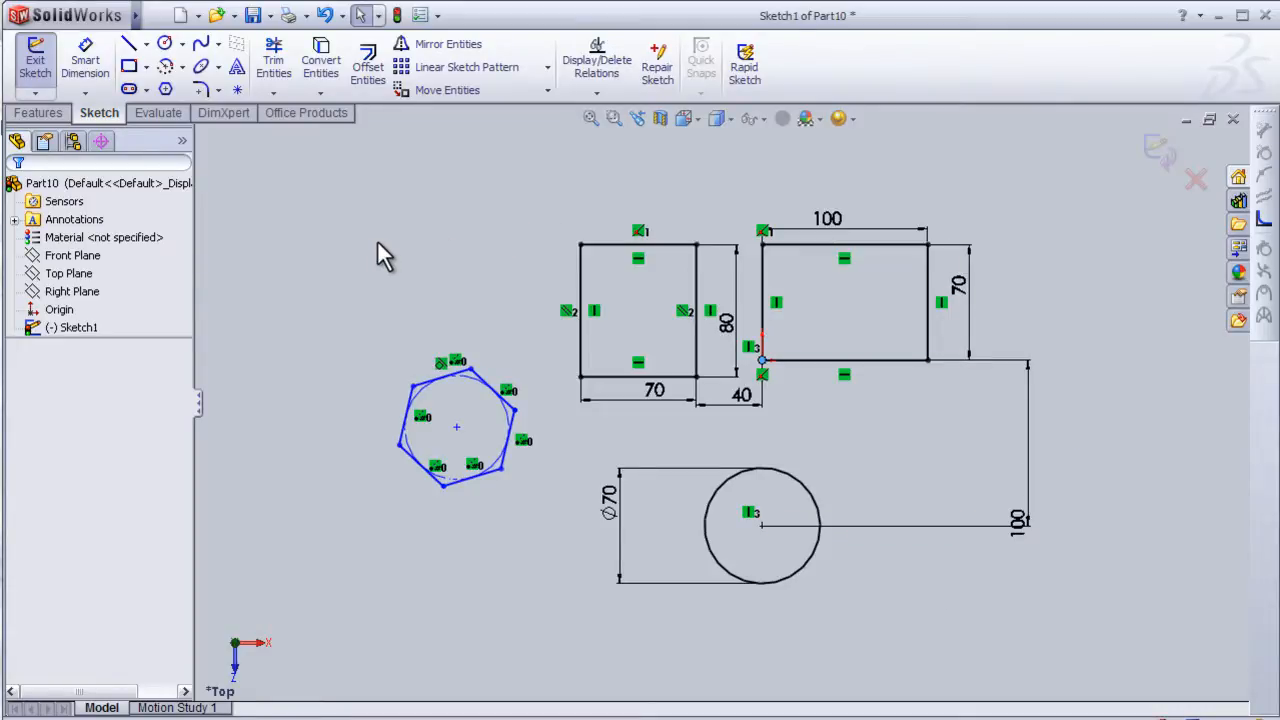
mouse_move(1070, 230)
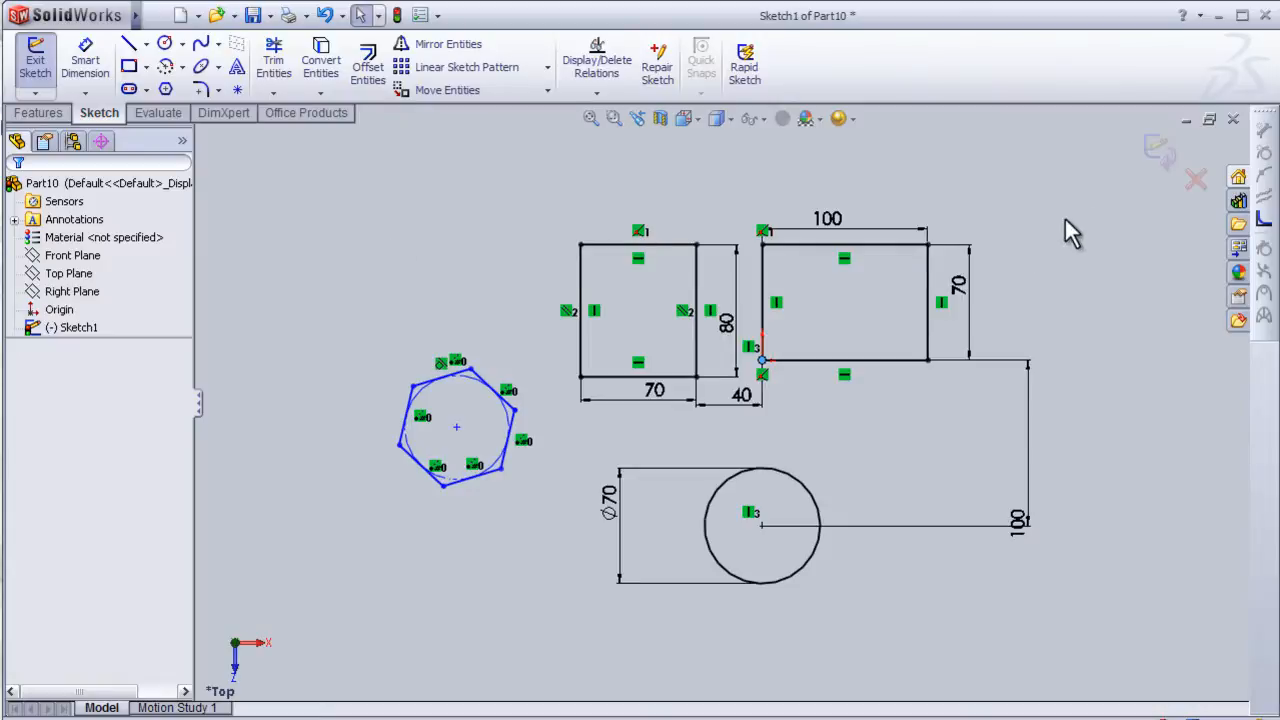
mouse_move(1158, 152)
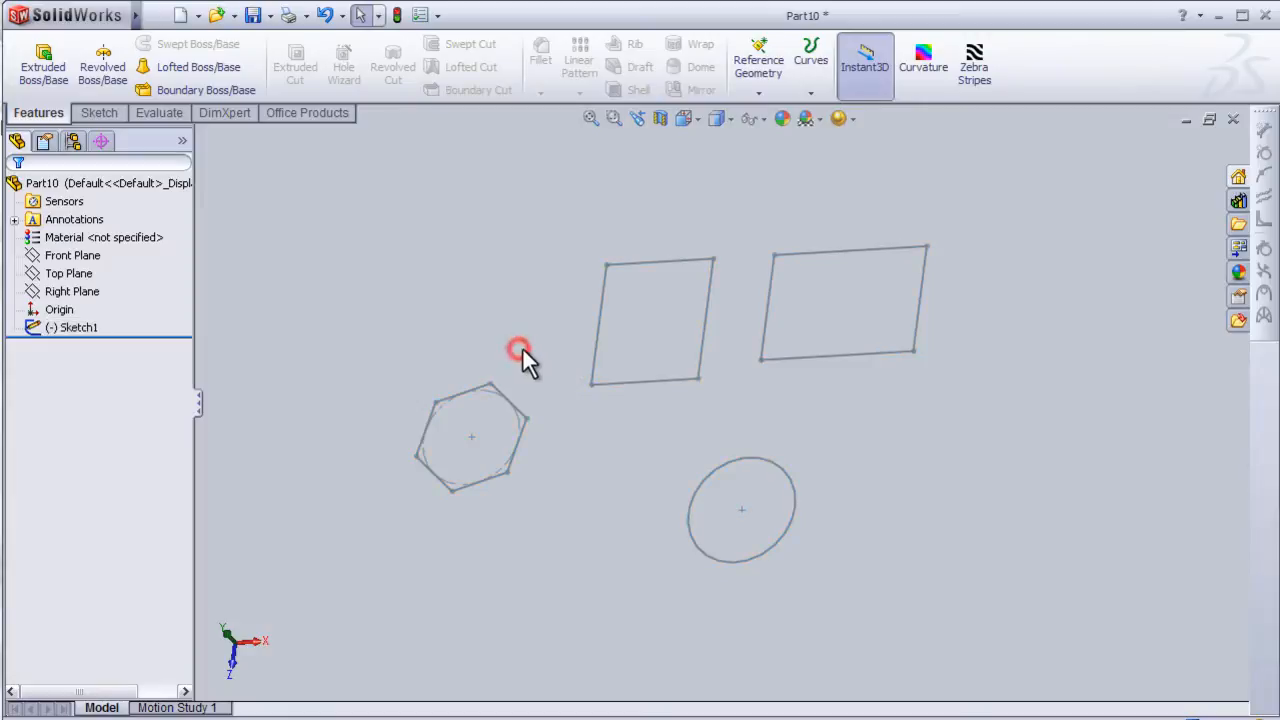
- Orbit the view of the finished sketch and select Sketch1 in the design tree
drag(520, 355, 575, 390)
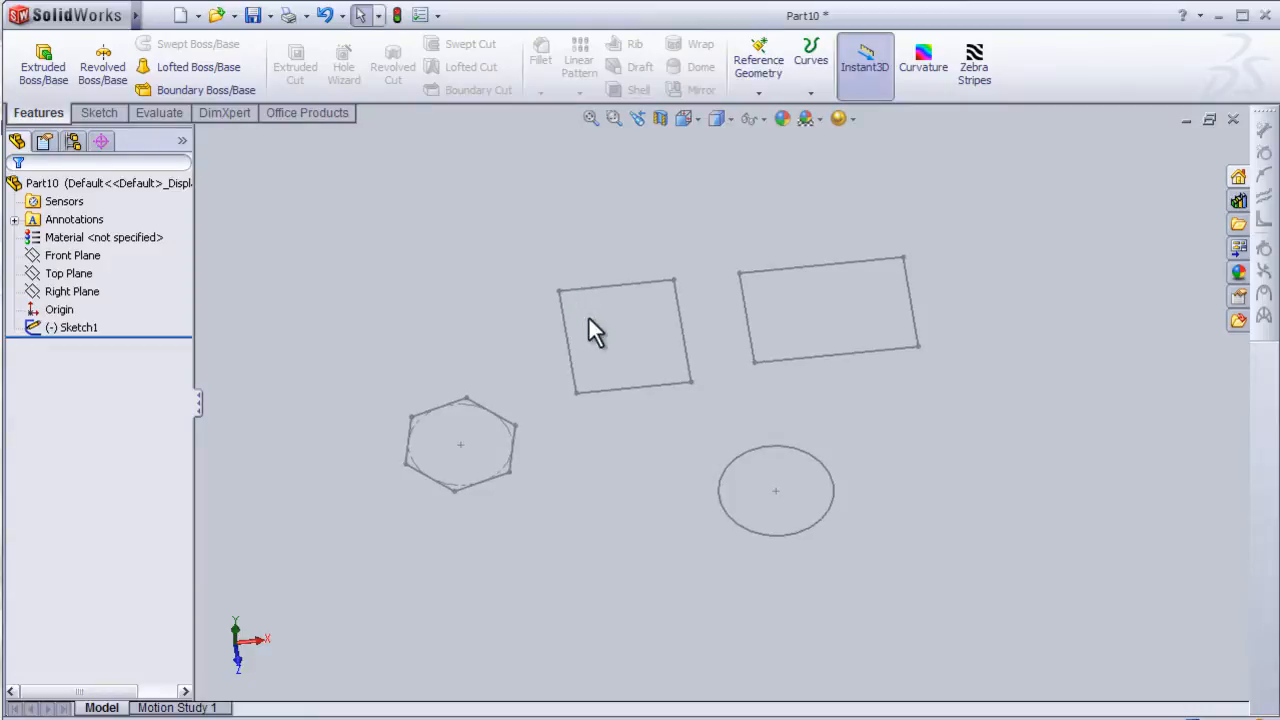
click(78, 327)
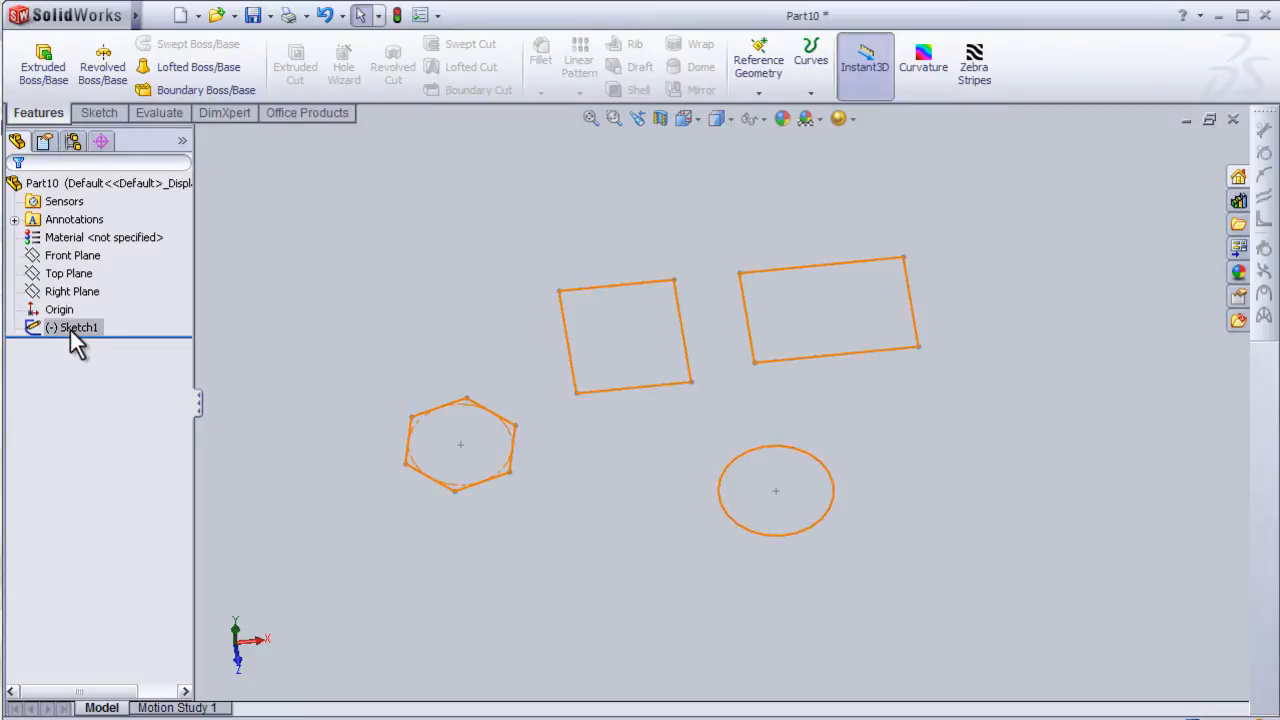
click(78, 327)
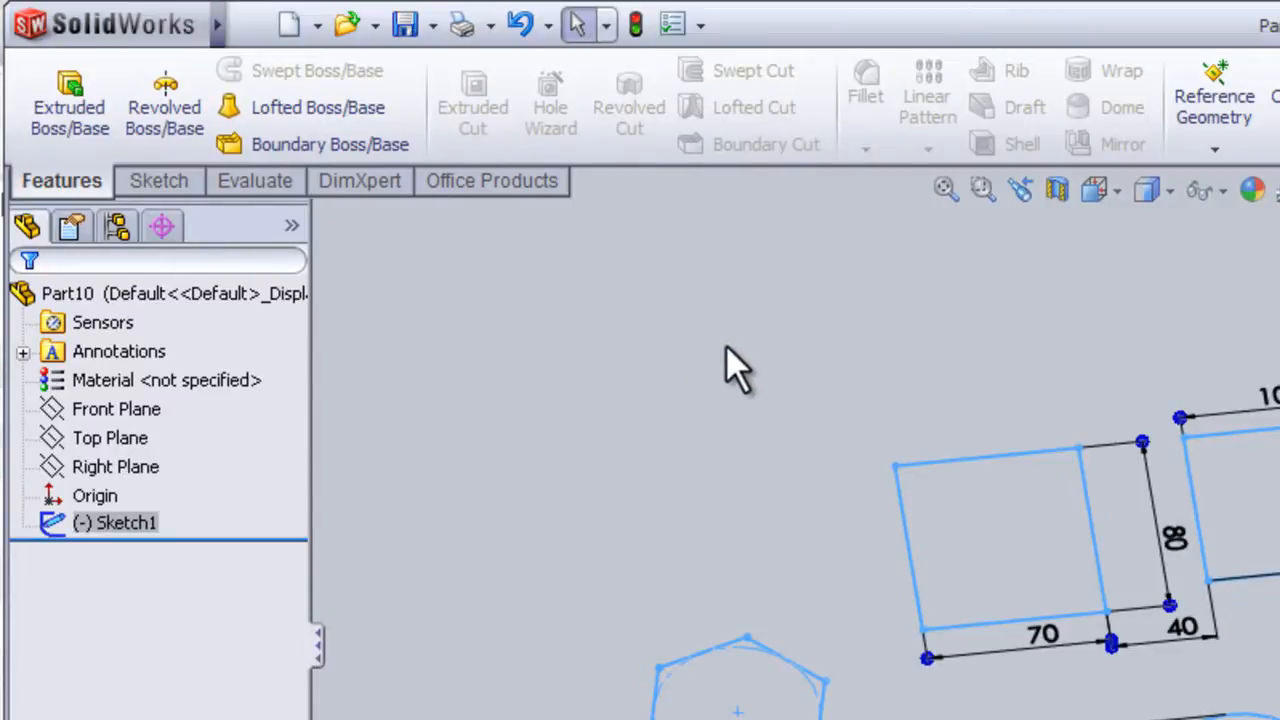
mouse_move(480, 710)
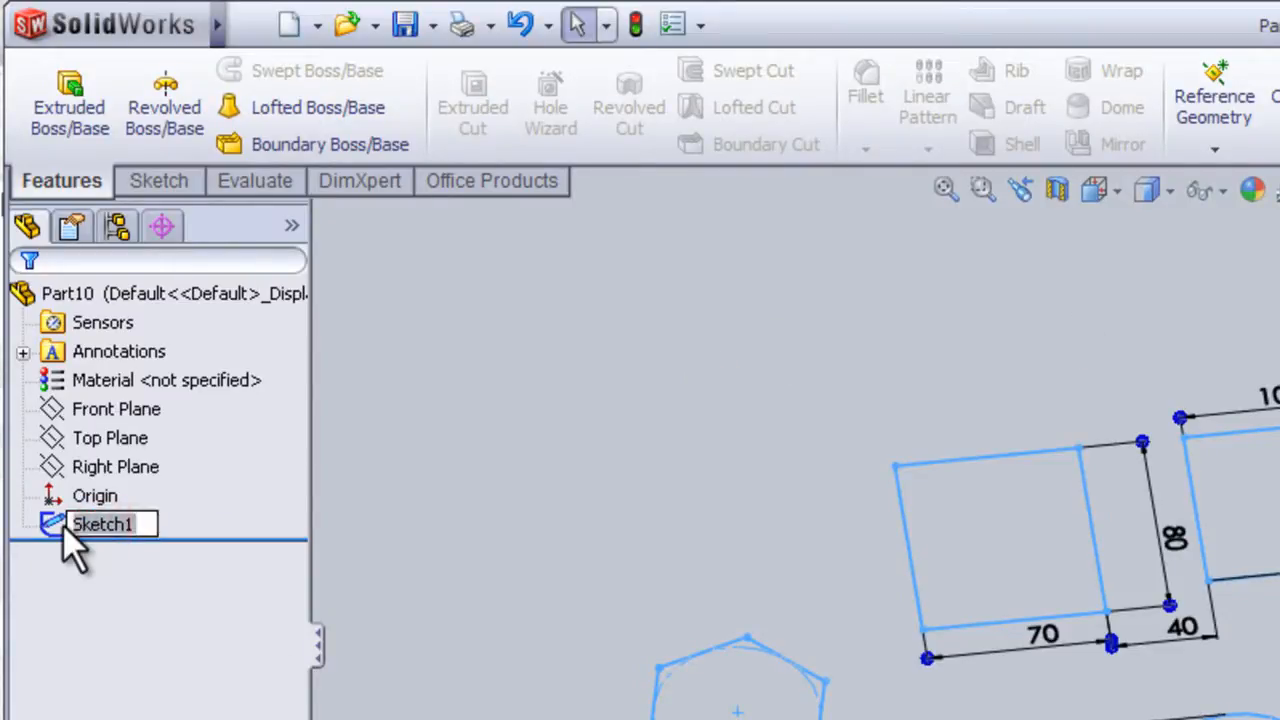
- Reopen Sketch1 for editing and view it Normal To the sketch plane
right_click(101, 524)
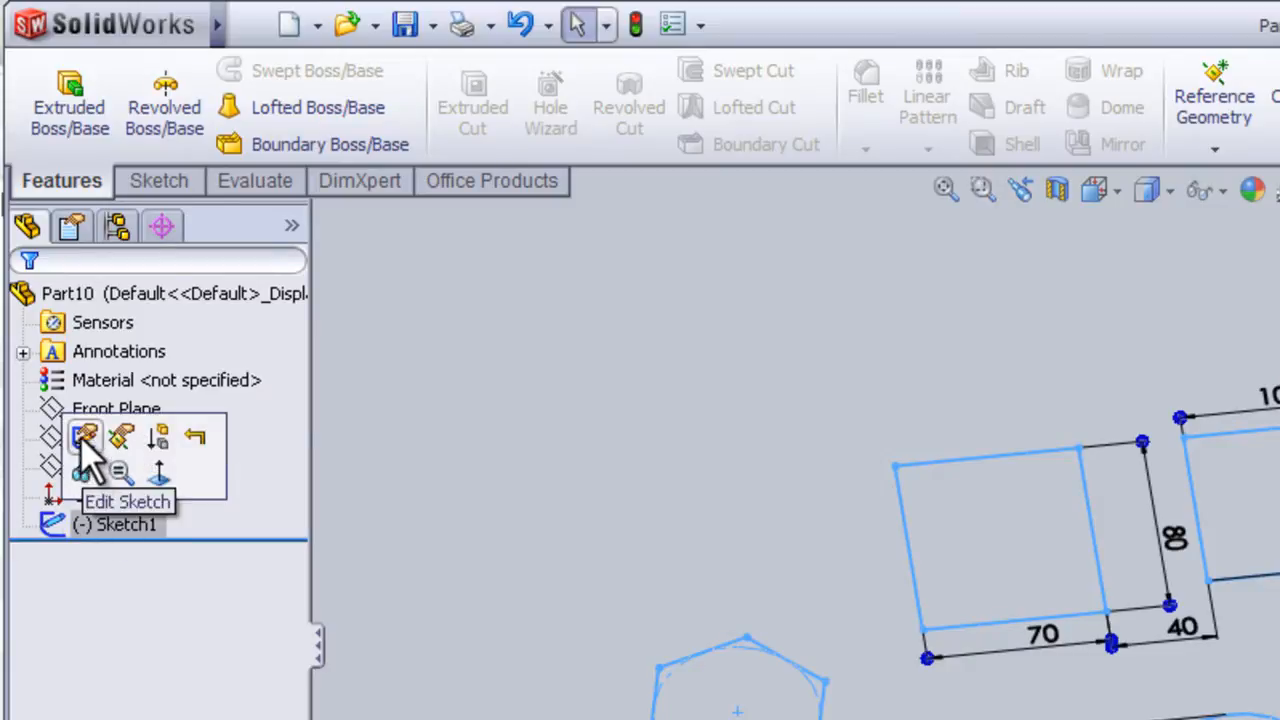
click(85, 437)
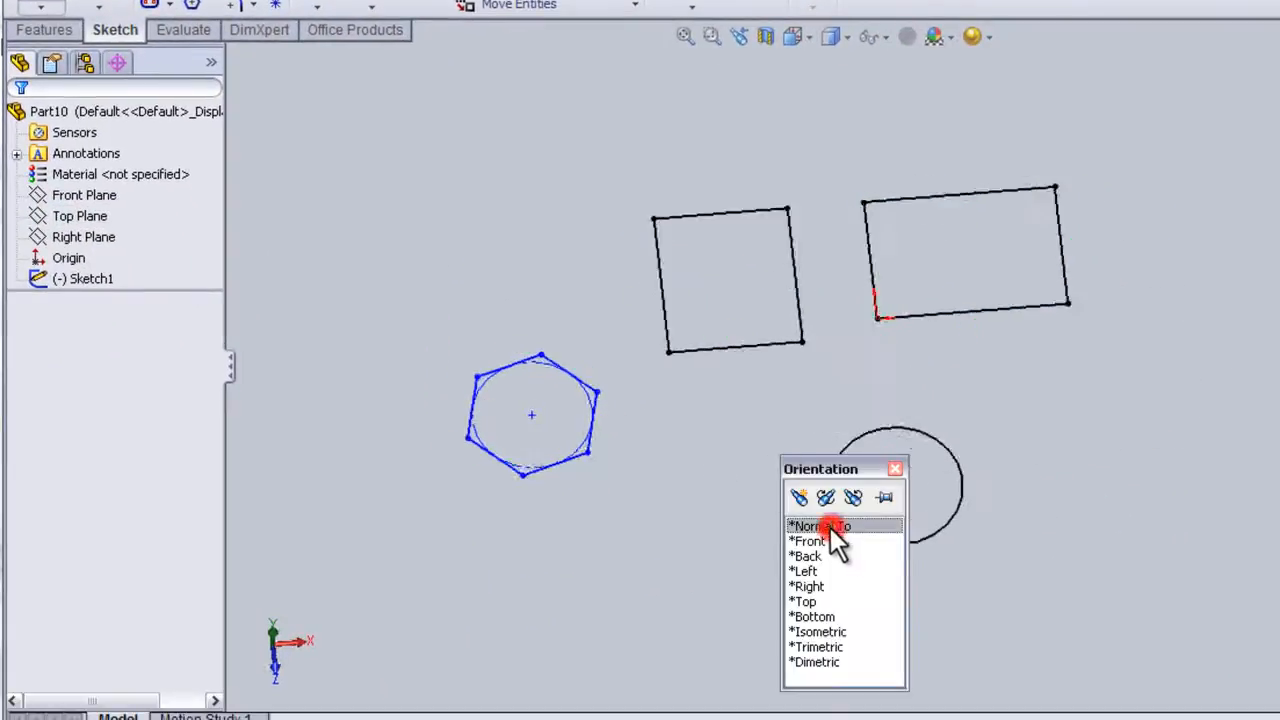
click(820, 526)
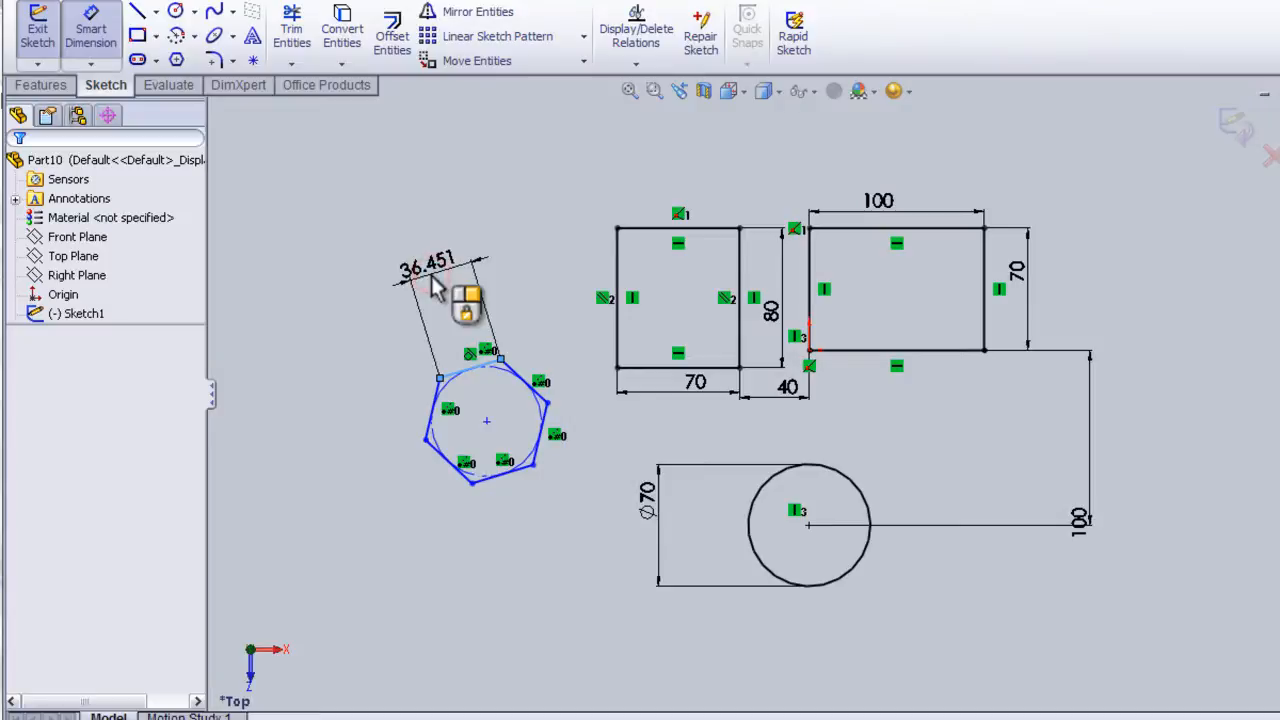
- Dimension the hexagon with a 40 side and 150 offset, then add Horizontal and Collinear relations
click(440, 270)
text(40)
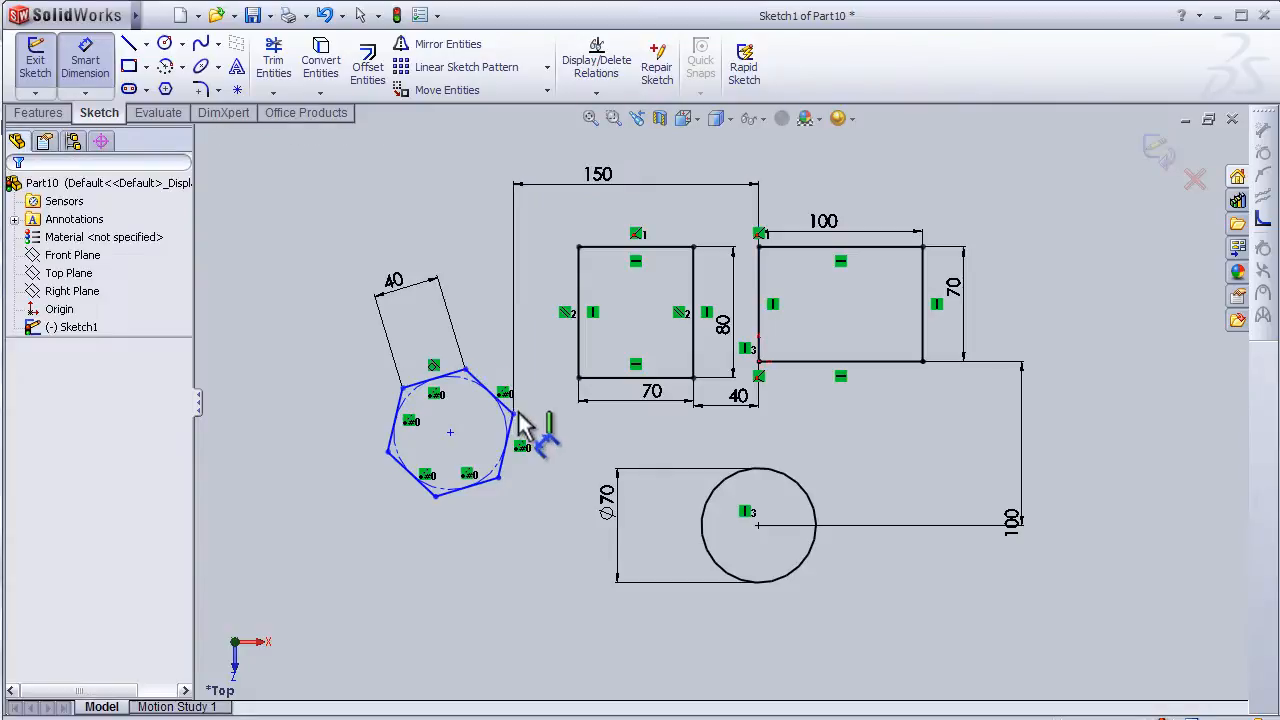
click(757, 362)
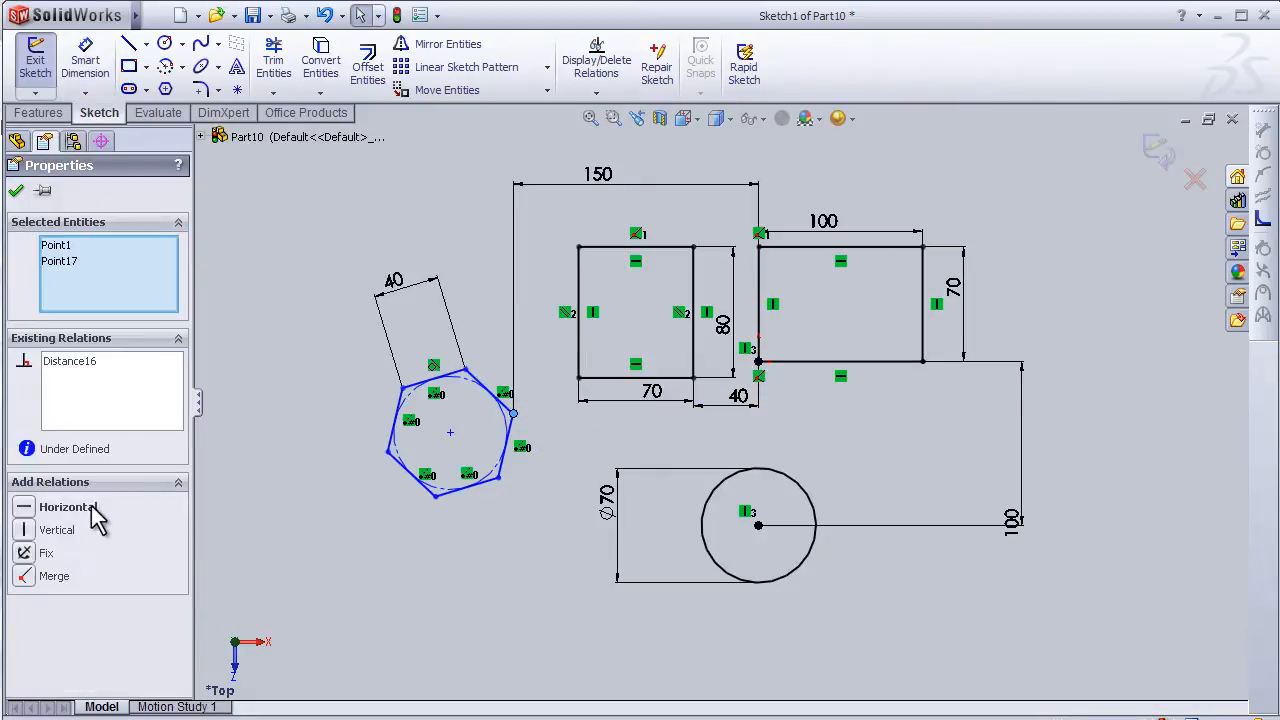
click(67, 507)
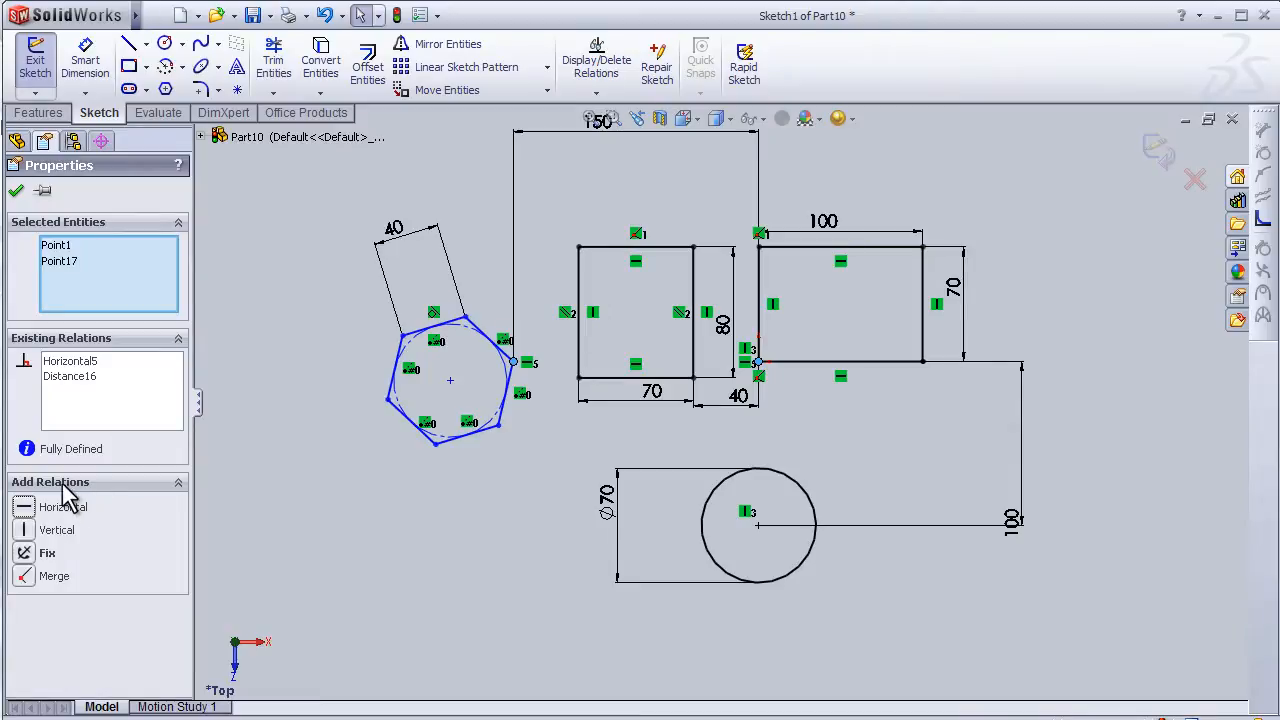
mouse_move(405, 485)
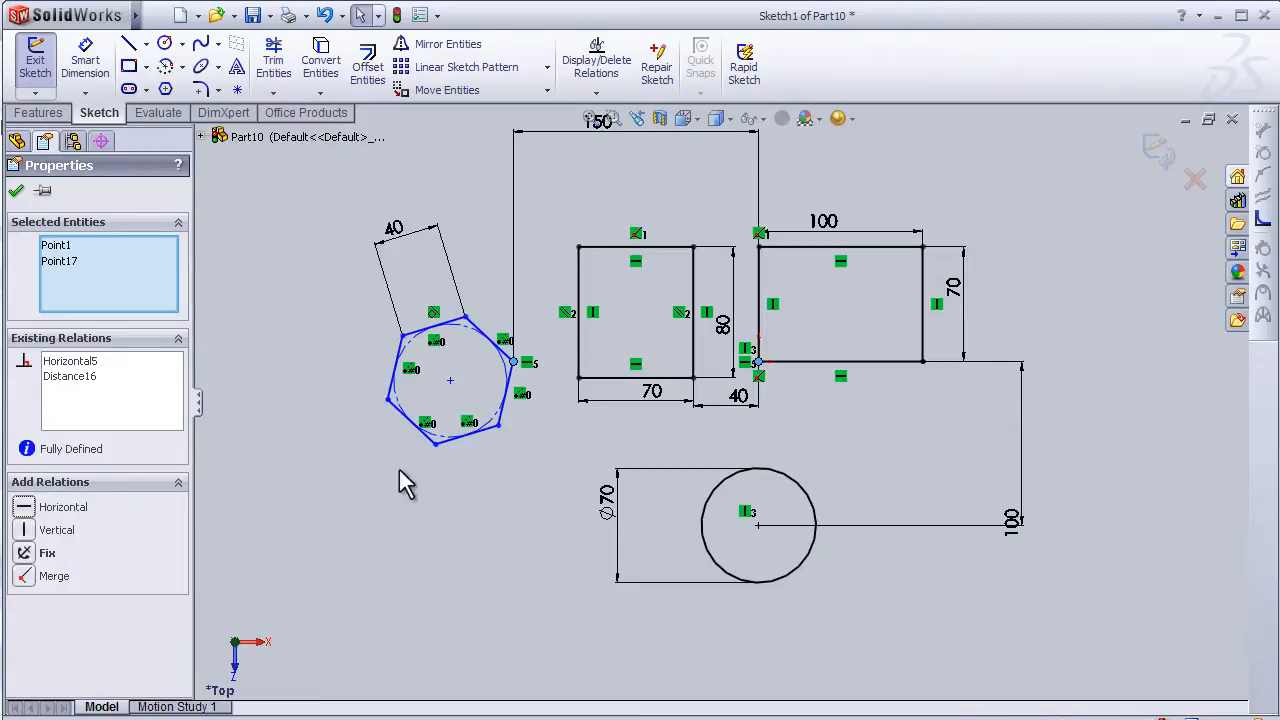
click(635, 378)
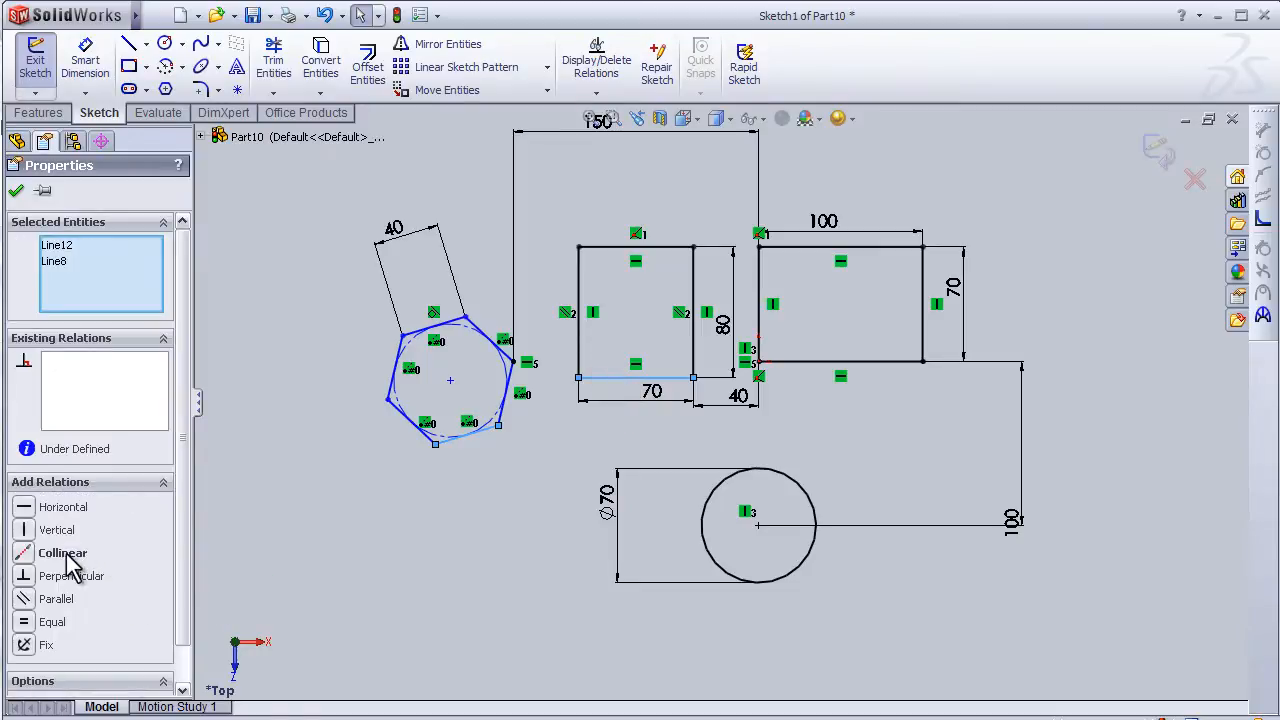
click(62, 553)
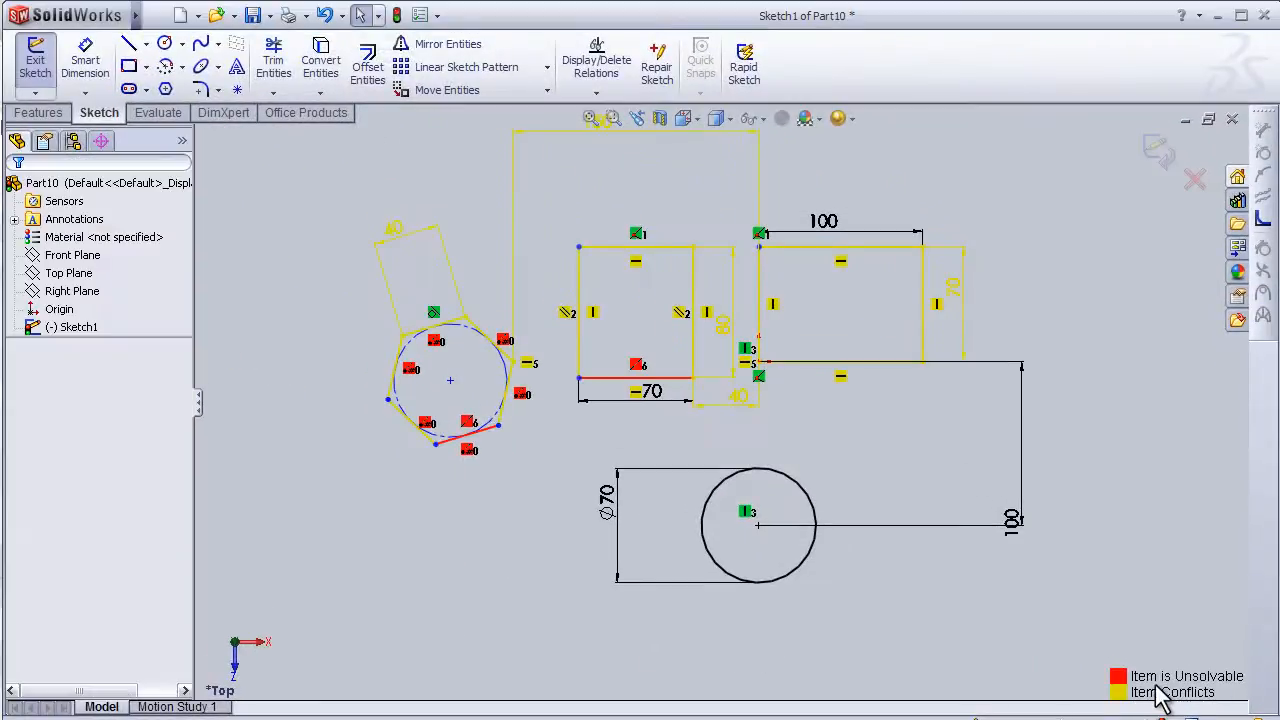
mouse_move(810, 615)
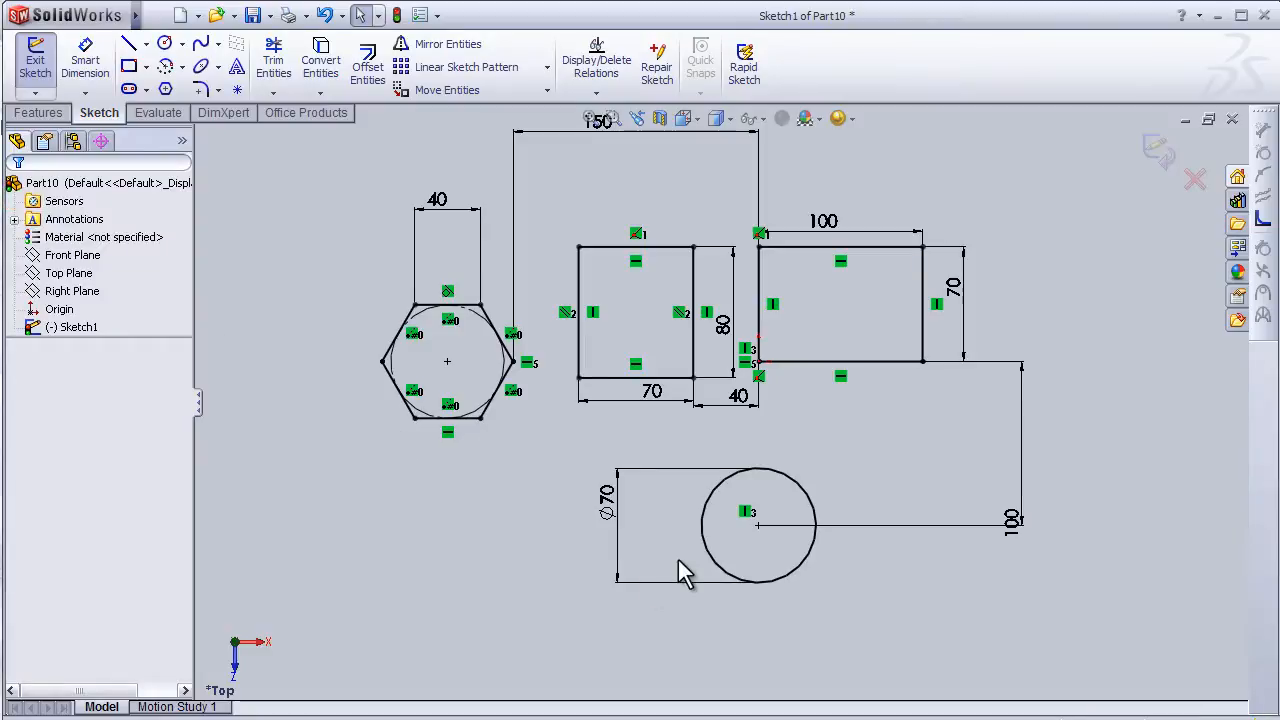
mouse_move(1165, 165)
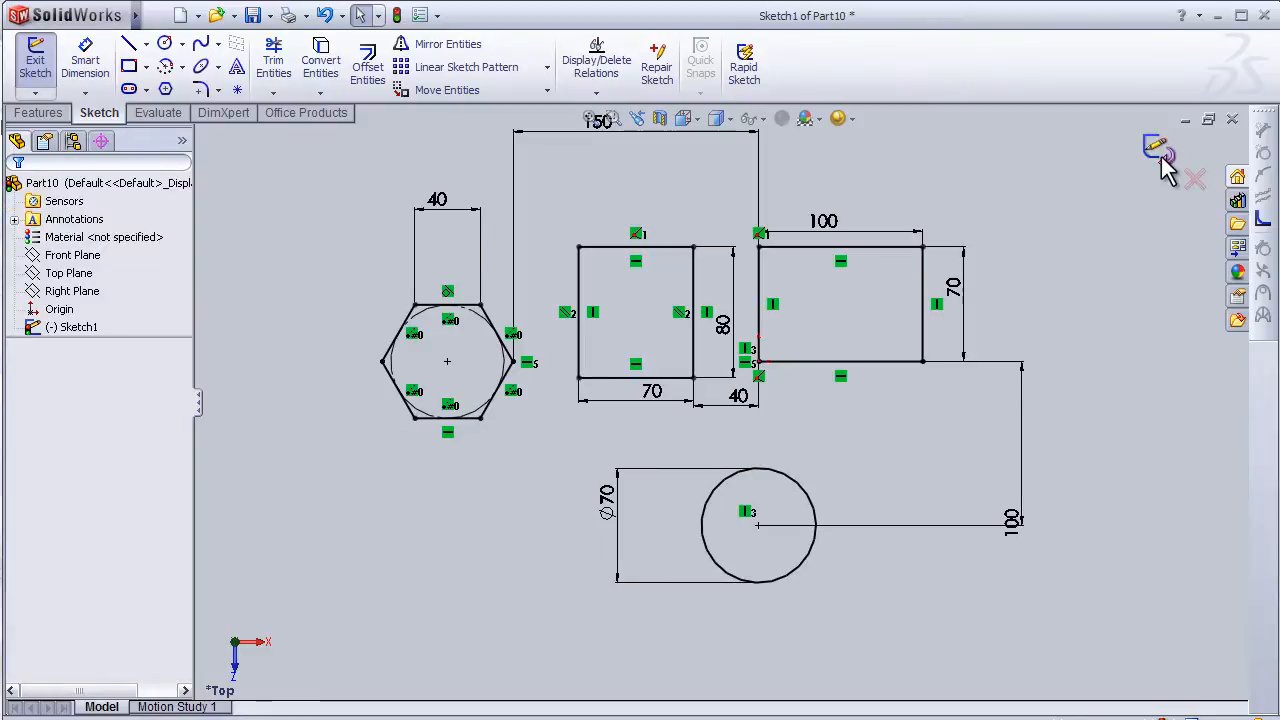
- Exit the sketch and save the part as Part10 in the parts folder
click(35, 60)
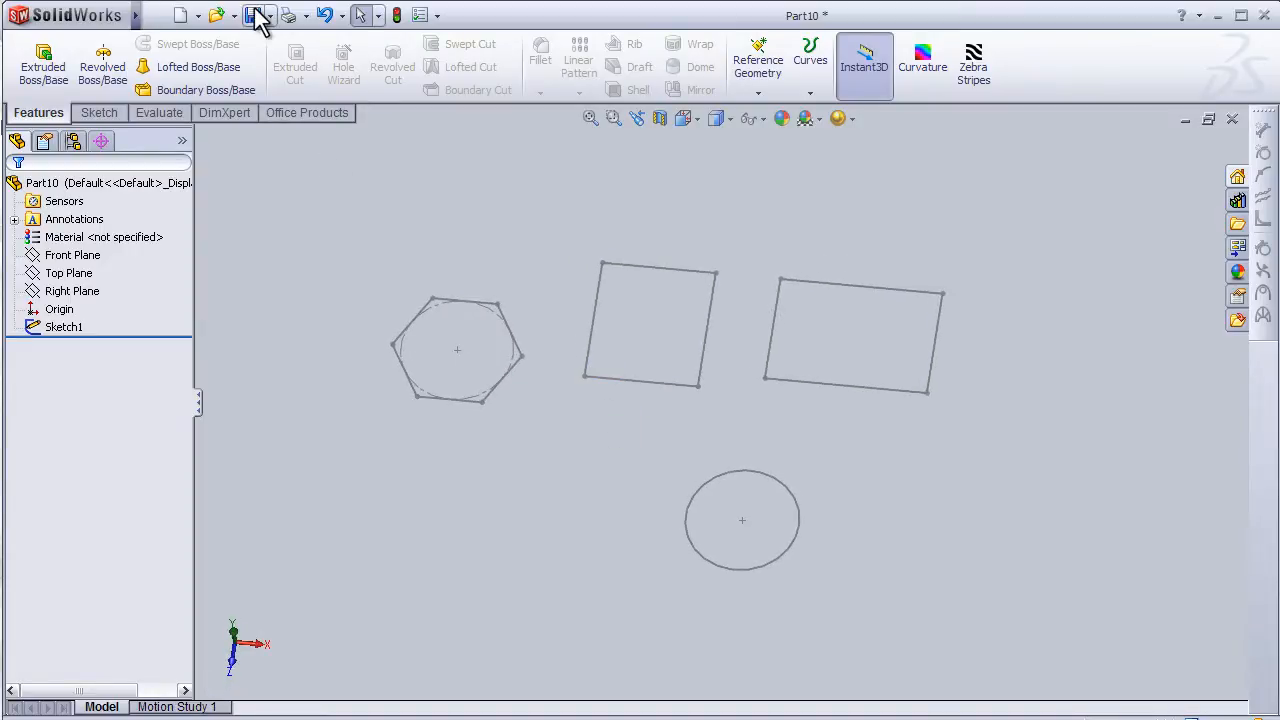
click(258, 15)
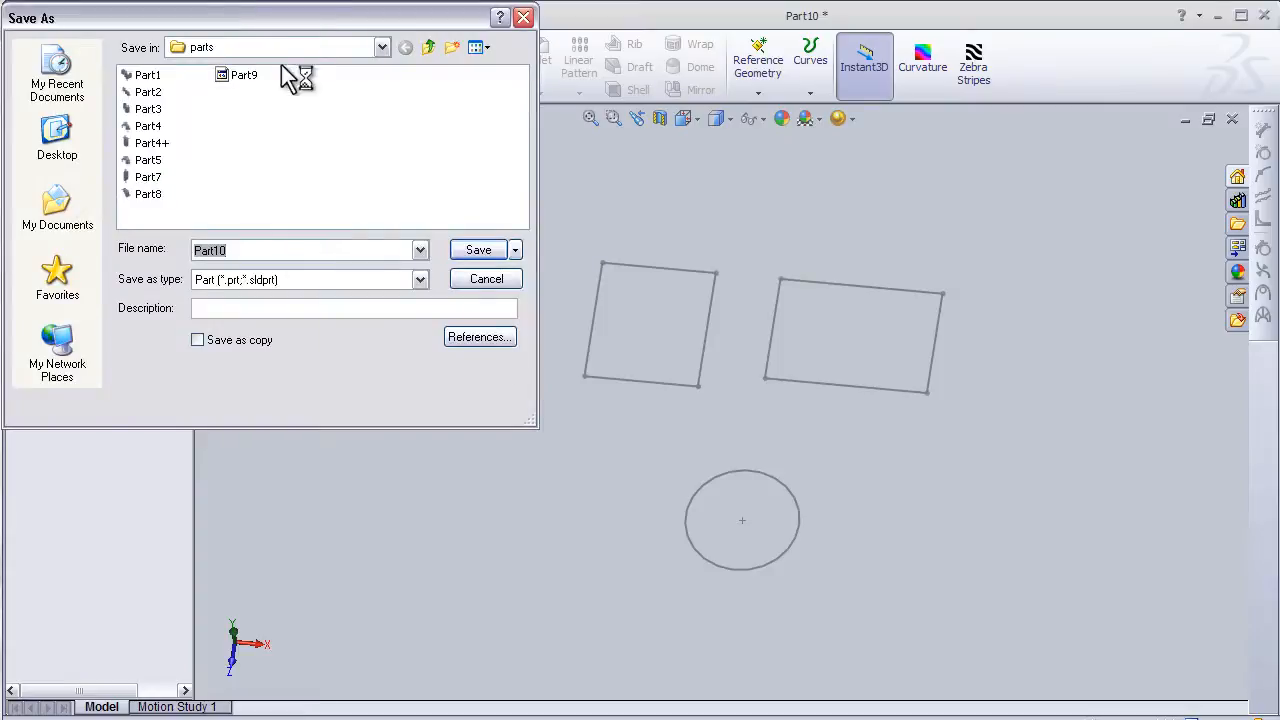
click(478, 250)
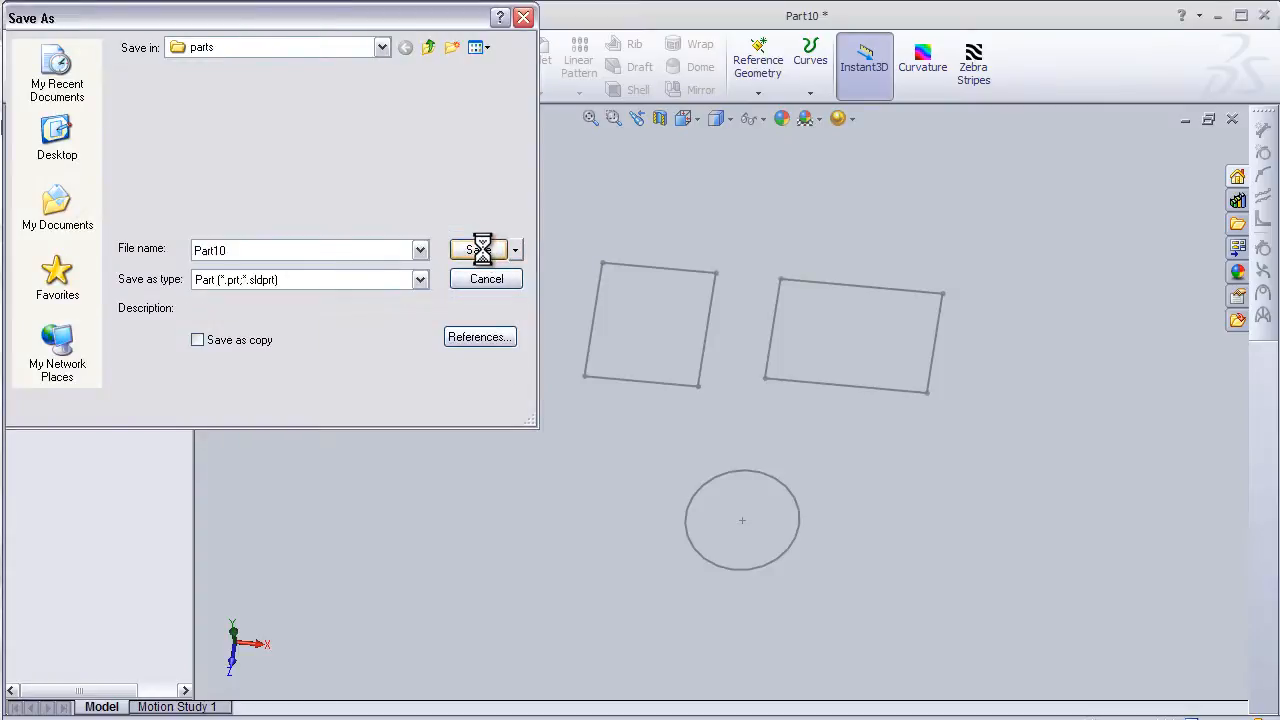
click(478, 250)
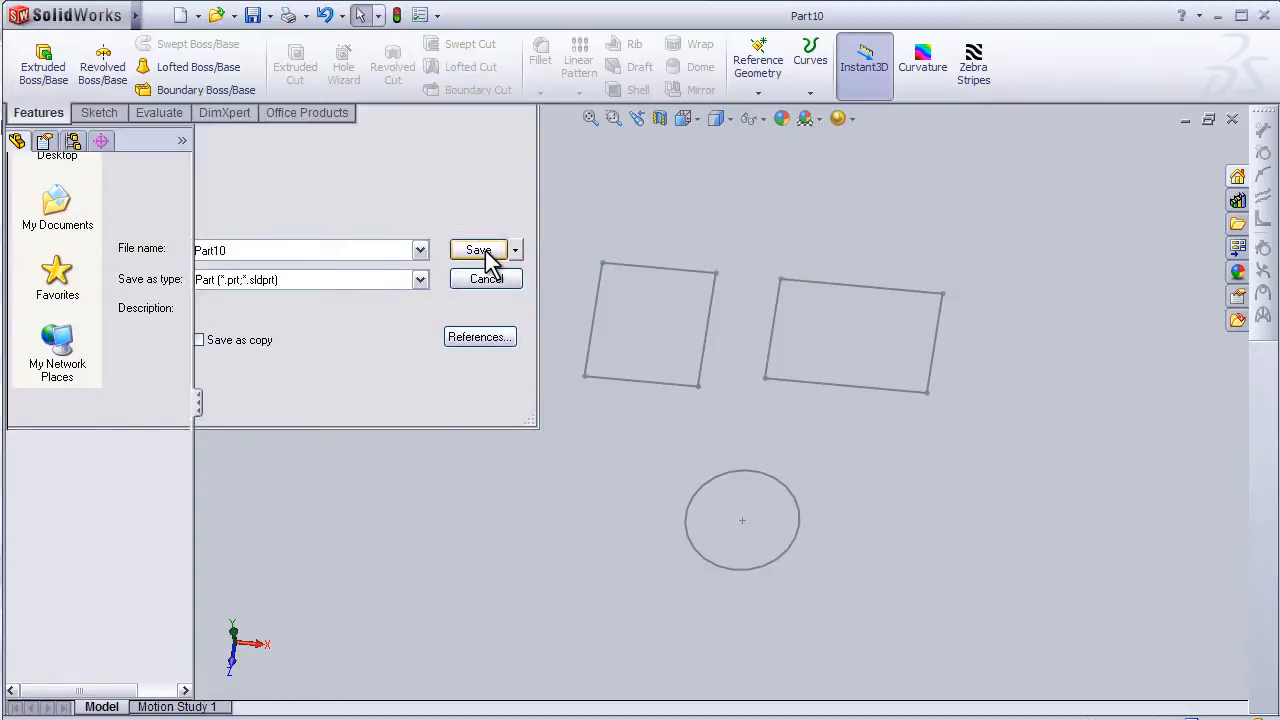
click(478, 250)
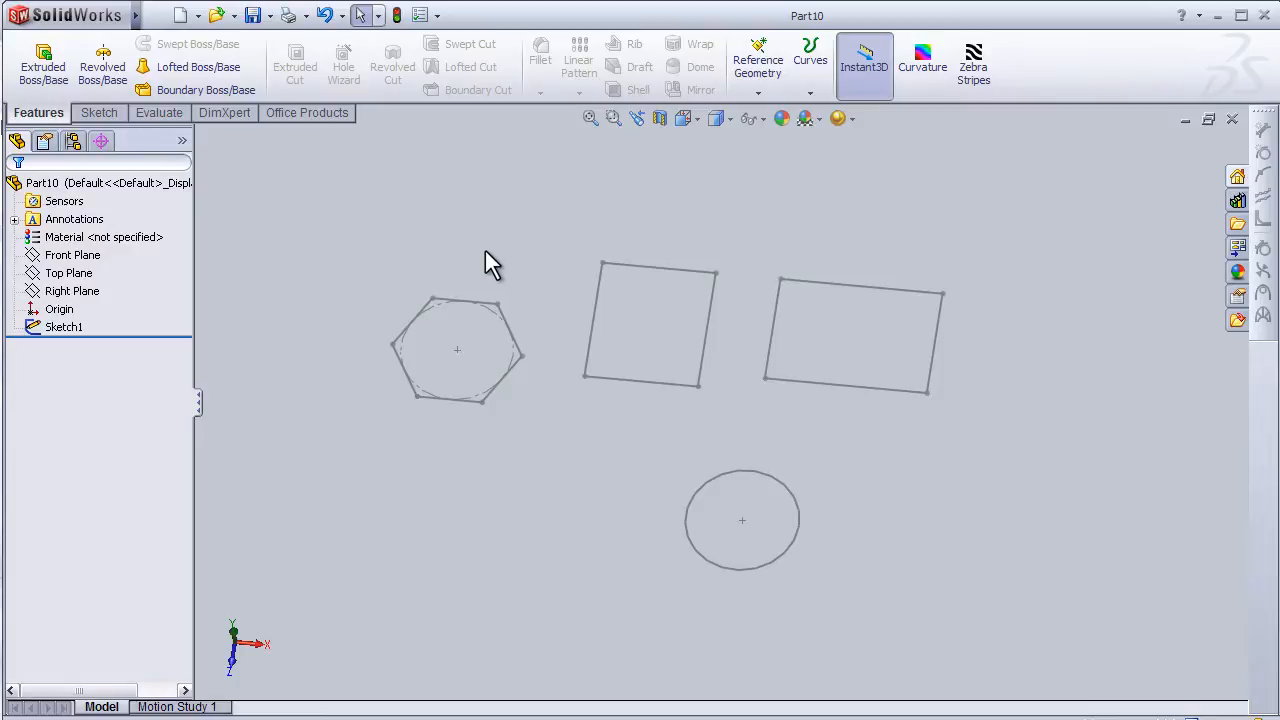
mouse_move(170, 155)
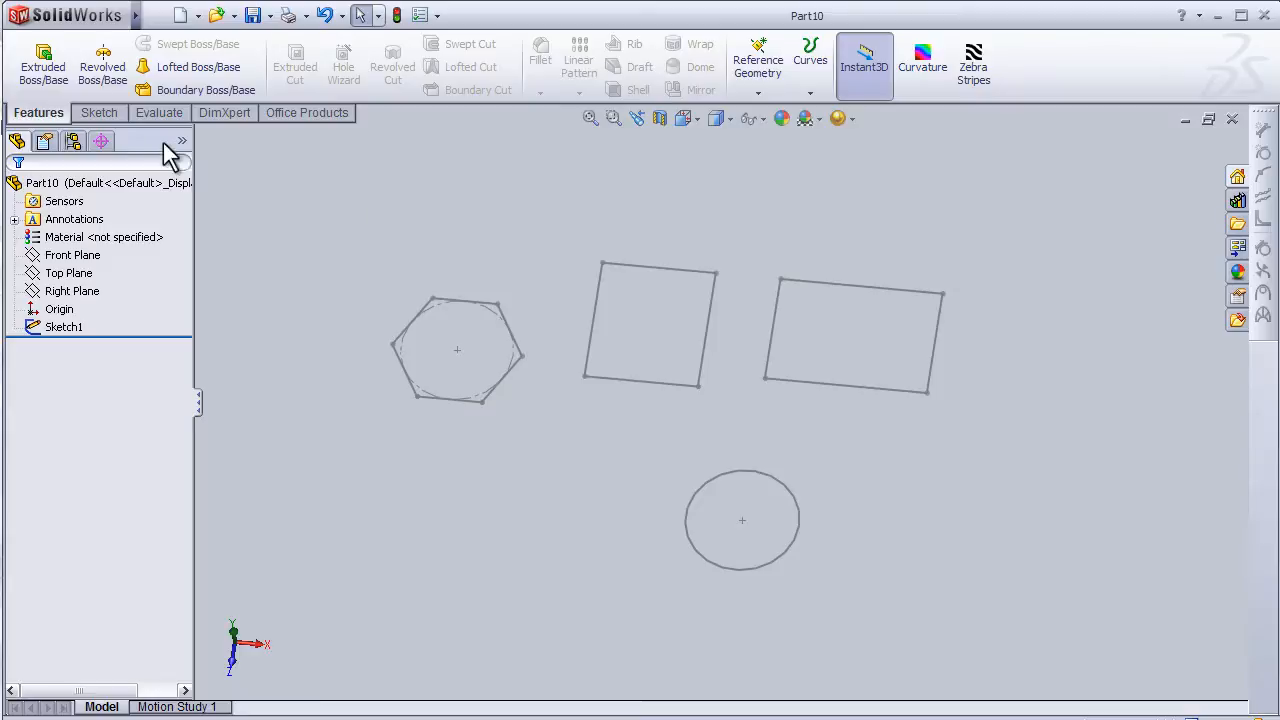
mouse_move(360, 82)
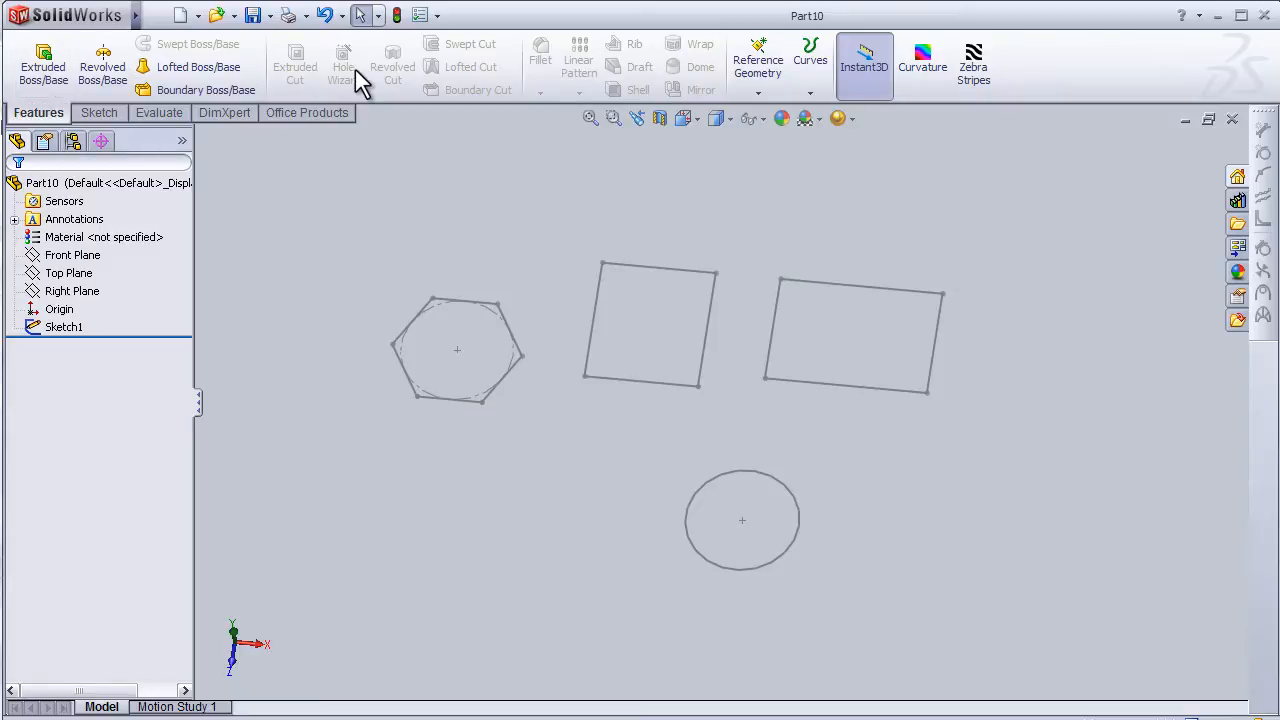
mouse_move(455, 295)
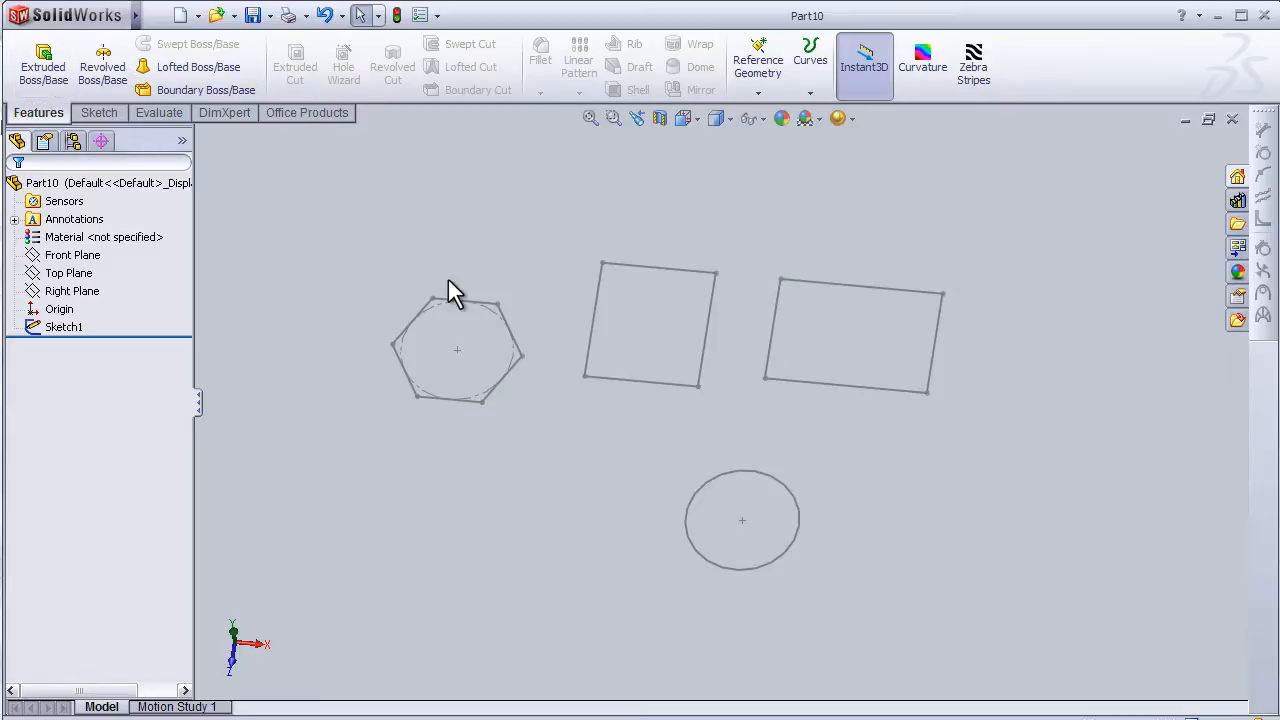